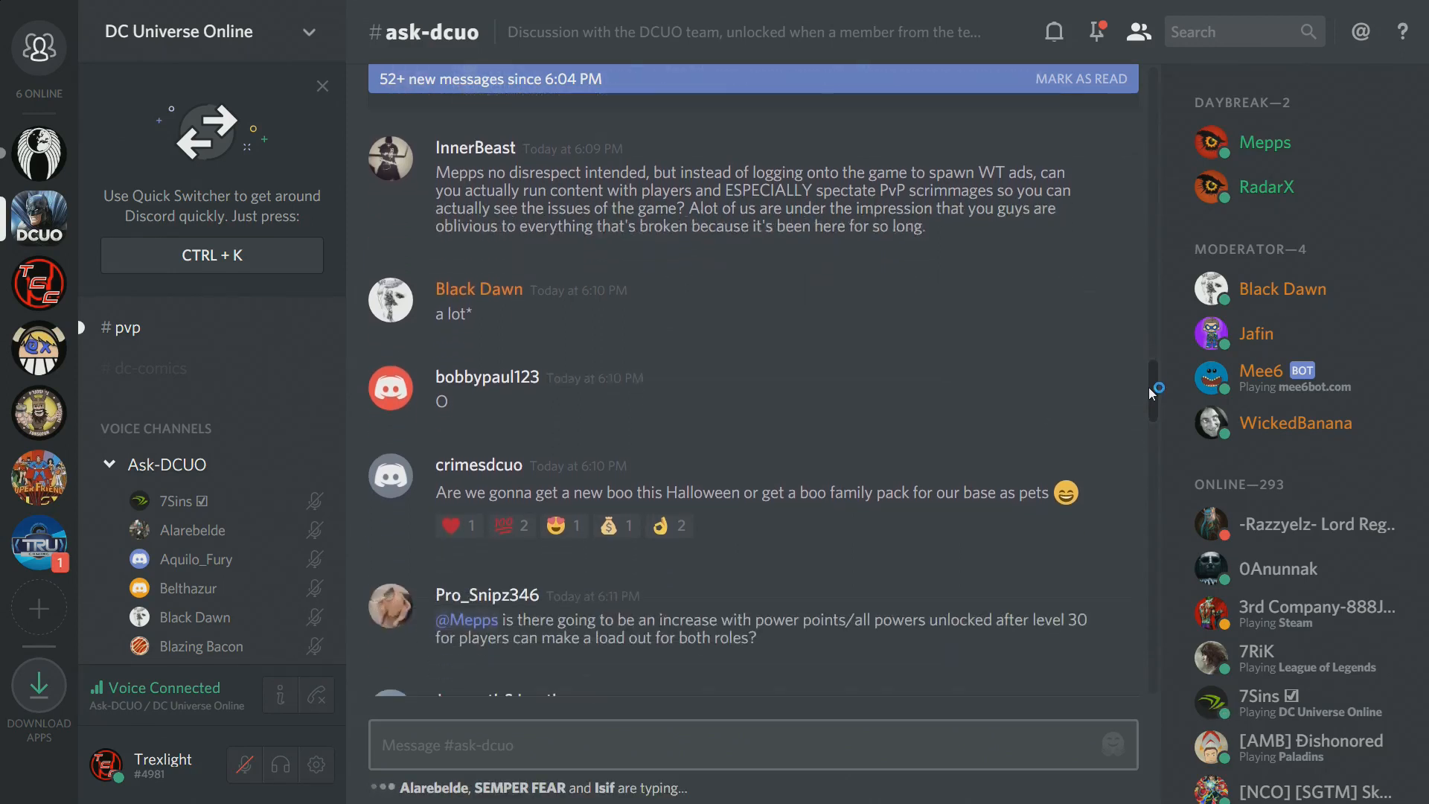
scroll(down, 3)
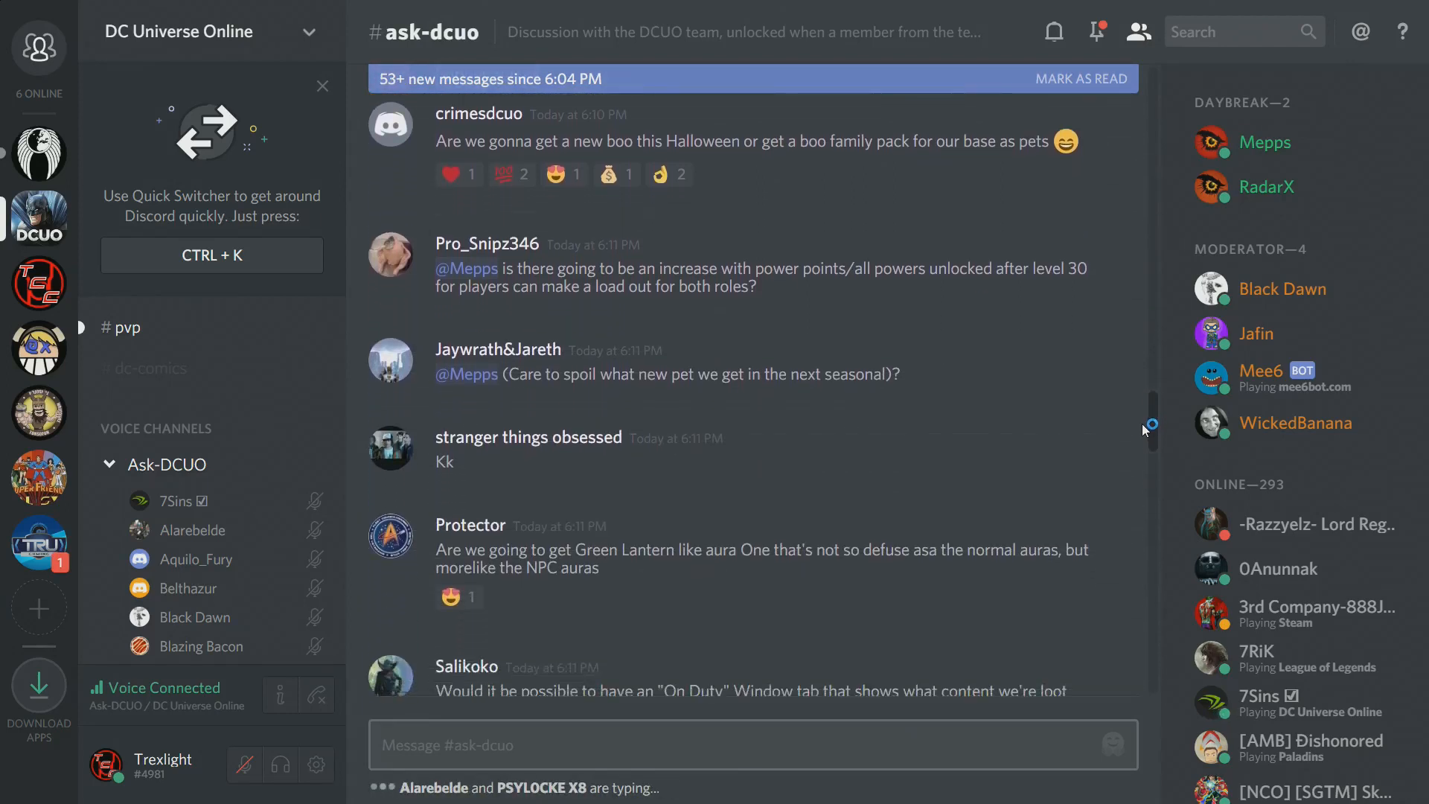
scroll(down, 3)
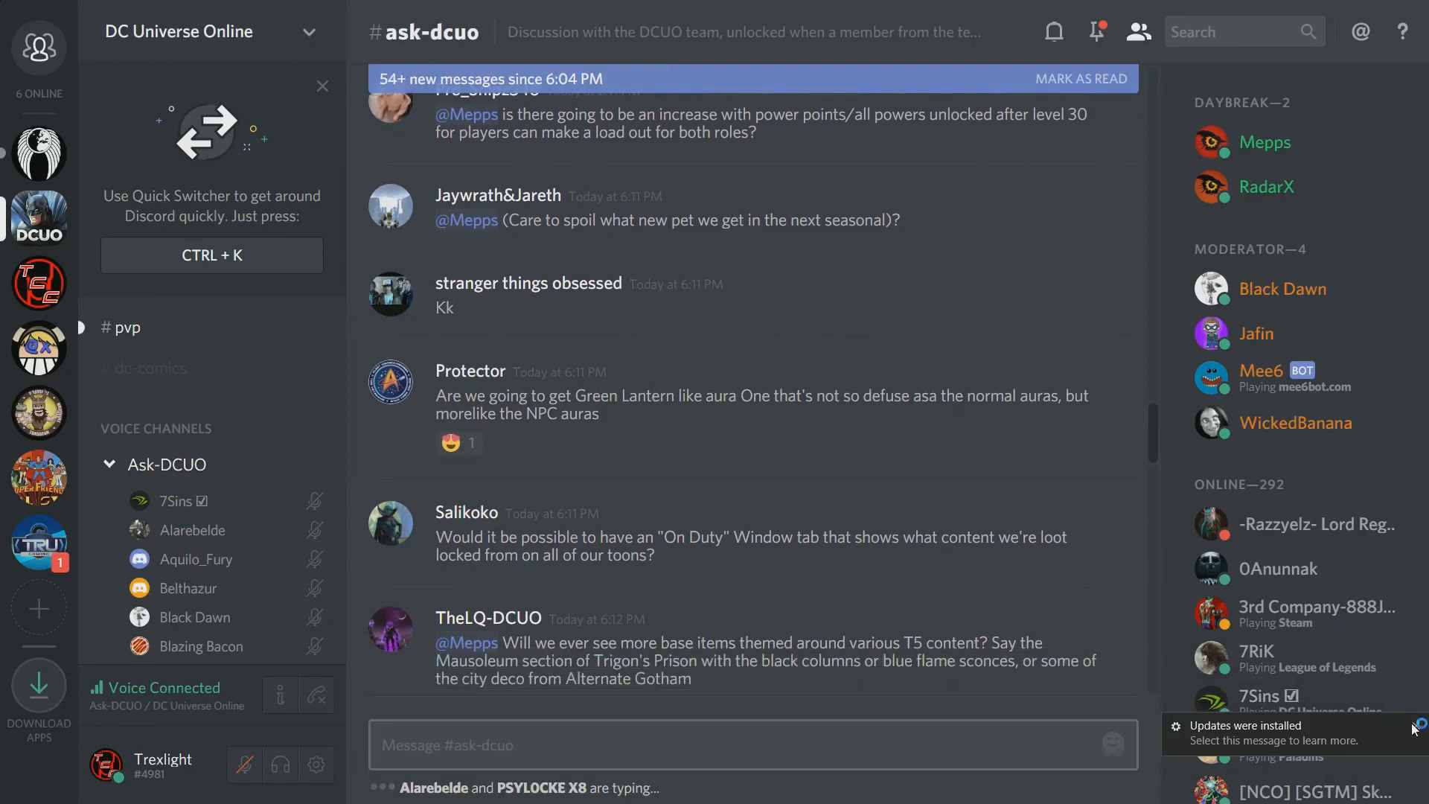
scroll(down, 3)
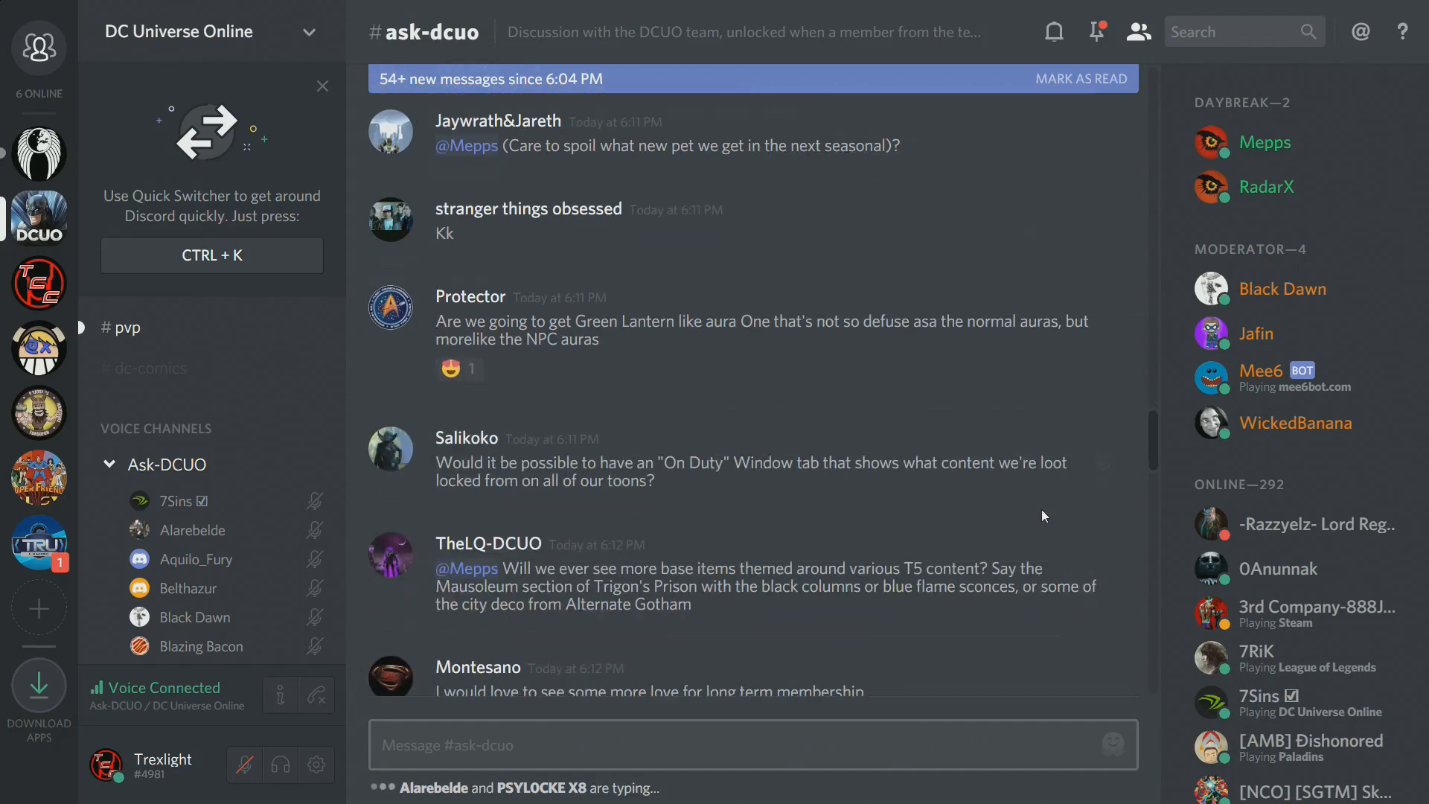
scroll(down, 3)
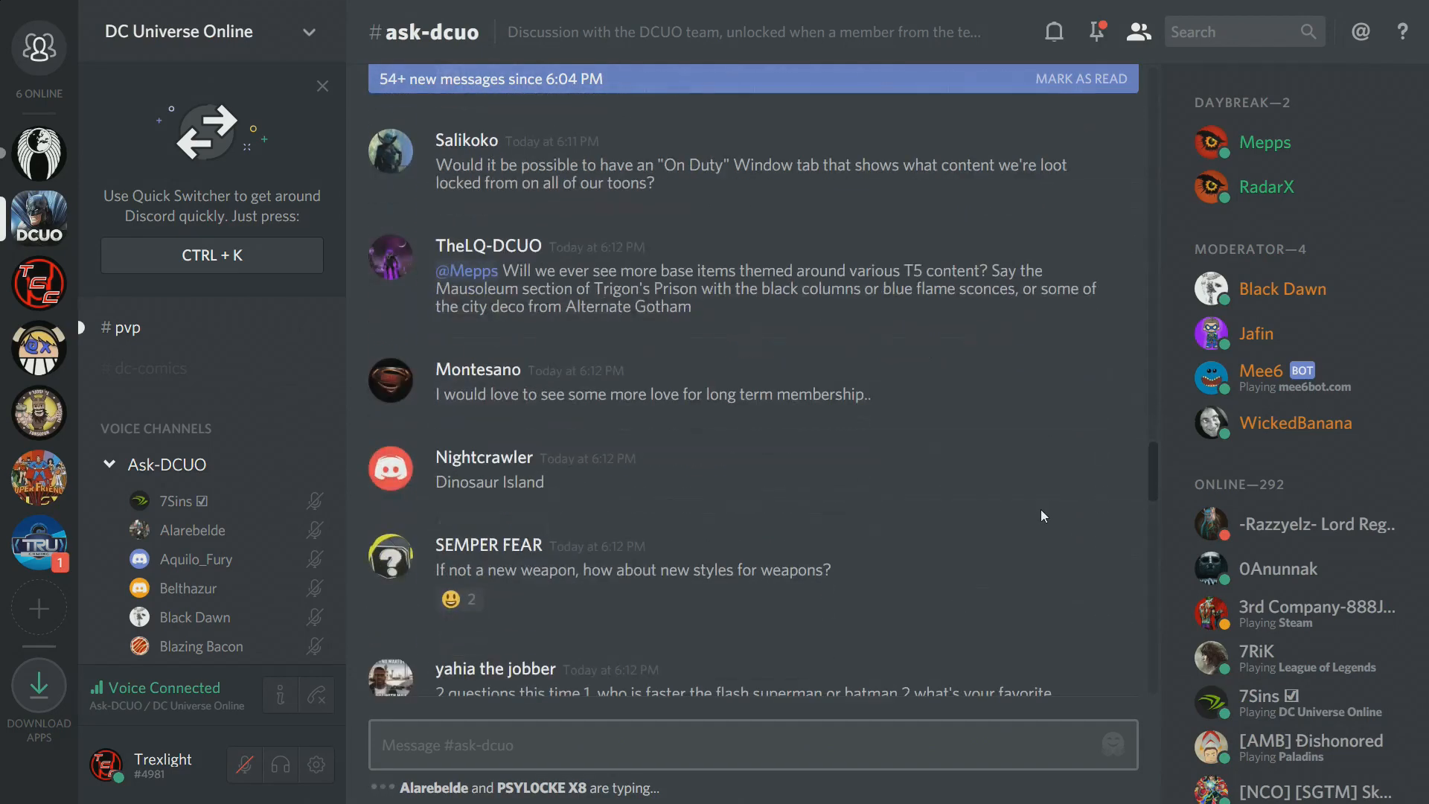
scroll(down, 3)
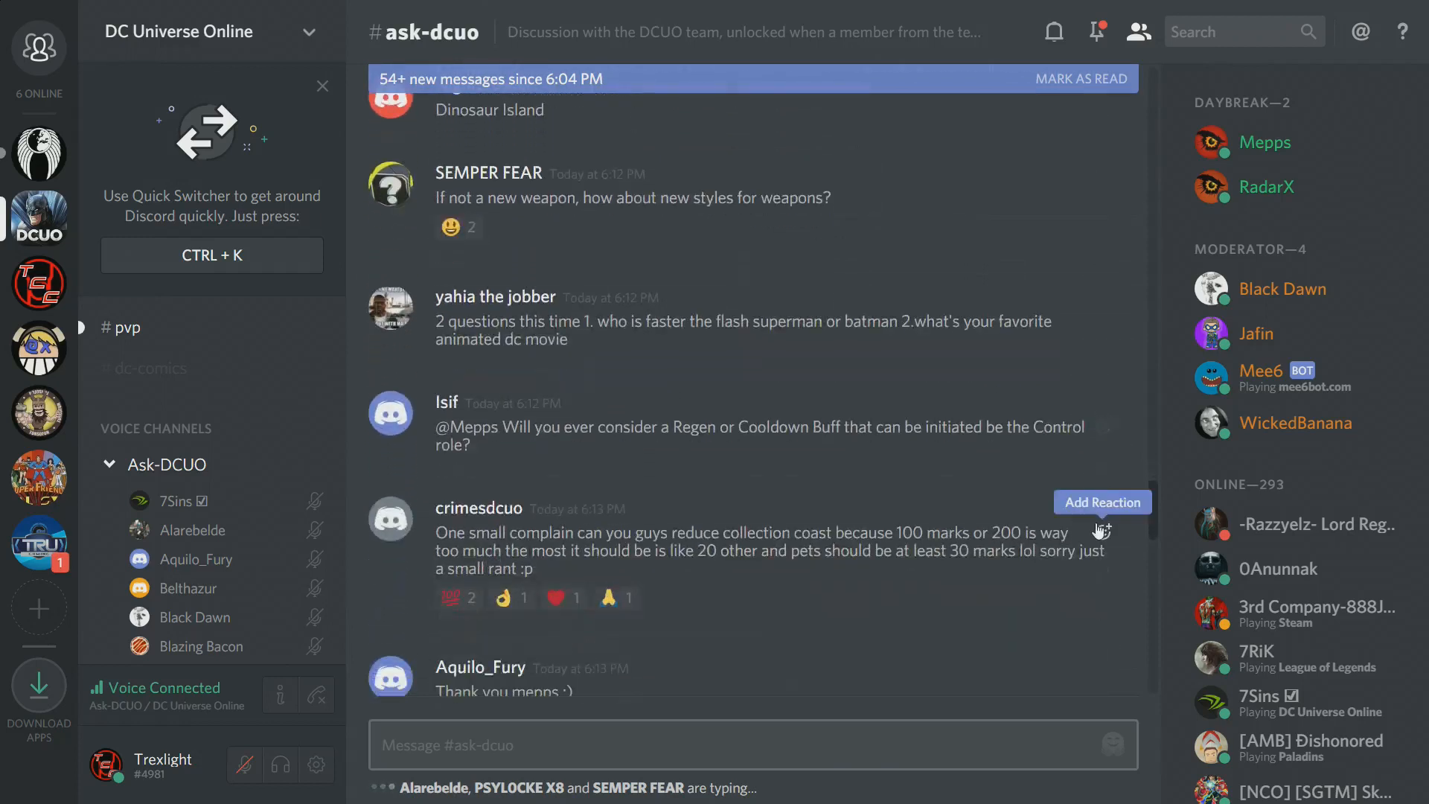
scroll(down, 3)
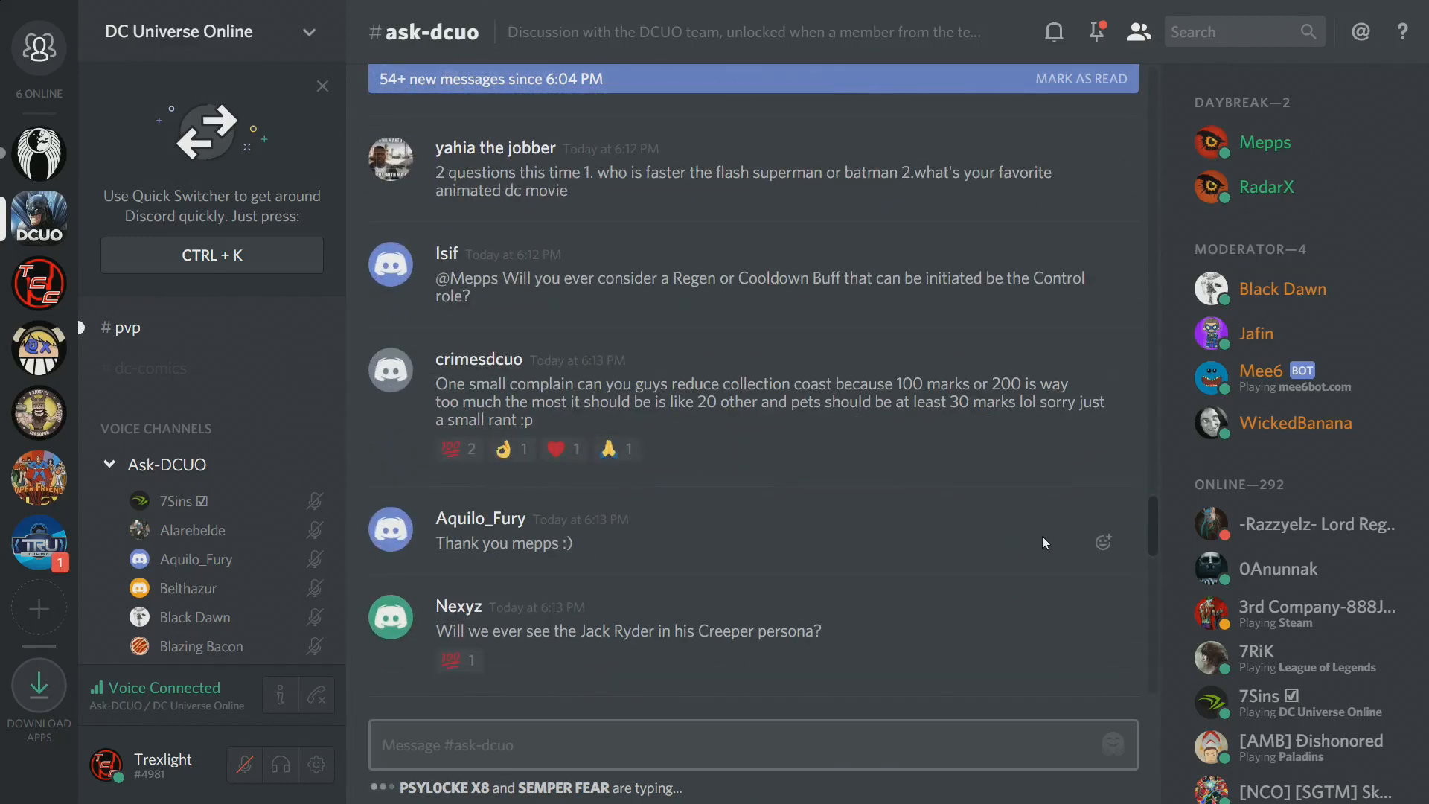
scroll(down, 3)
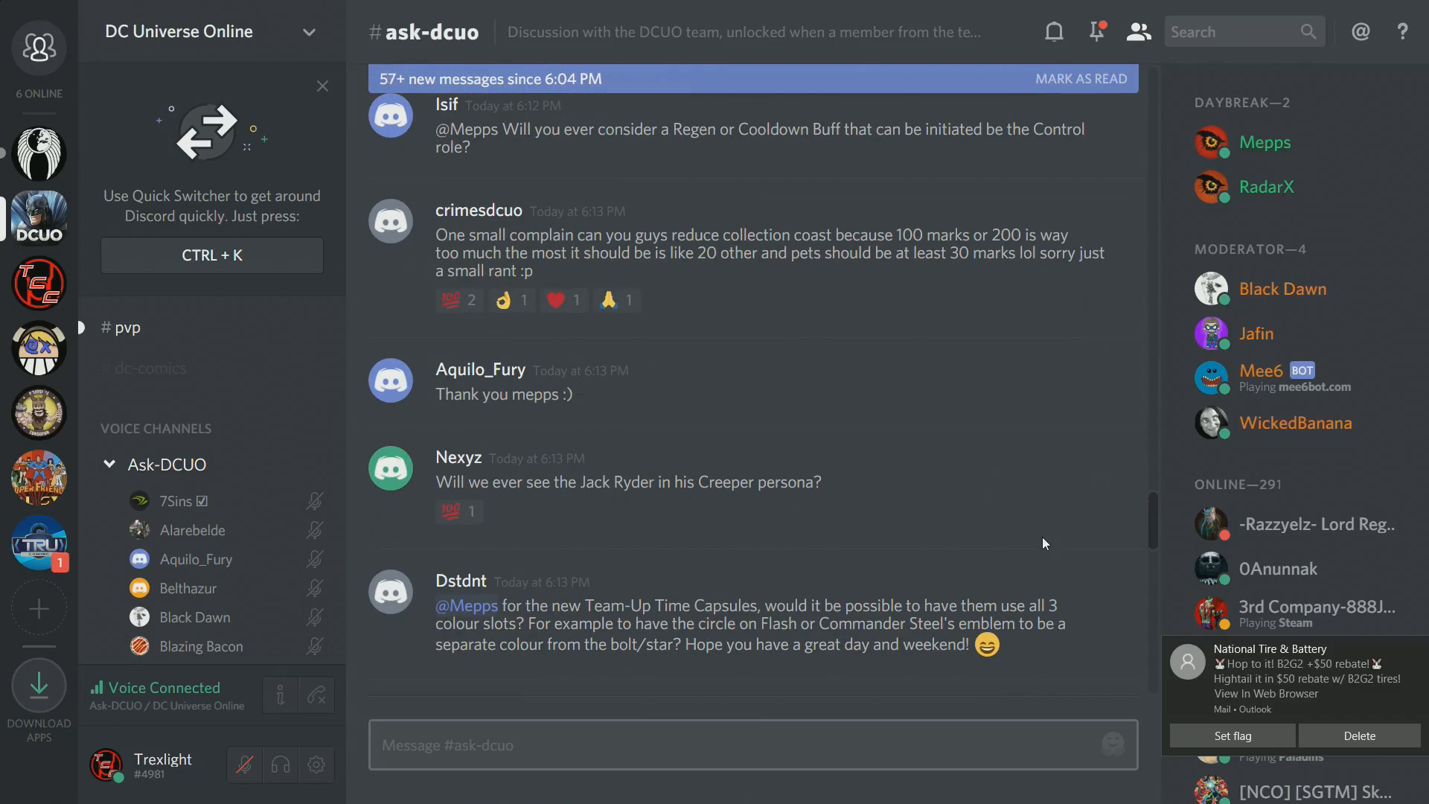
scroll(down, 3)
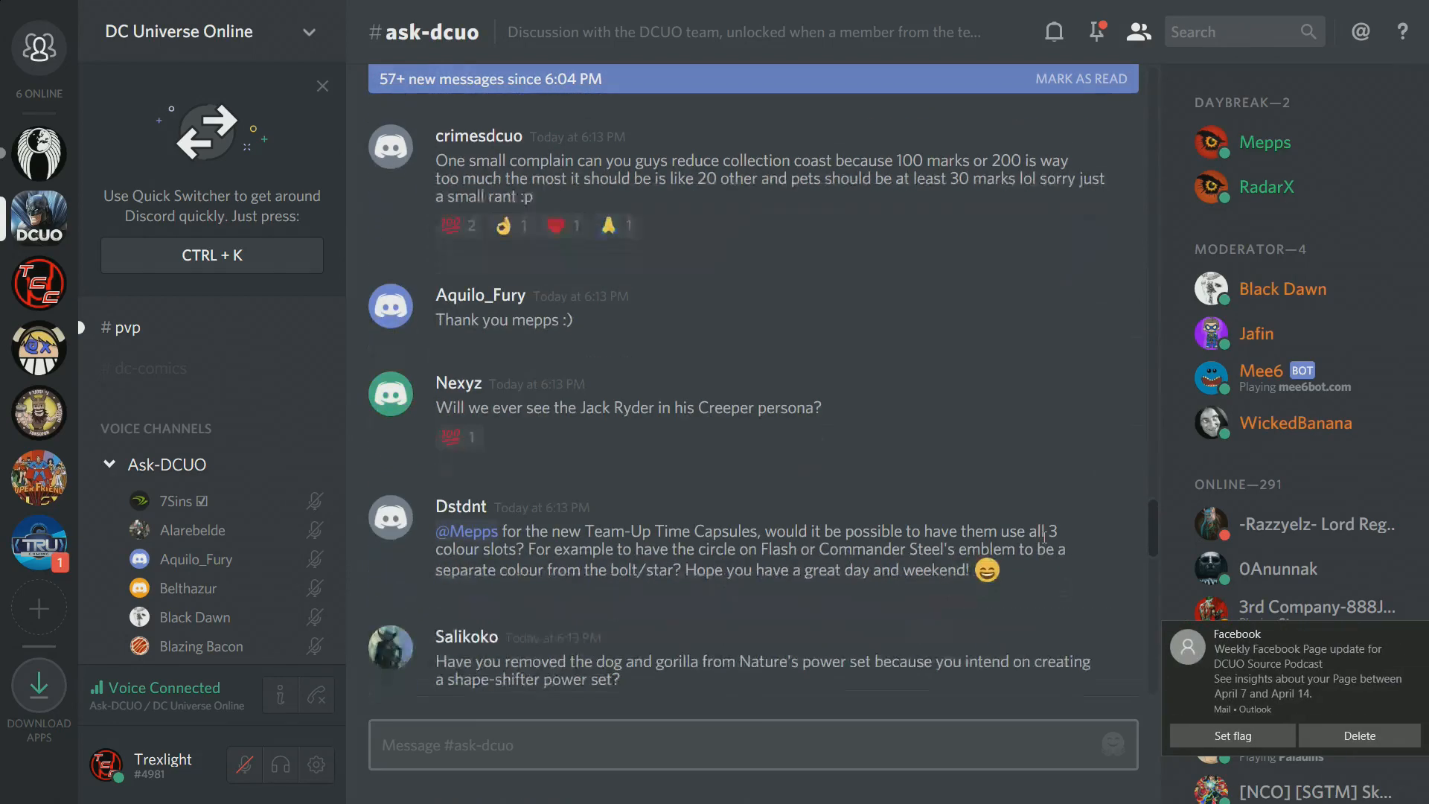
scroll(down, 3)
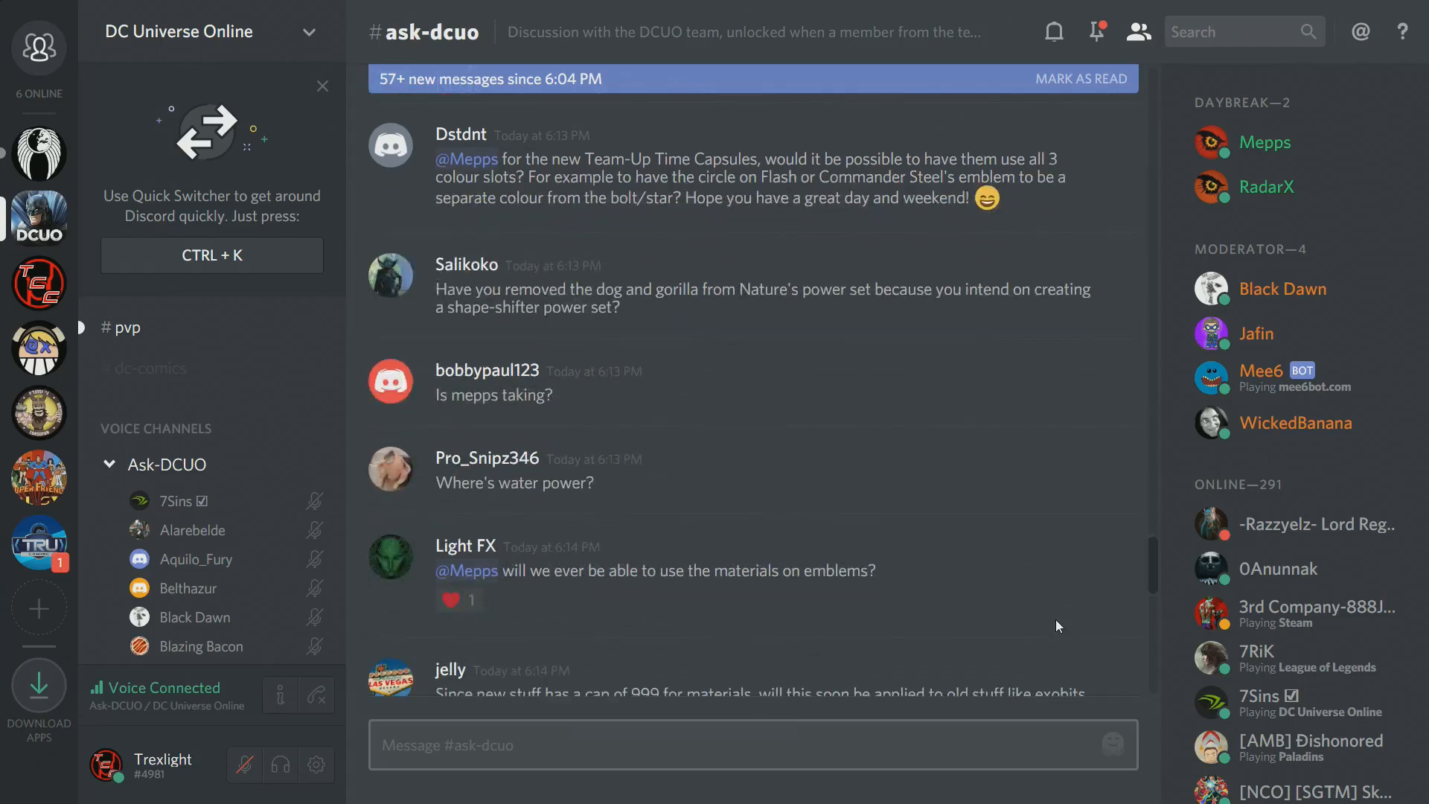
scroll(down, 3)
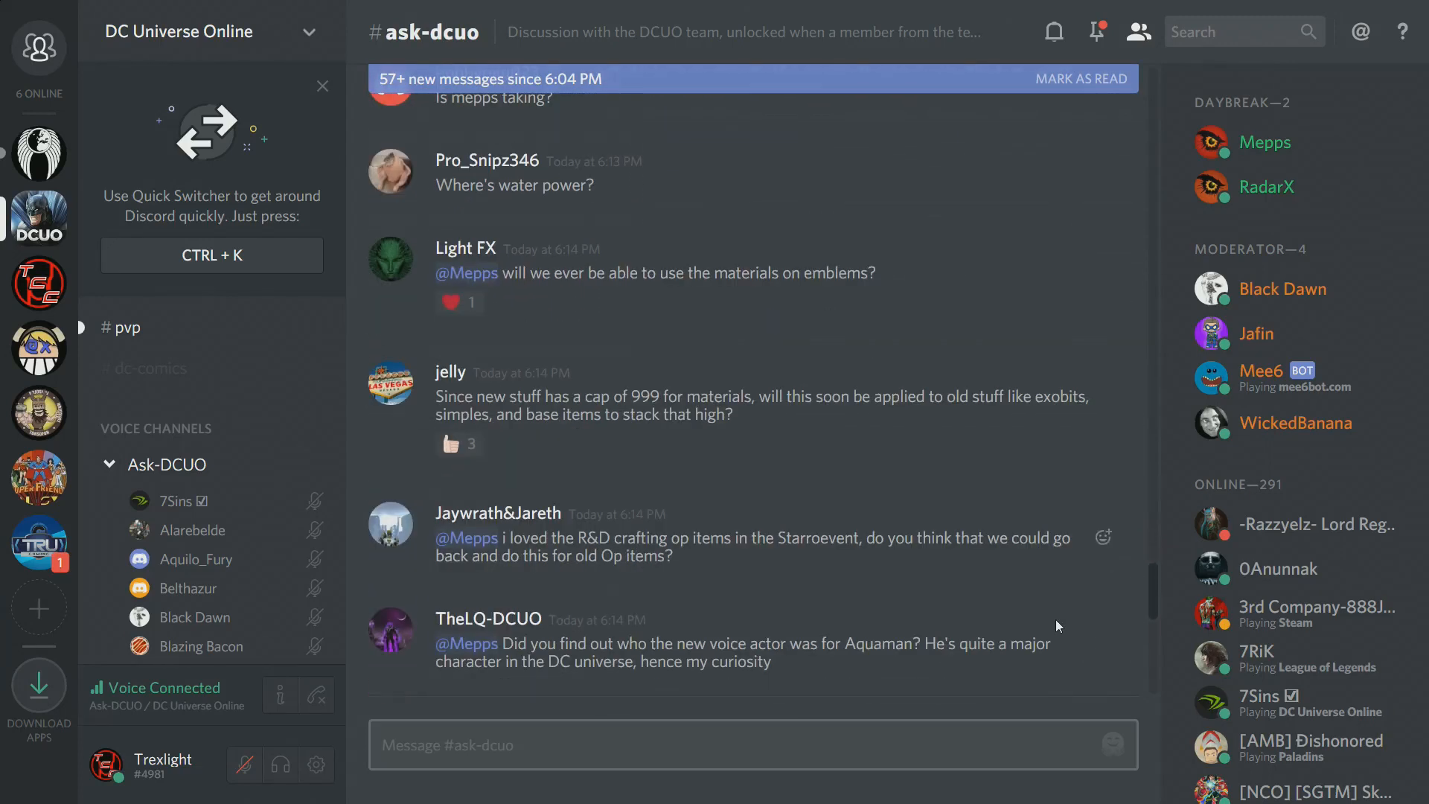
scroll(down, 3)
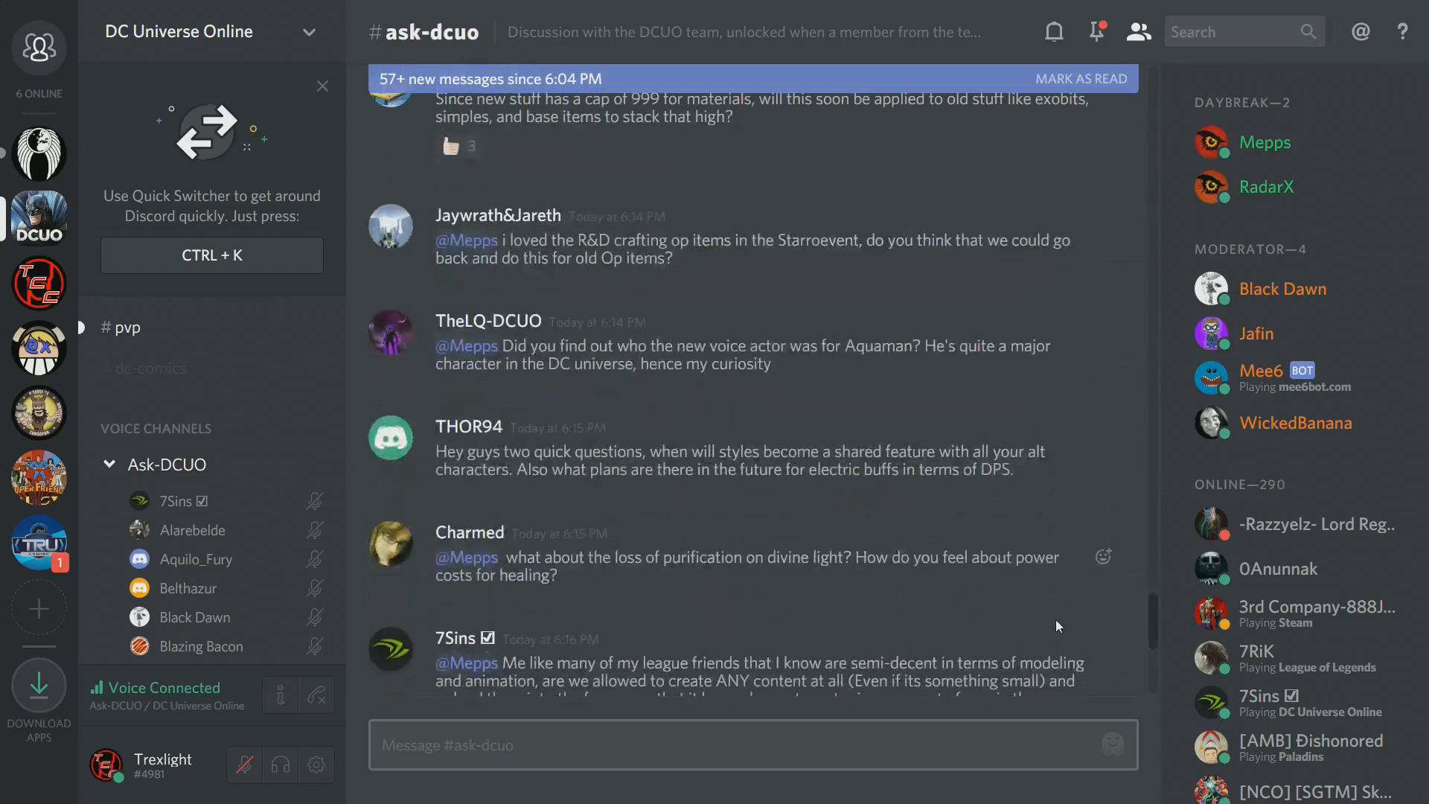
scroll(down, 3)
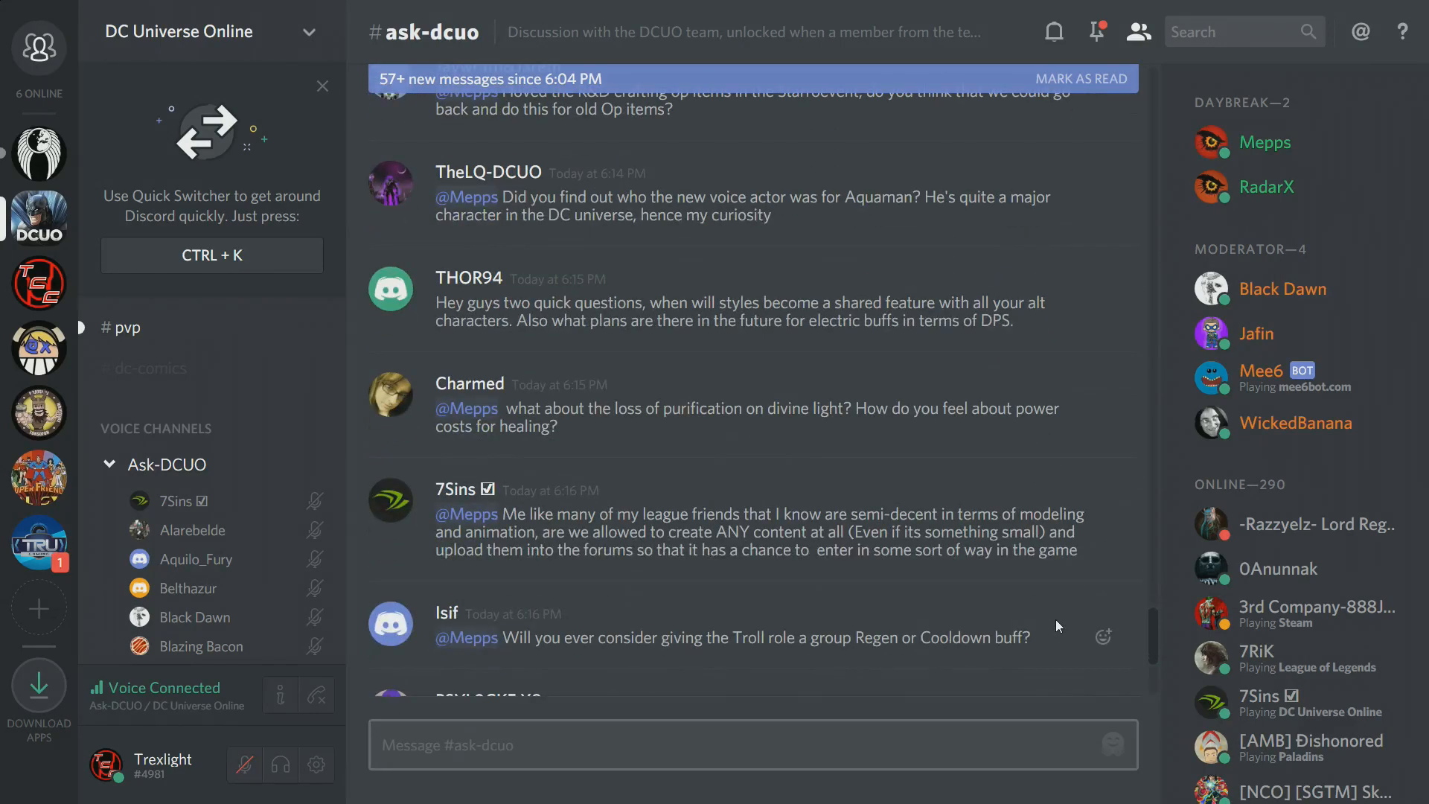
scroll(down, 3)
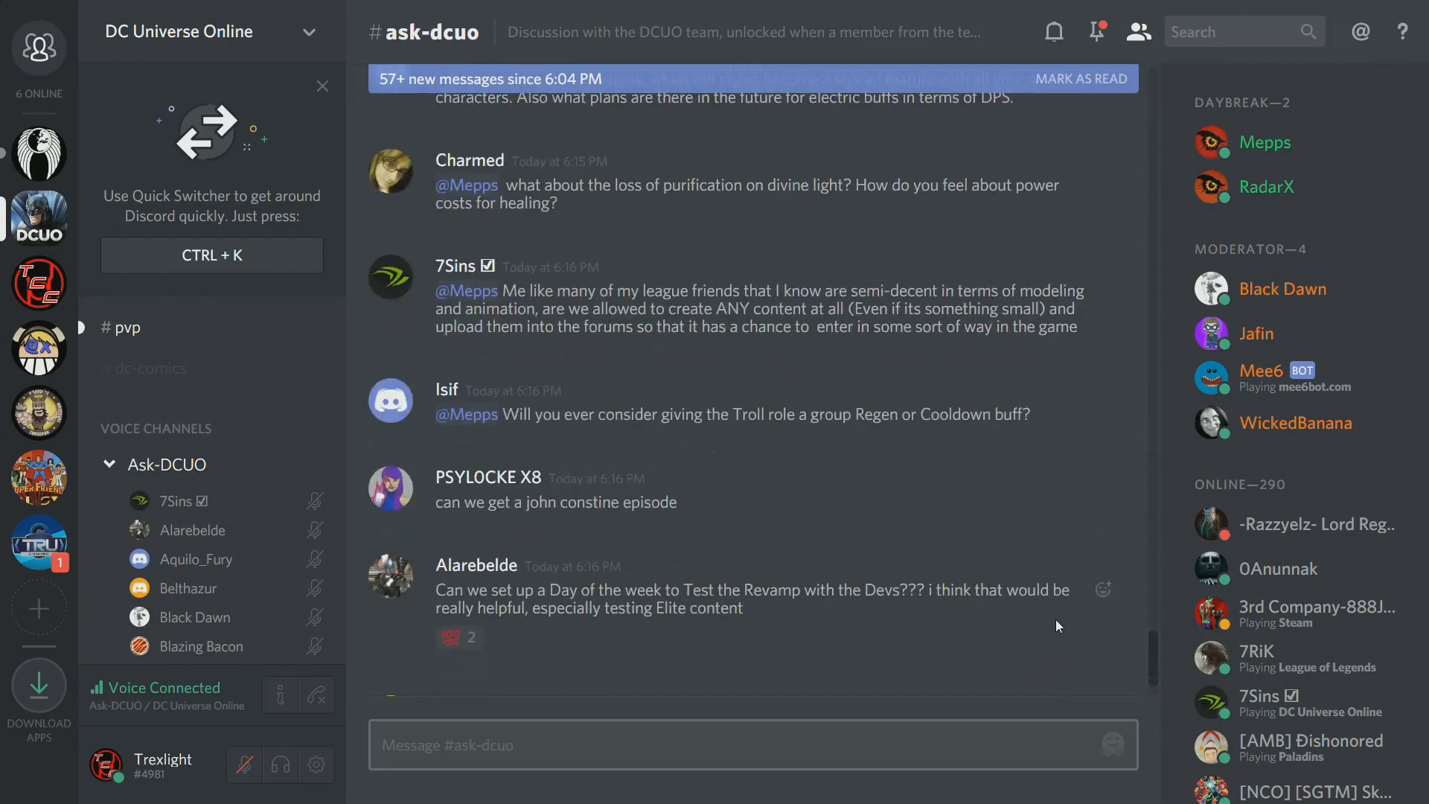
scroll(down, 3)
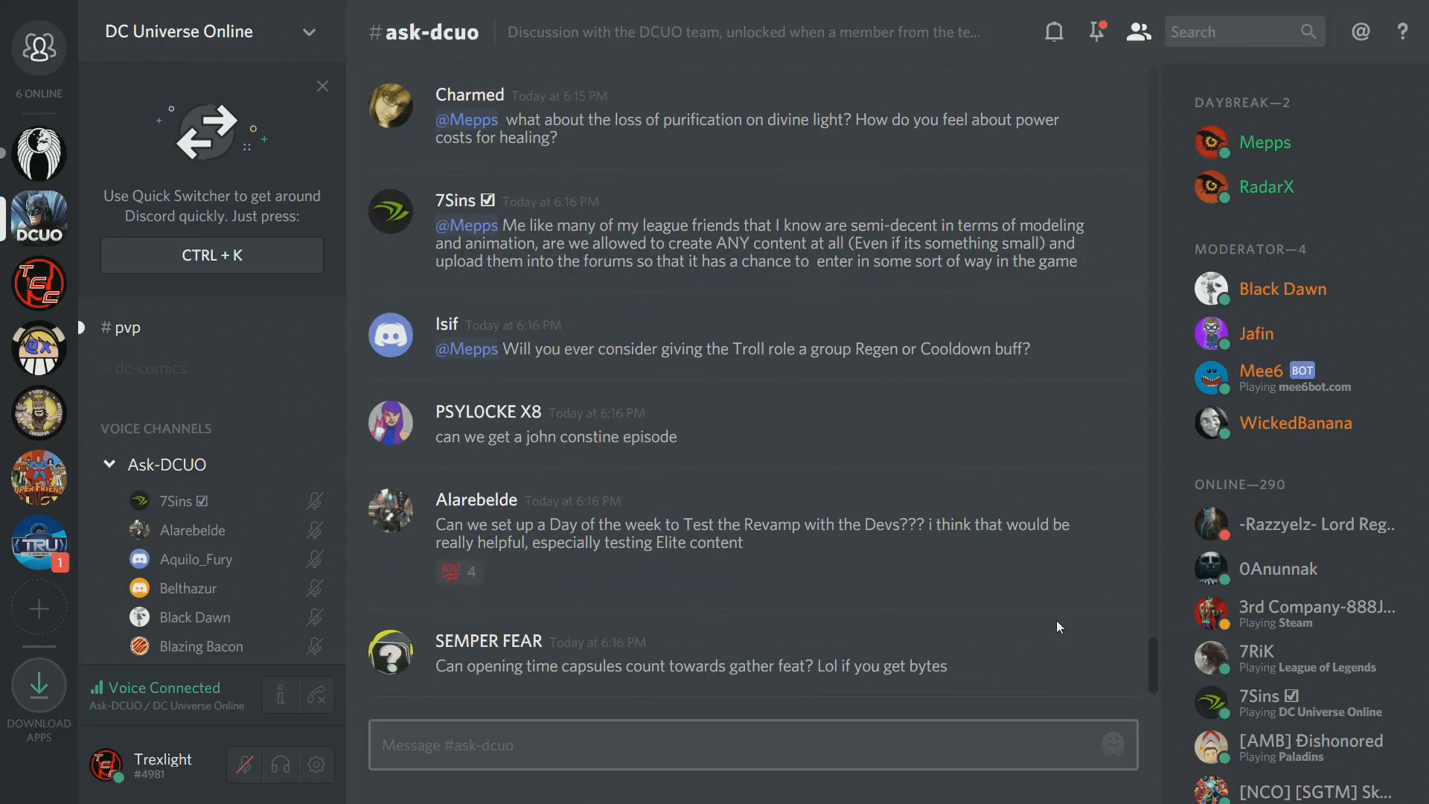
mouse_move(1069, 577)
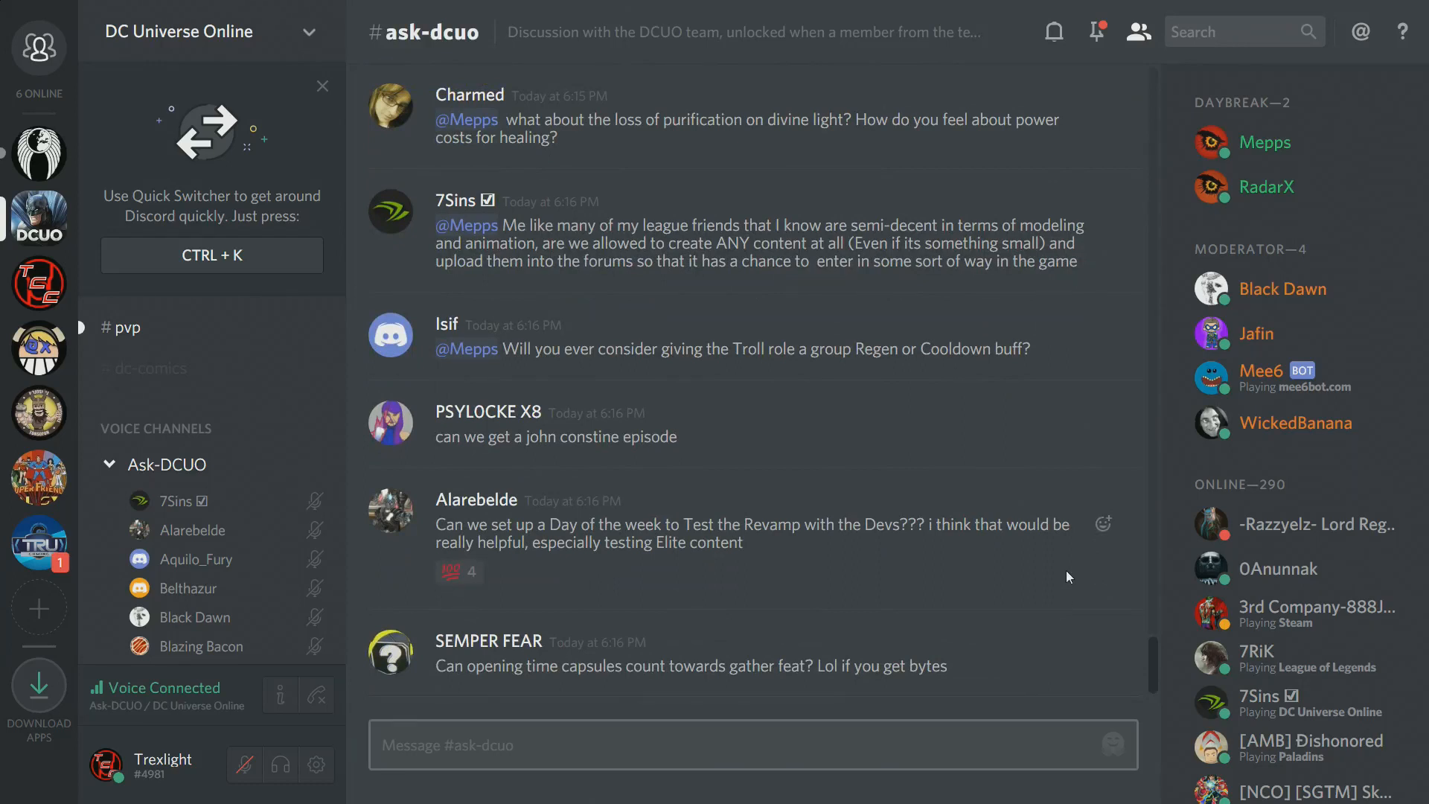
click(459, 572)
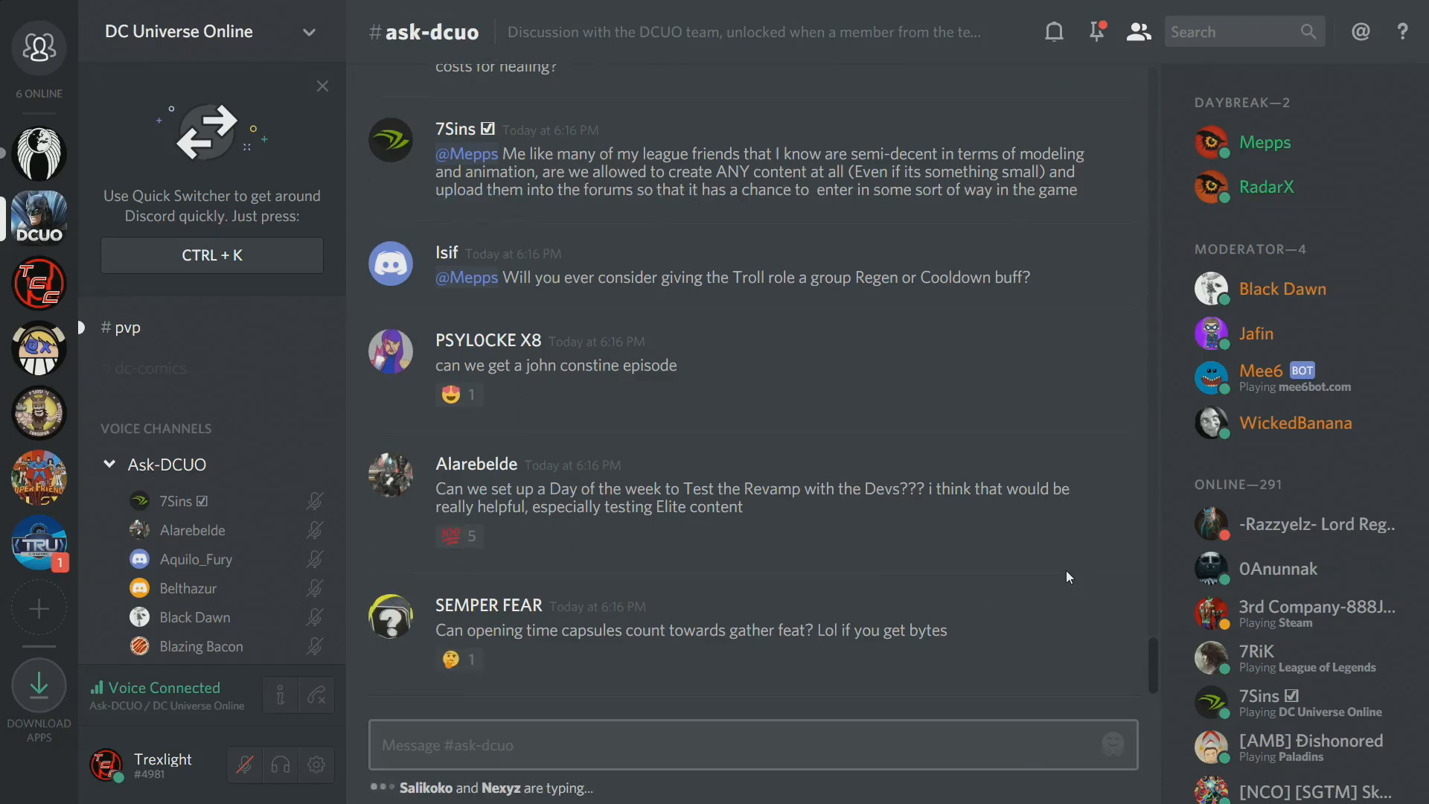
scroll(down, 3)
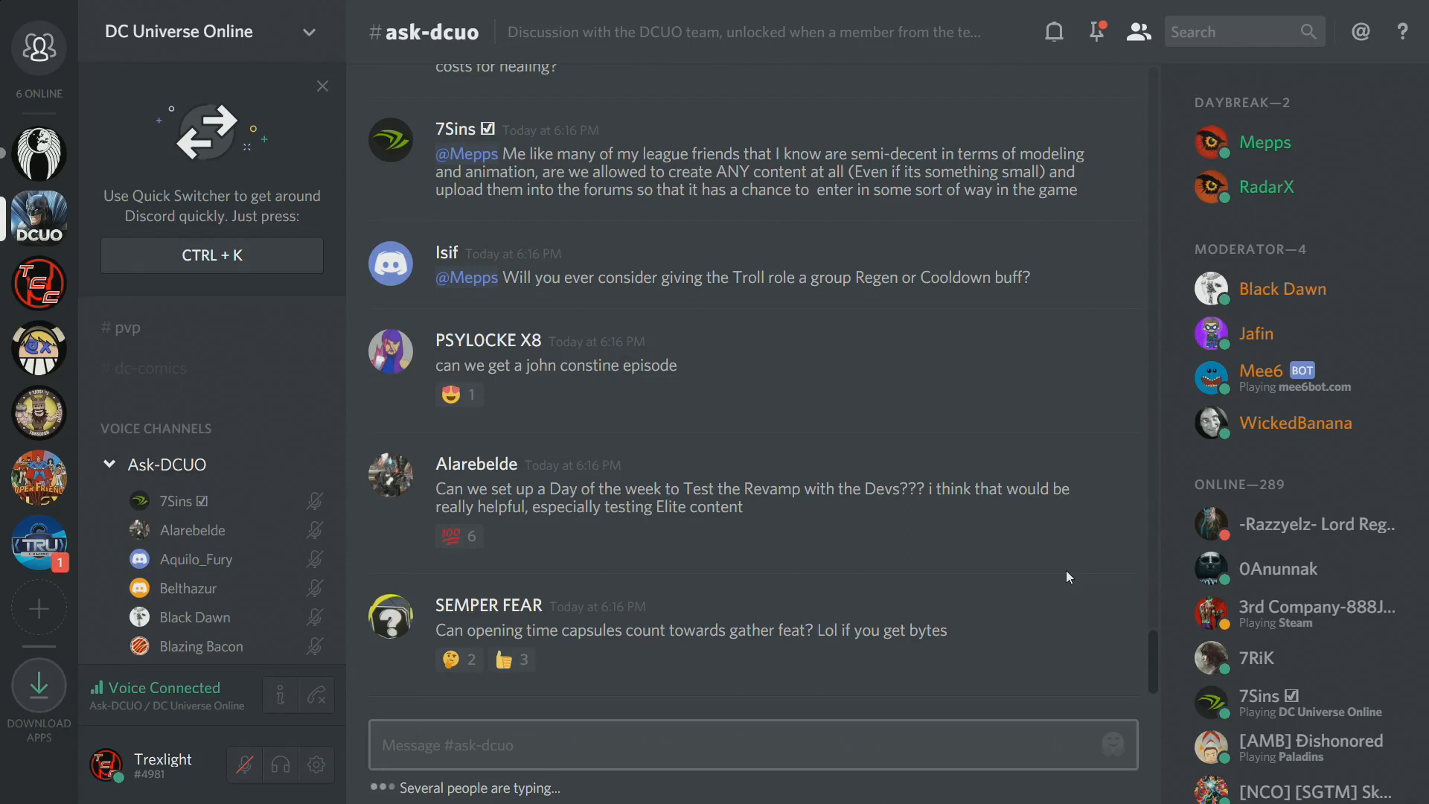
mouse_move(1071, 573)
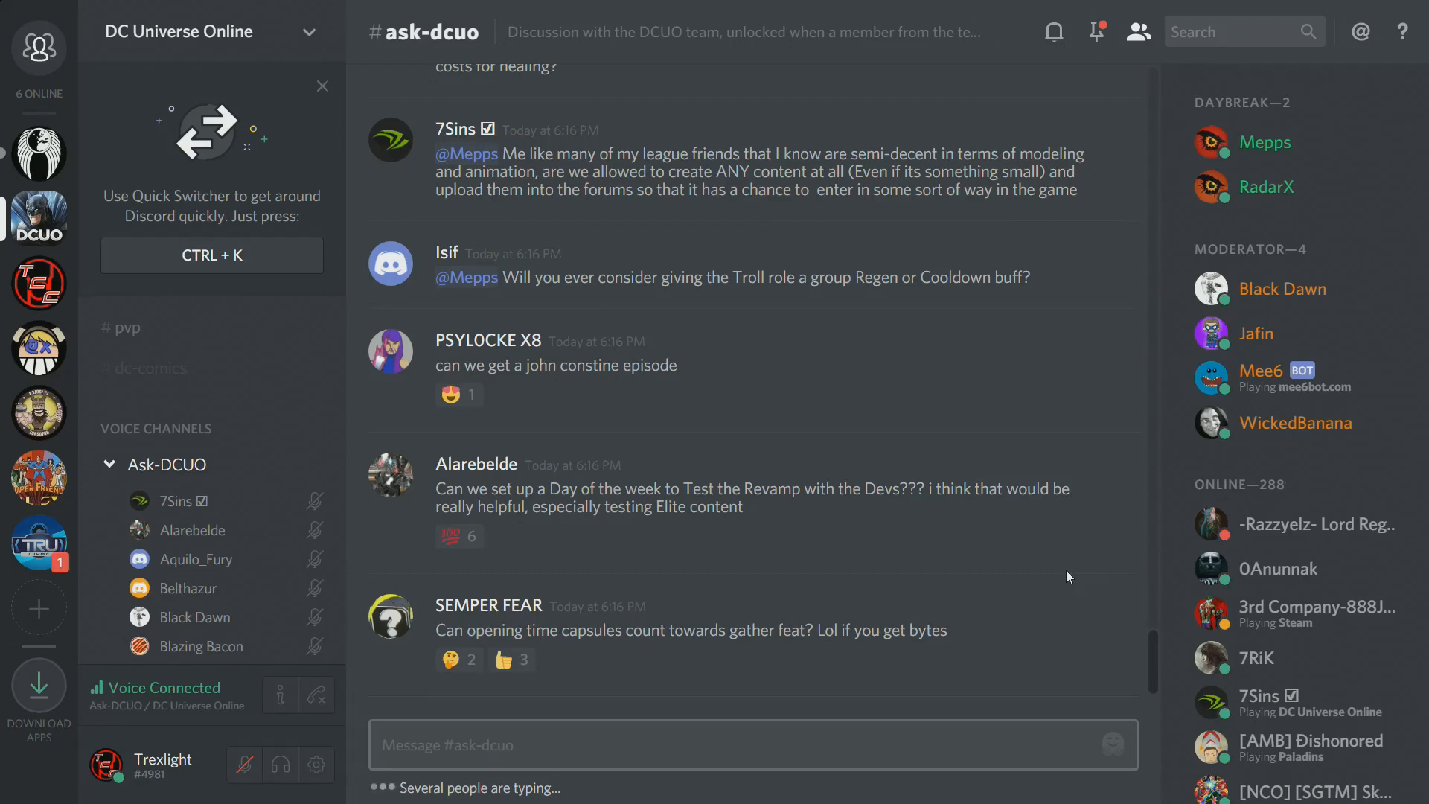
mouse_move(1203, 240)
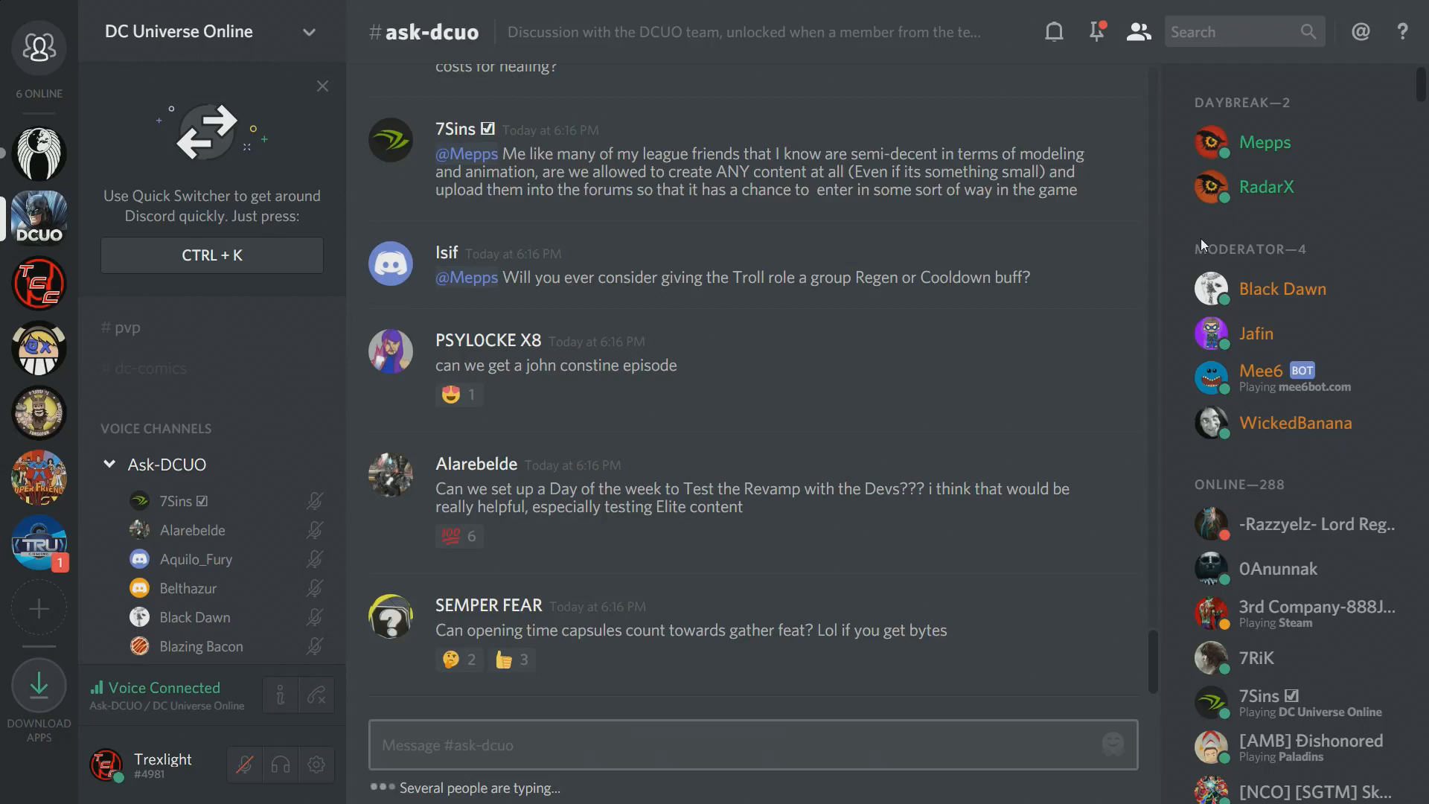
scroll(down, 3)
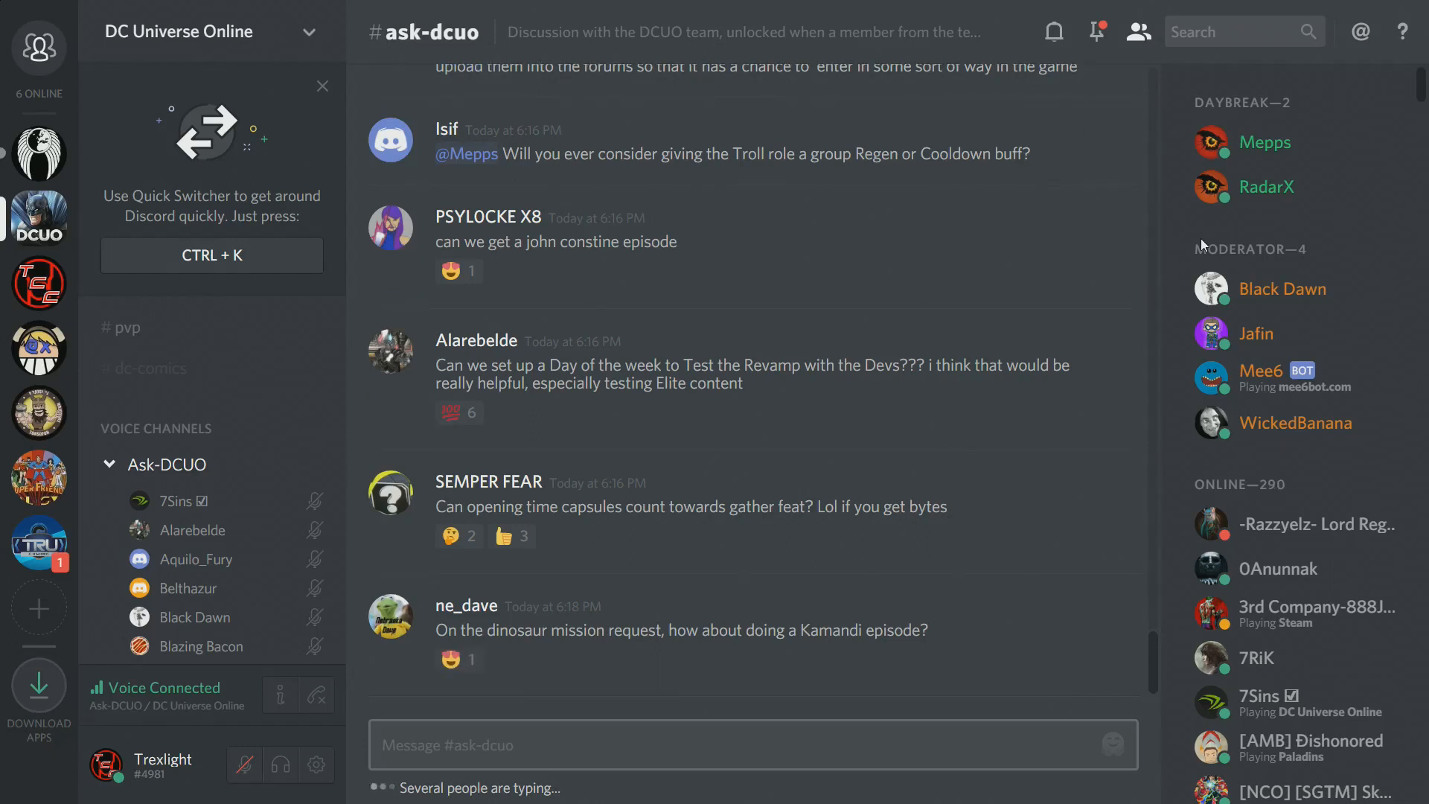
scroll(down, 3)
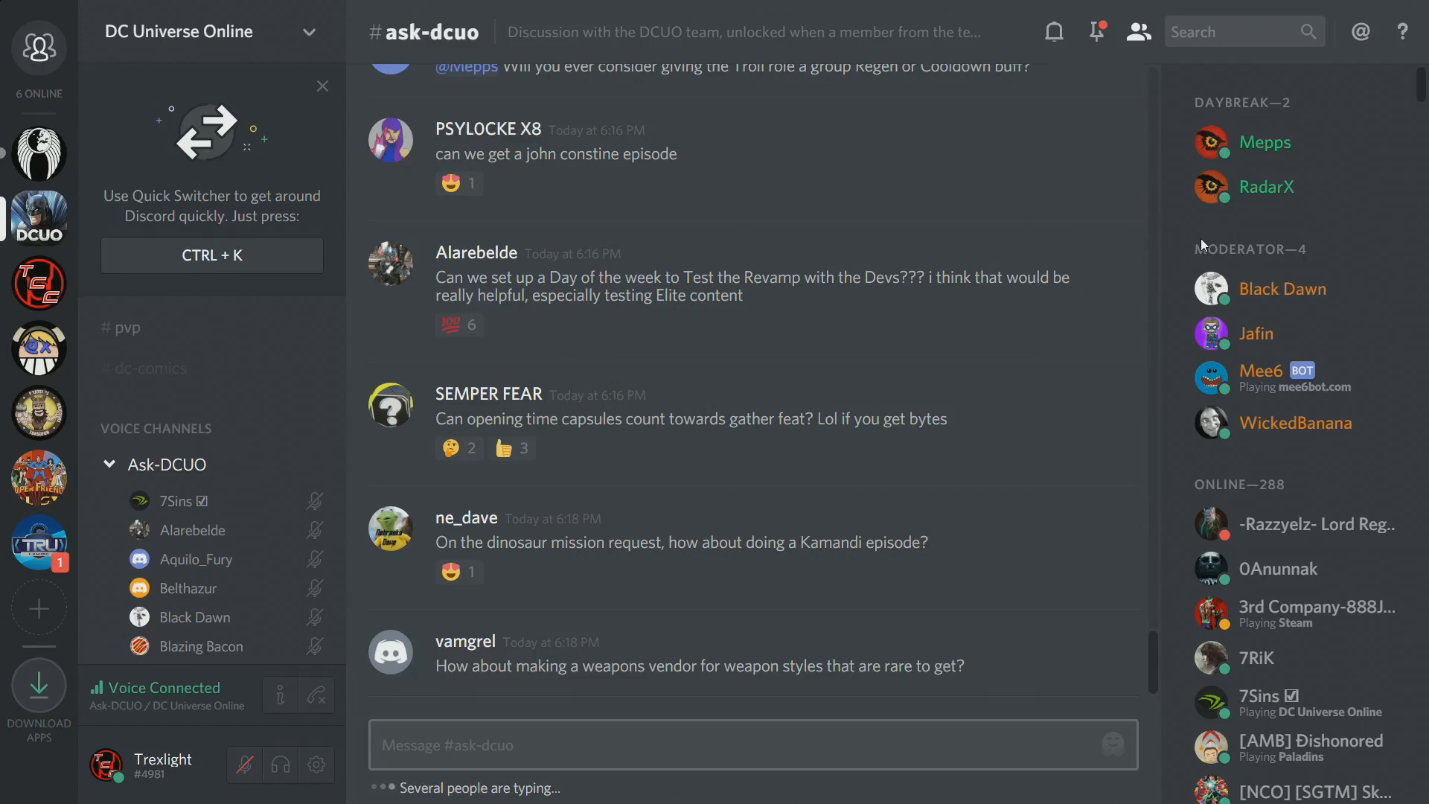
scroll(down, 3)
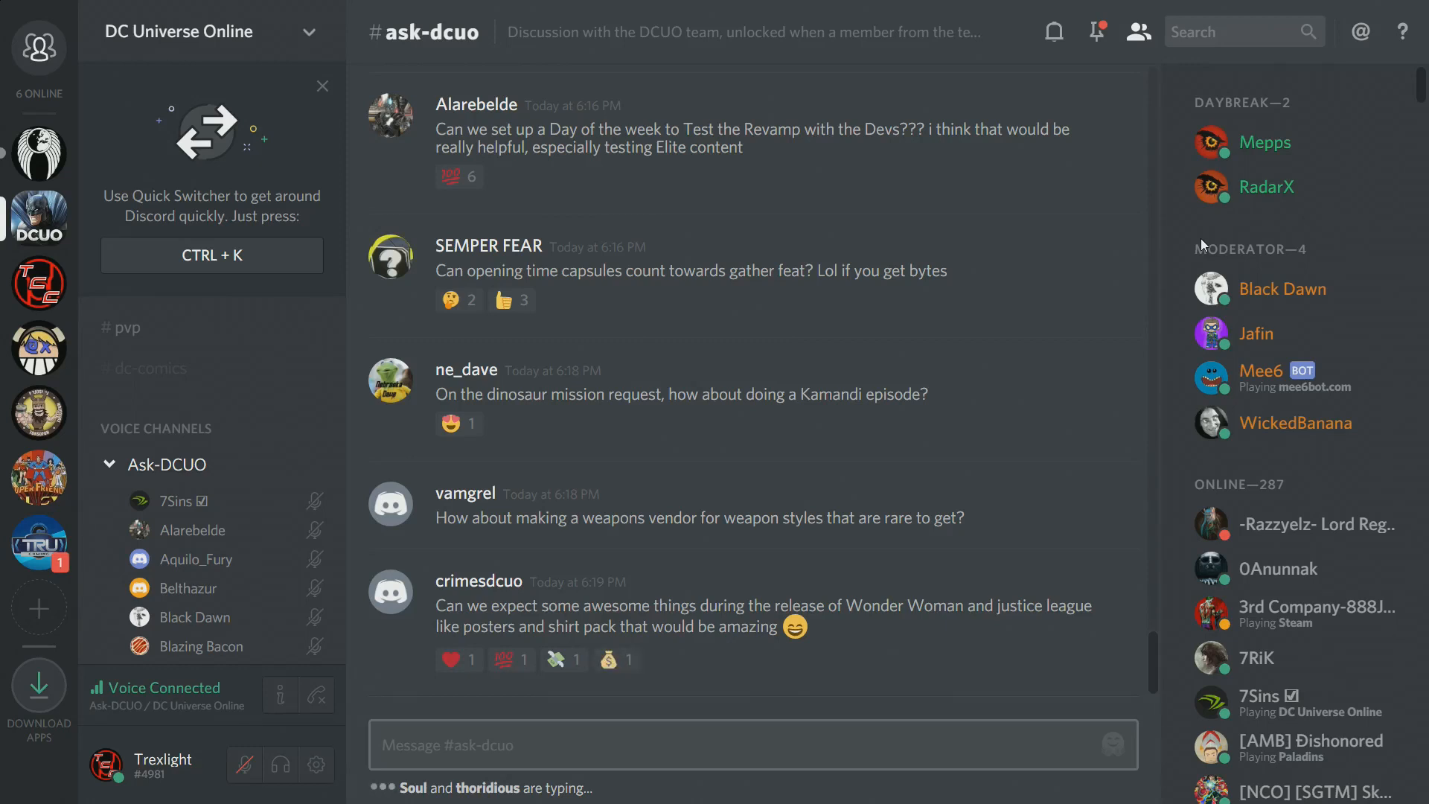
scroll(down, 3)
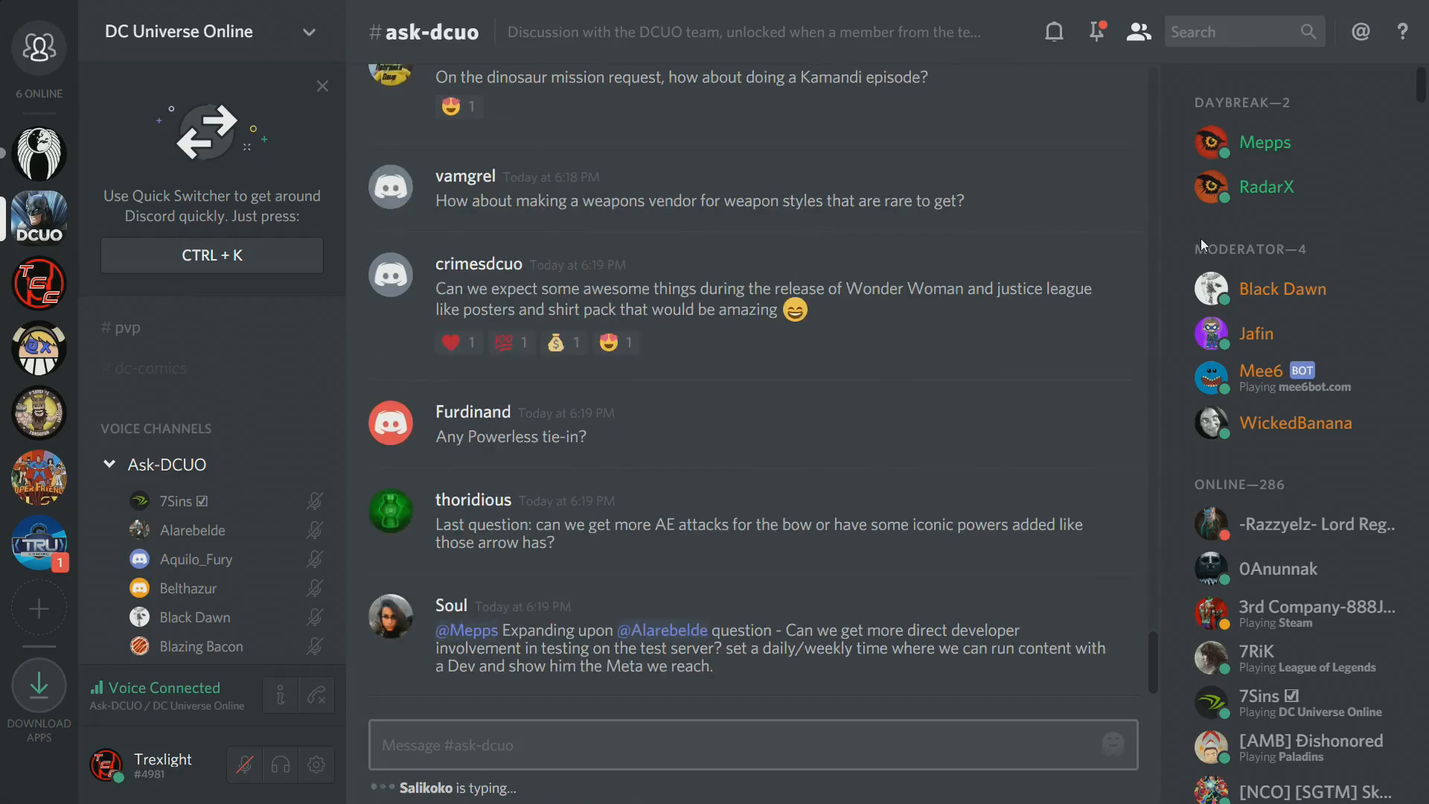
scroll(down, 3)
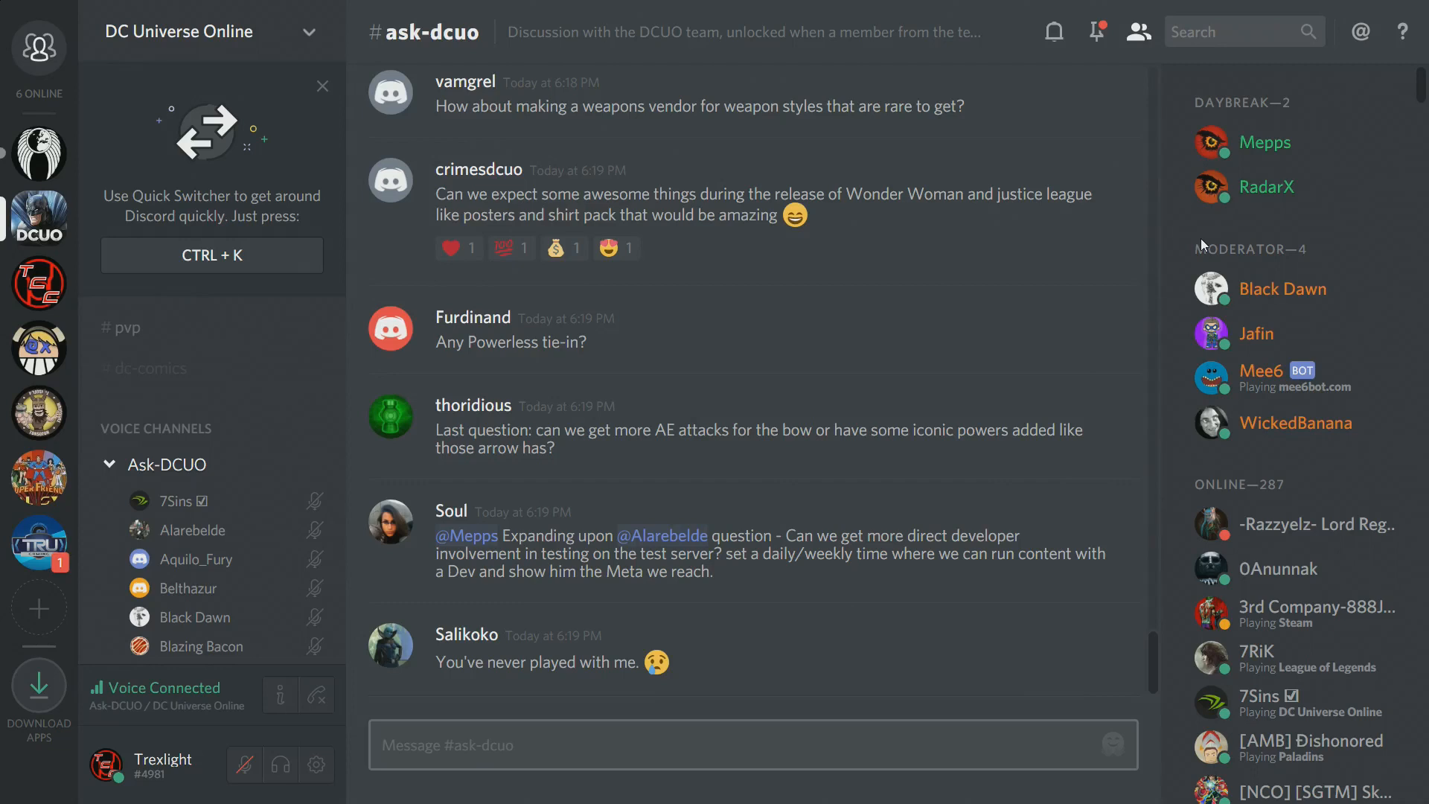
mouse_move(1359, 6)
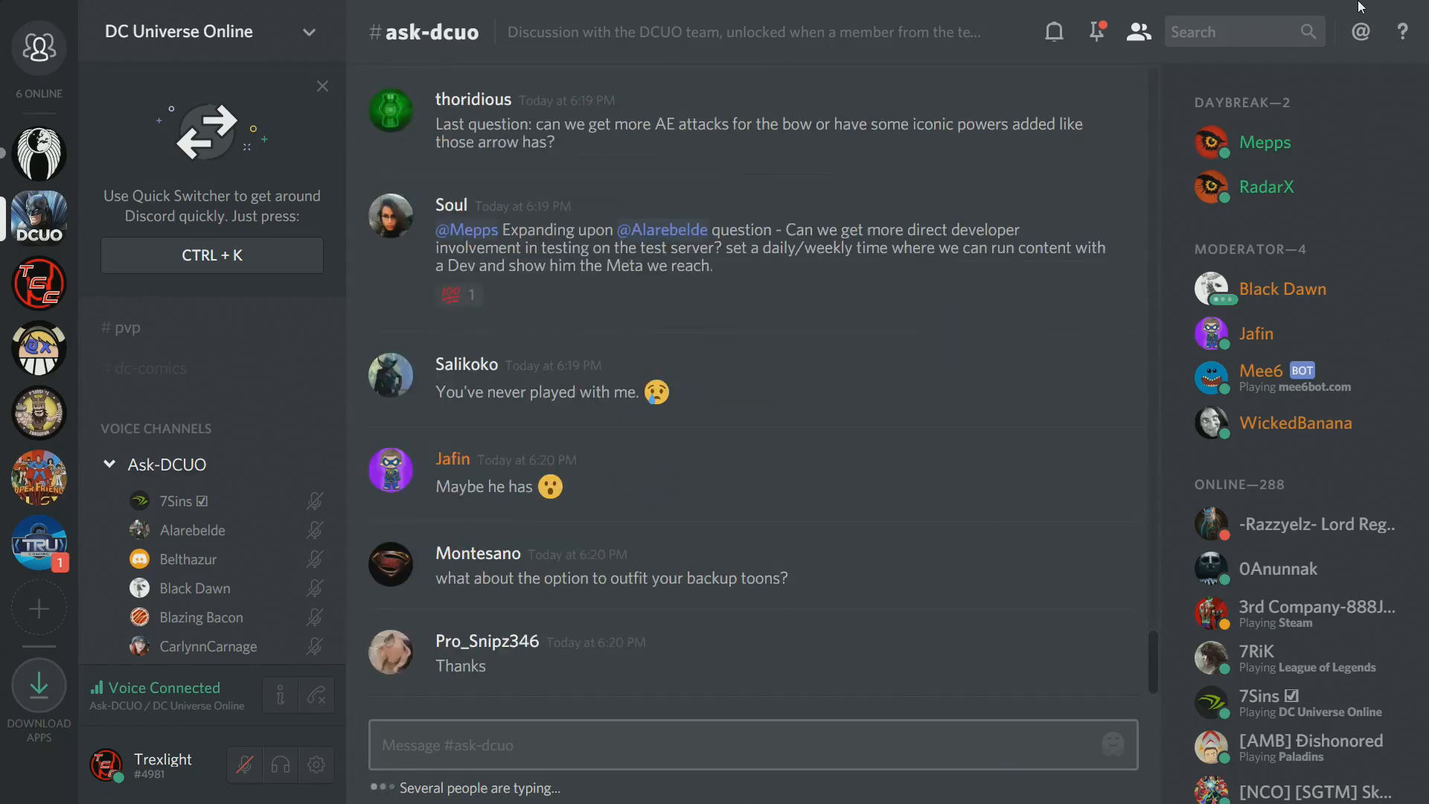
scroll(down, 3)
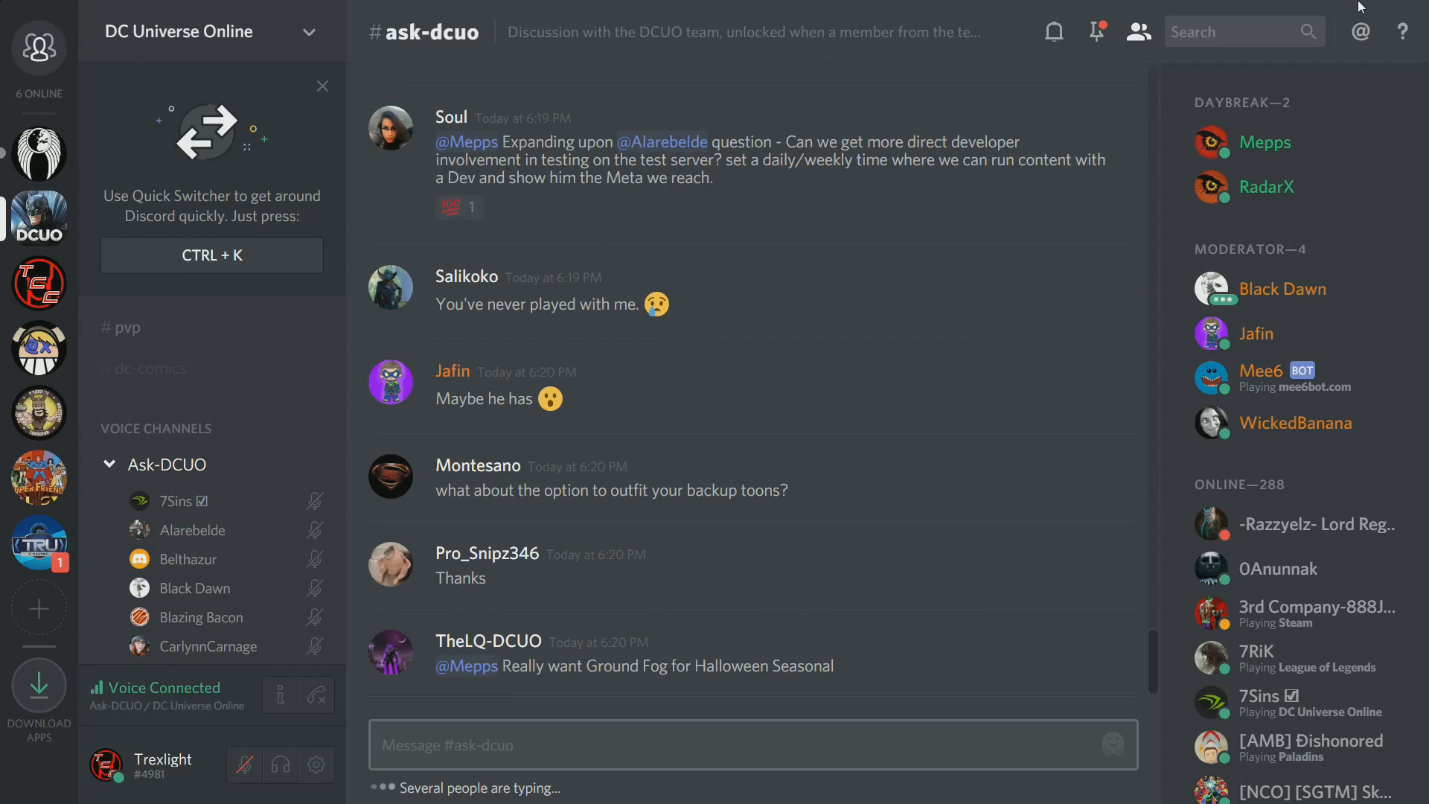
scroll(down, 3)
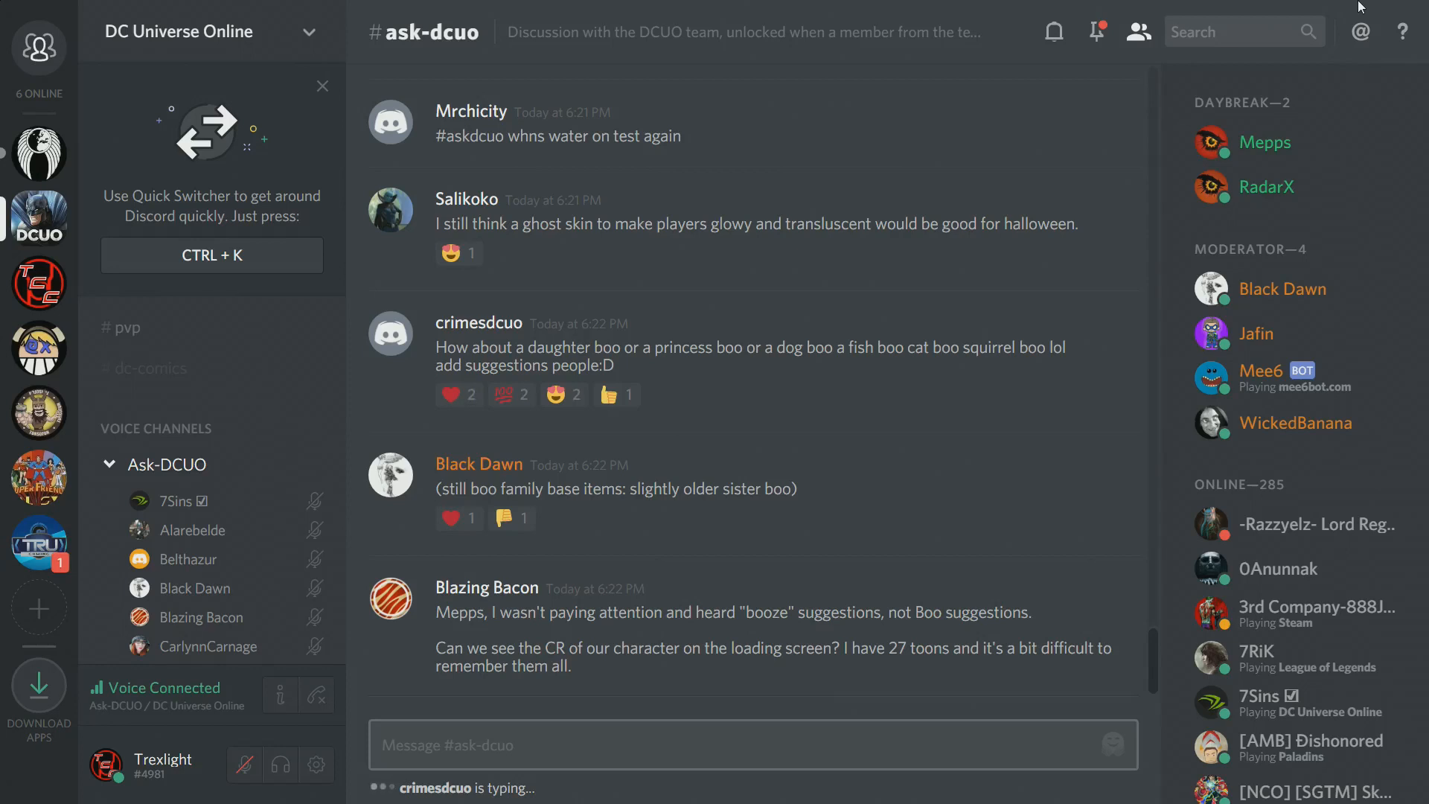
click(616, 395)
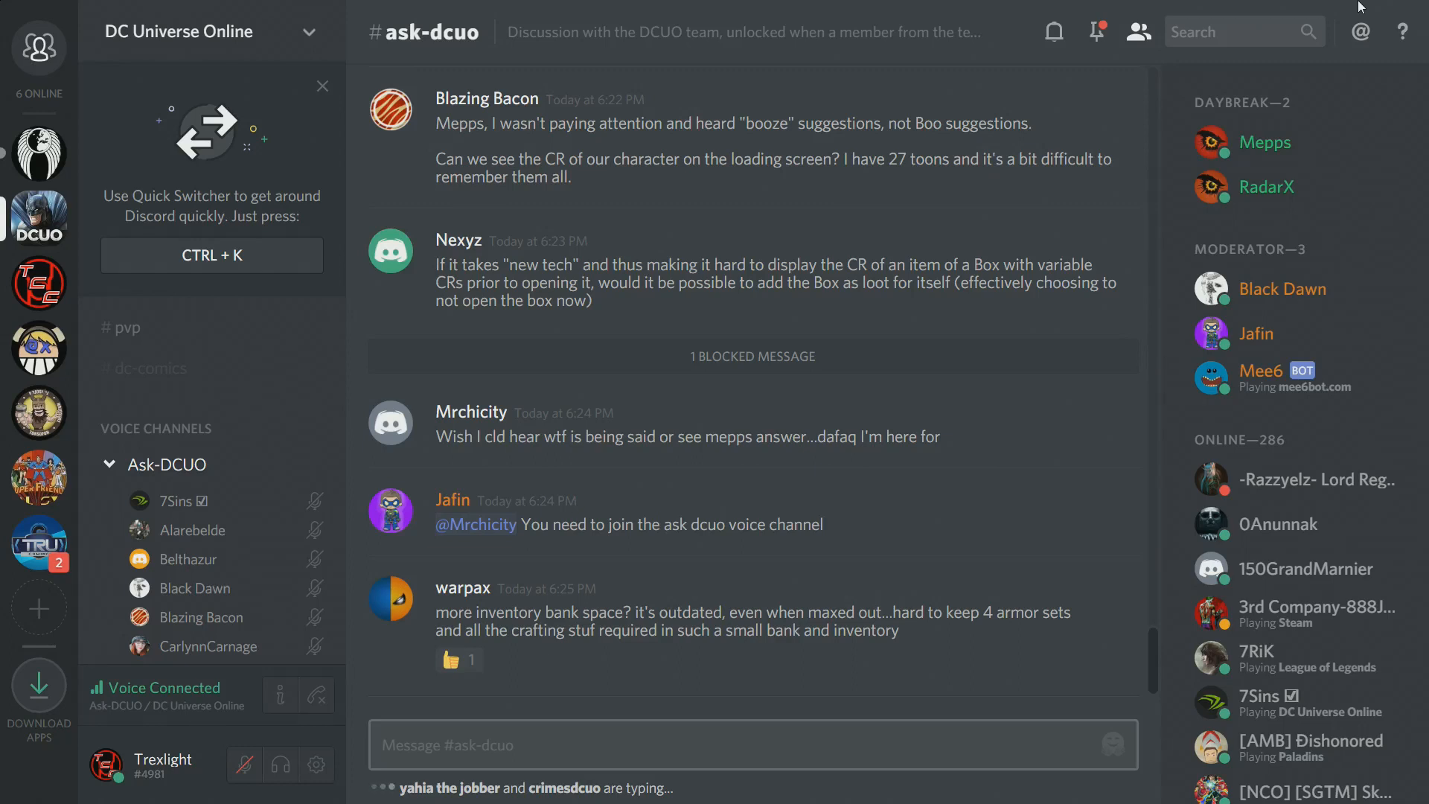
scroll(down, 3)
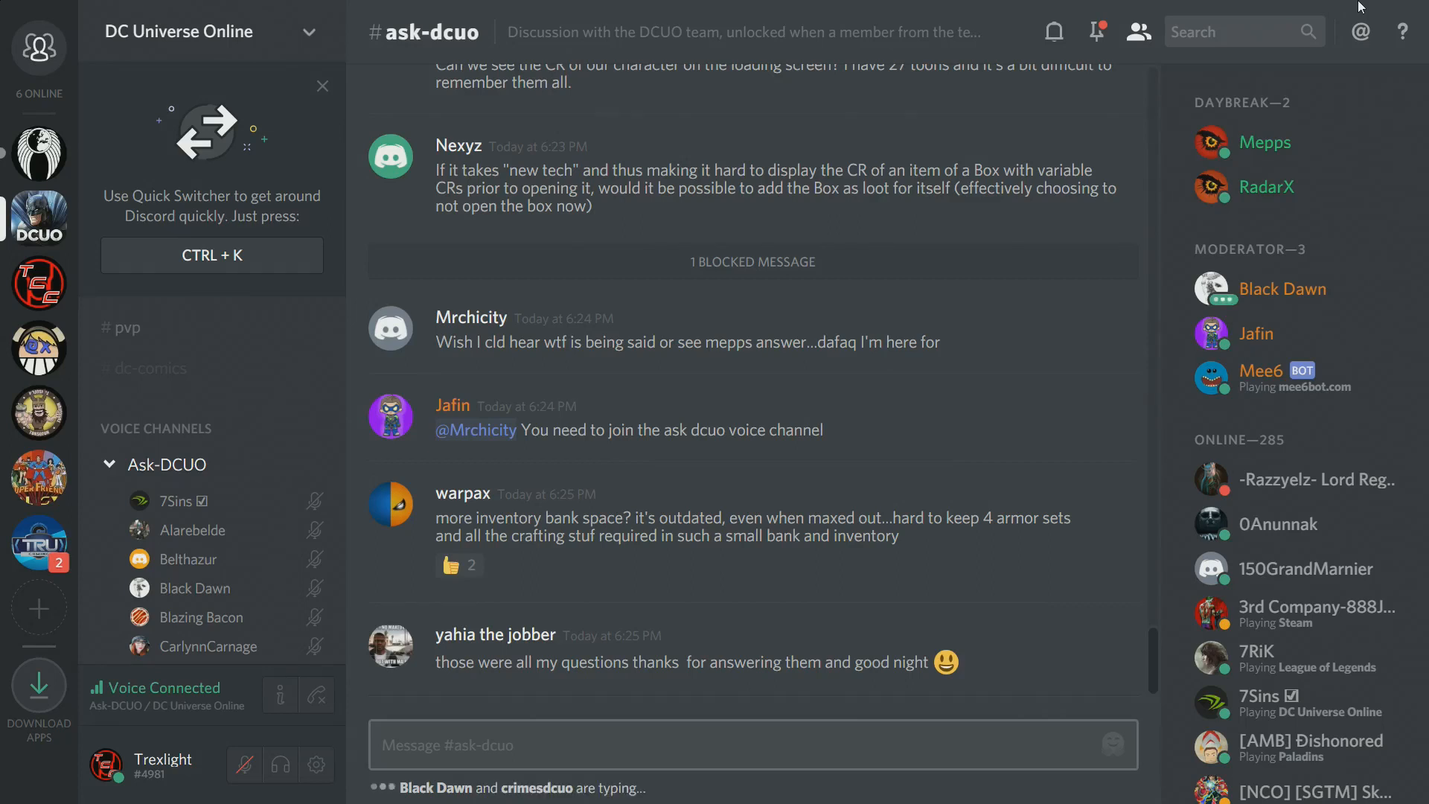
click(458, 566)
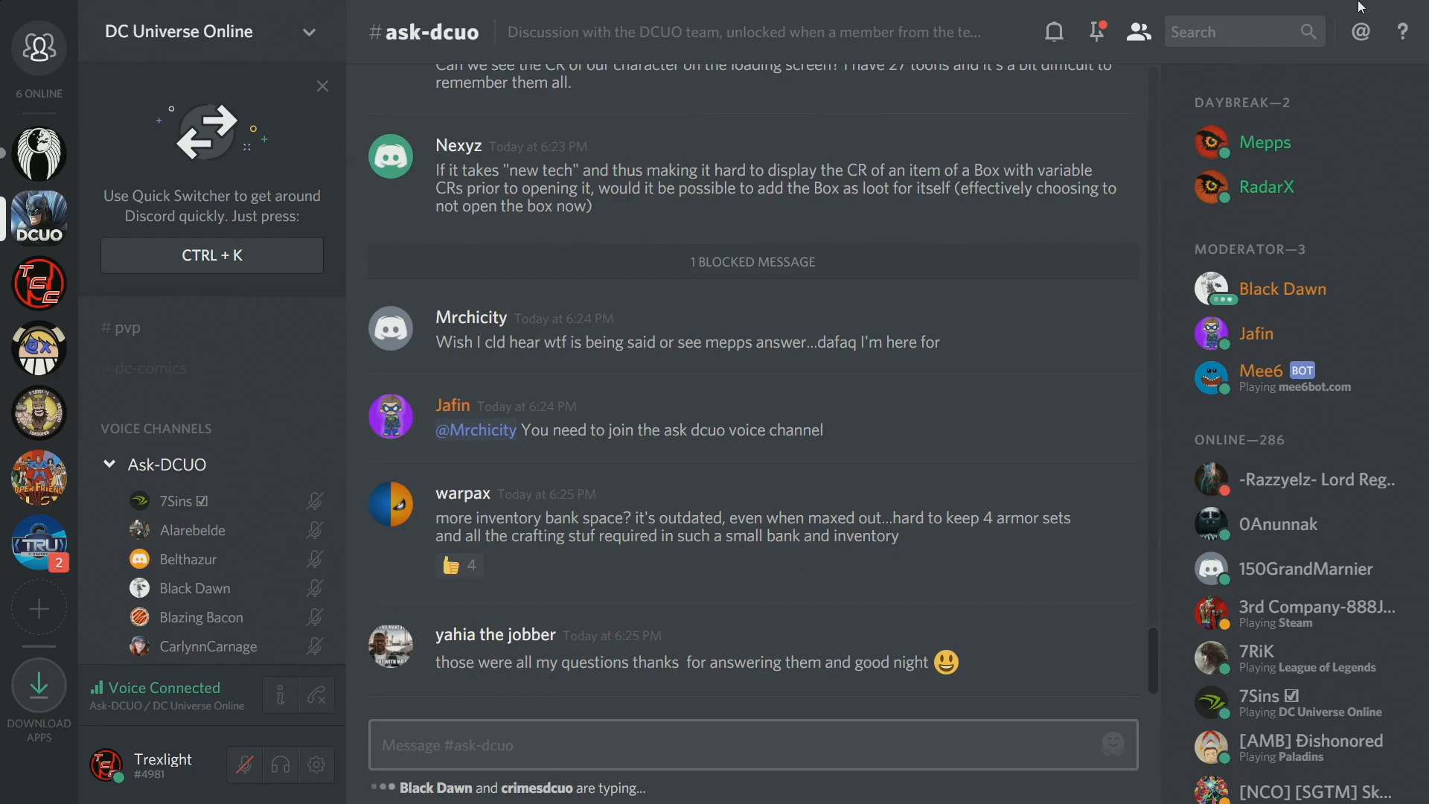
scroll(down, 3)
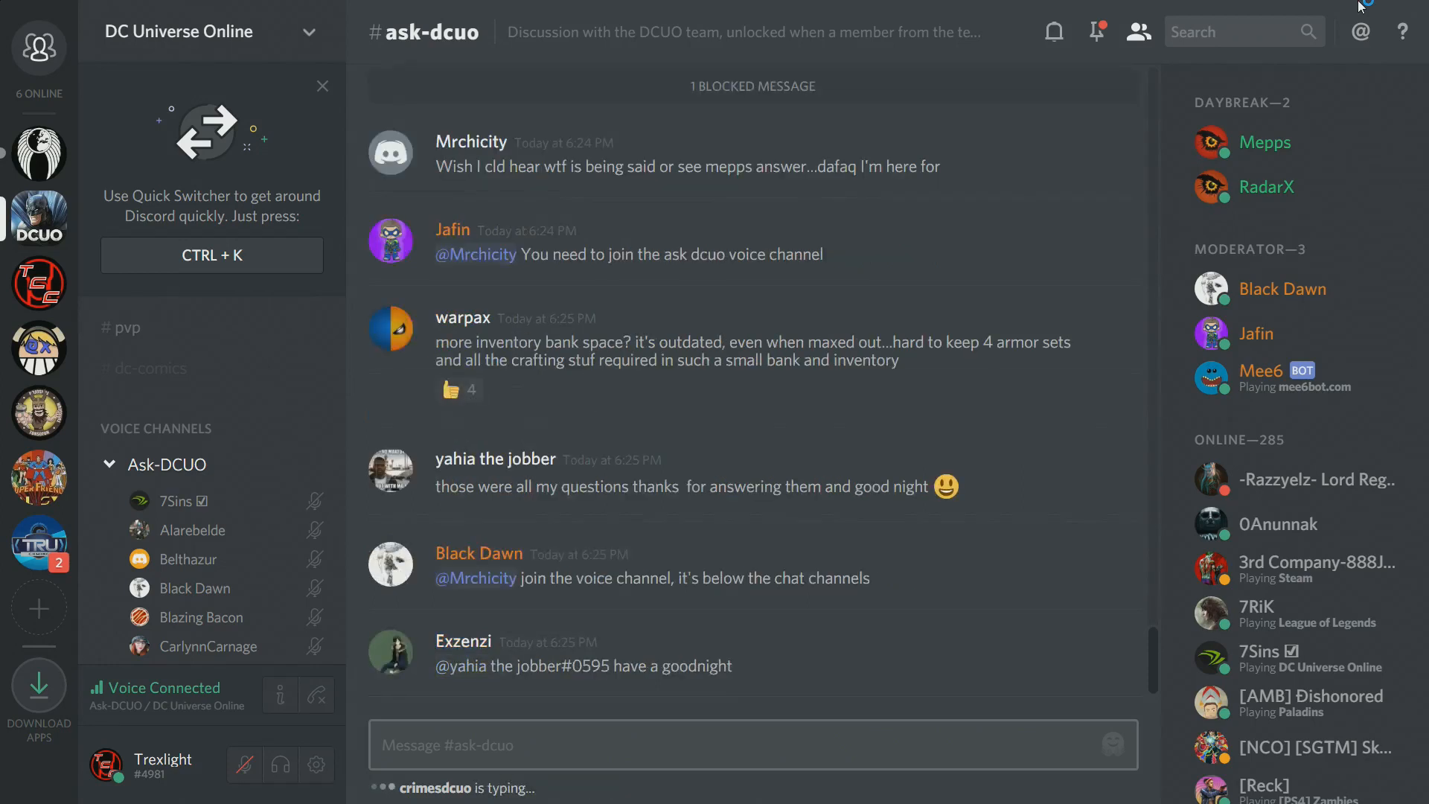
mouse_move(1361, 6)
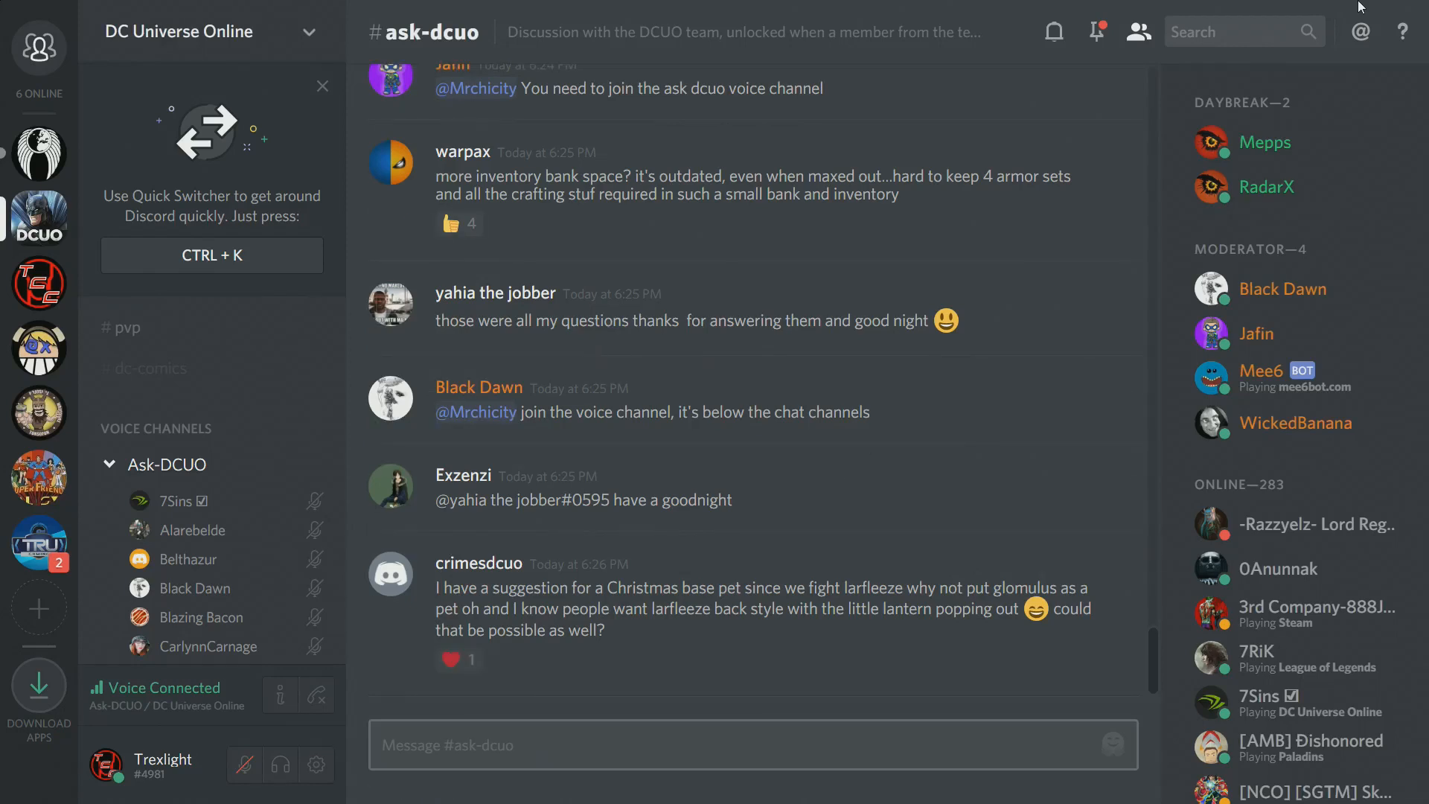
click(512, 660)
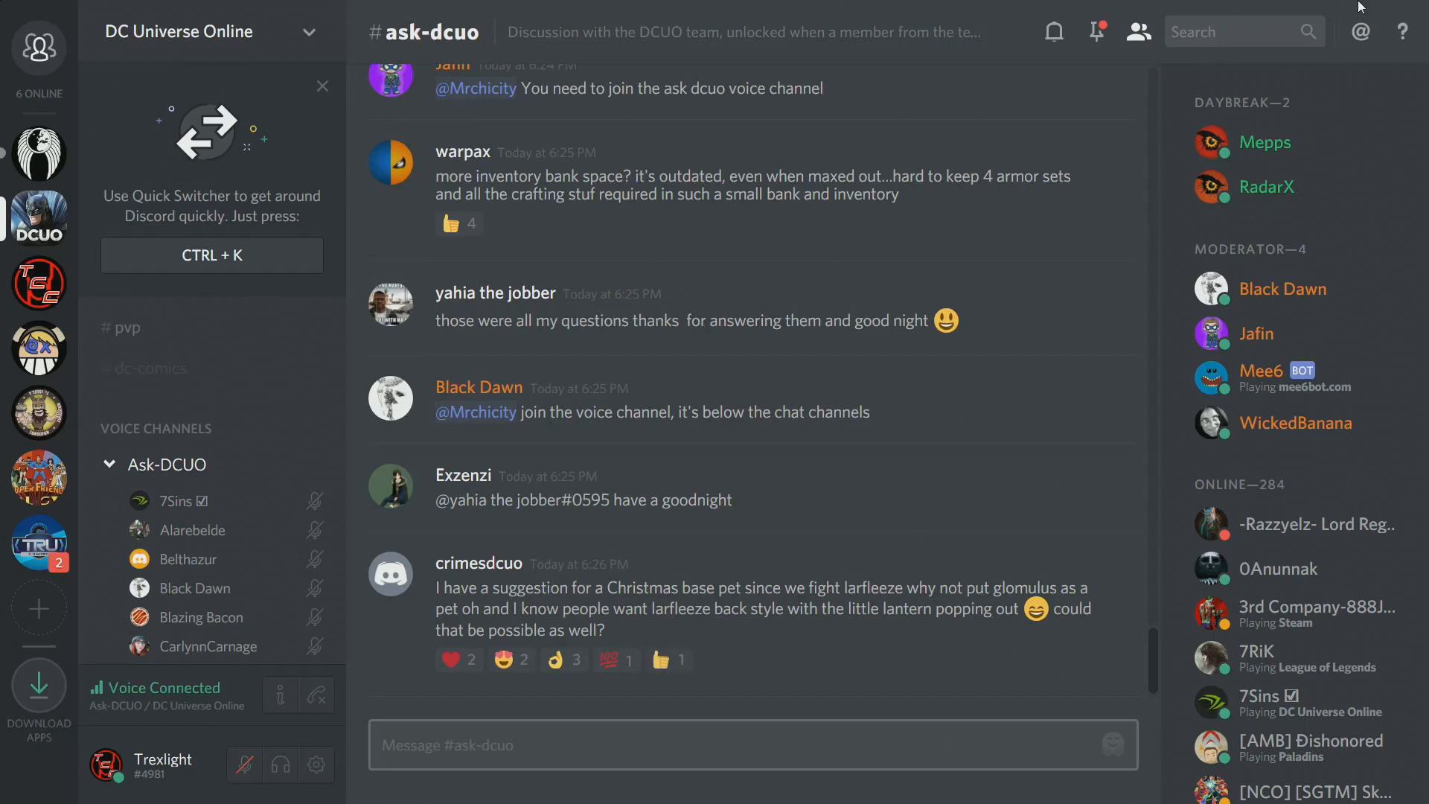
click(616, 660)
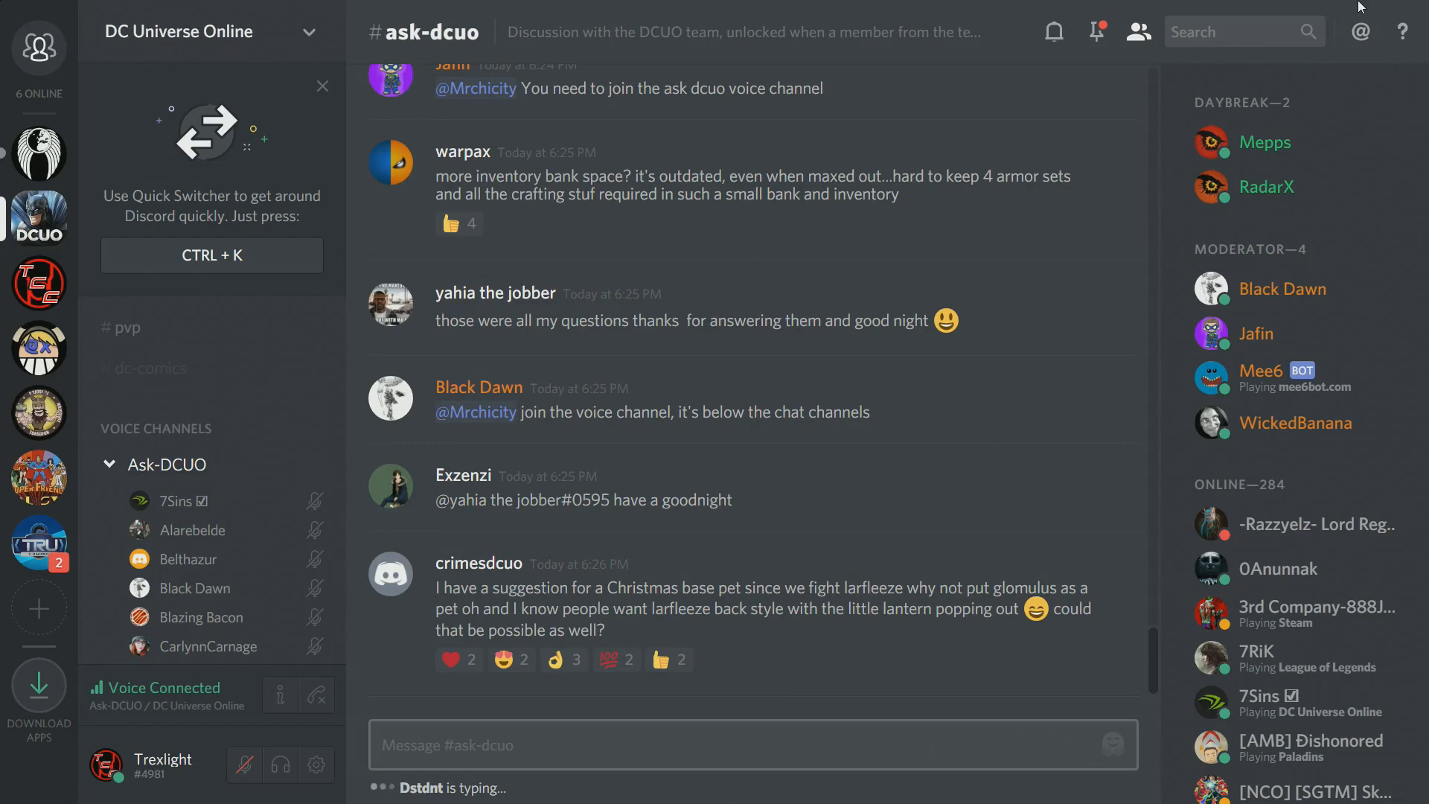
click(512, 660)
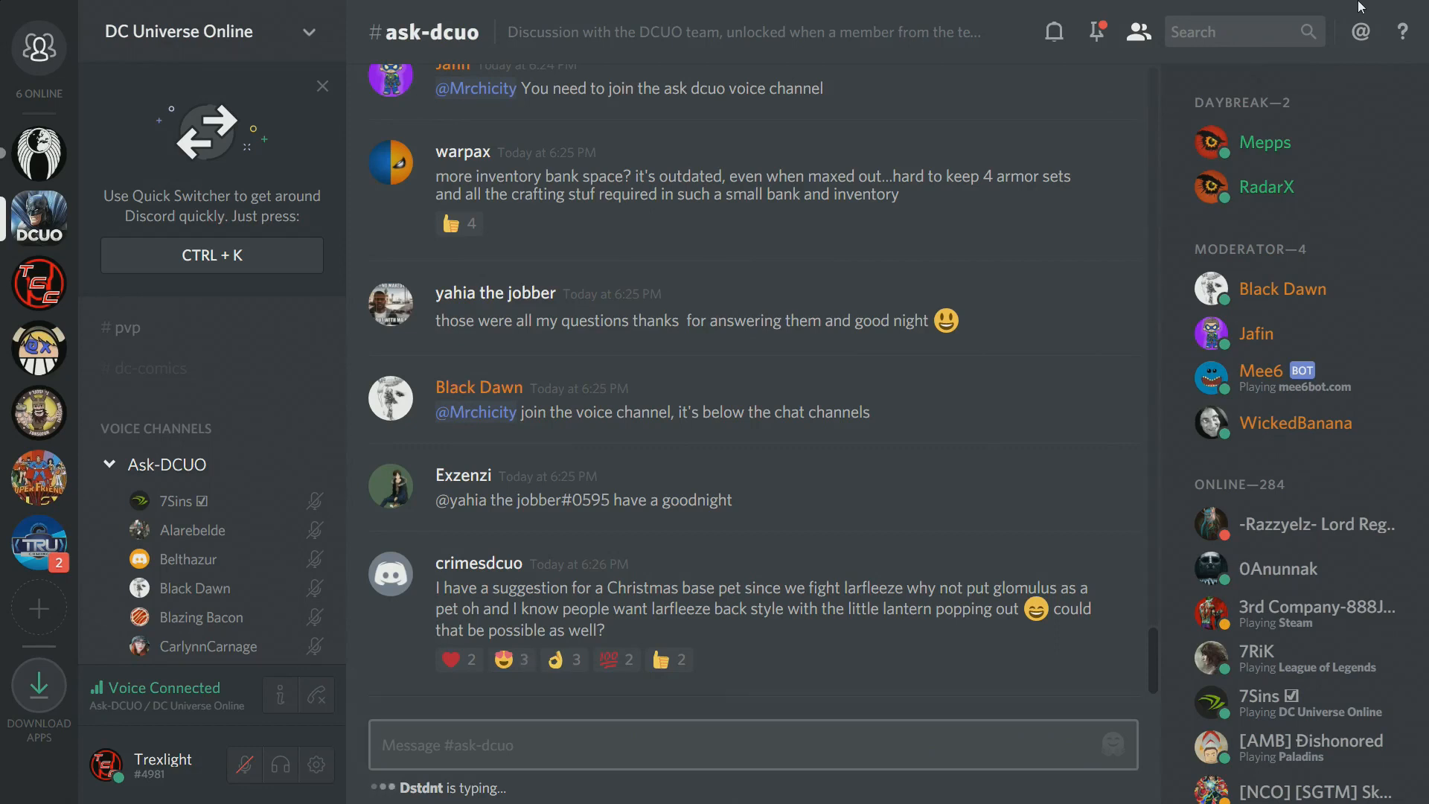
click(459, 658)
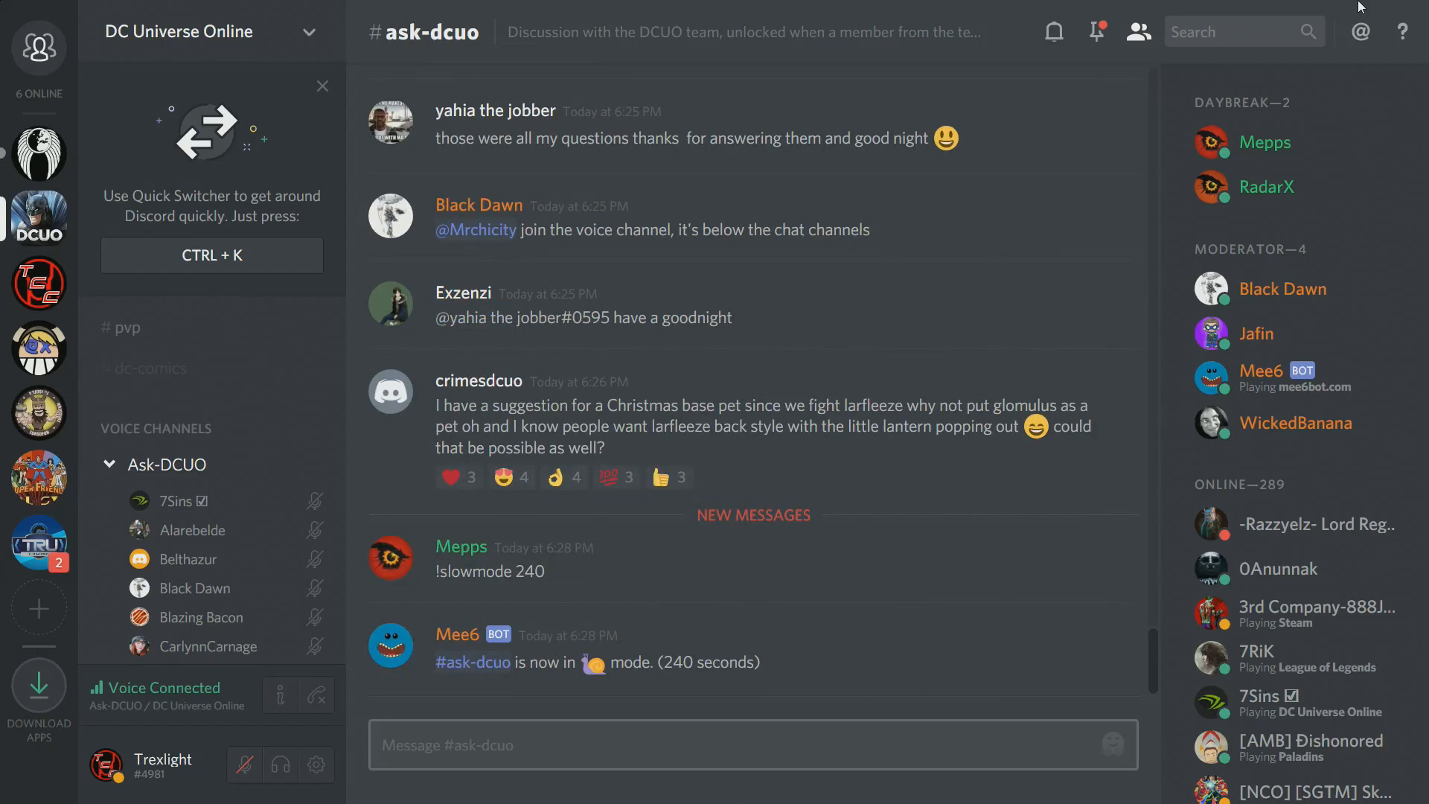
click(564, 477)
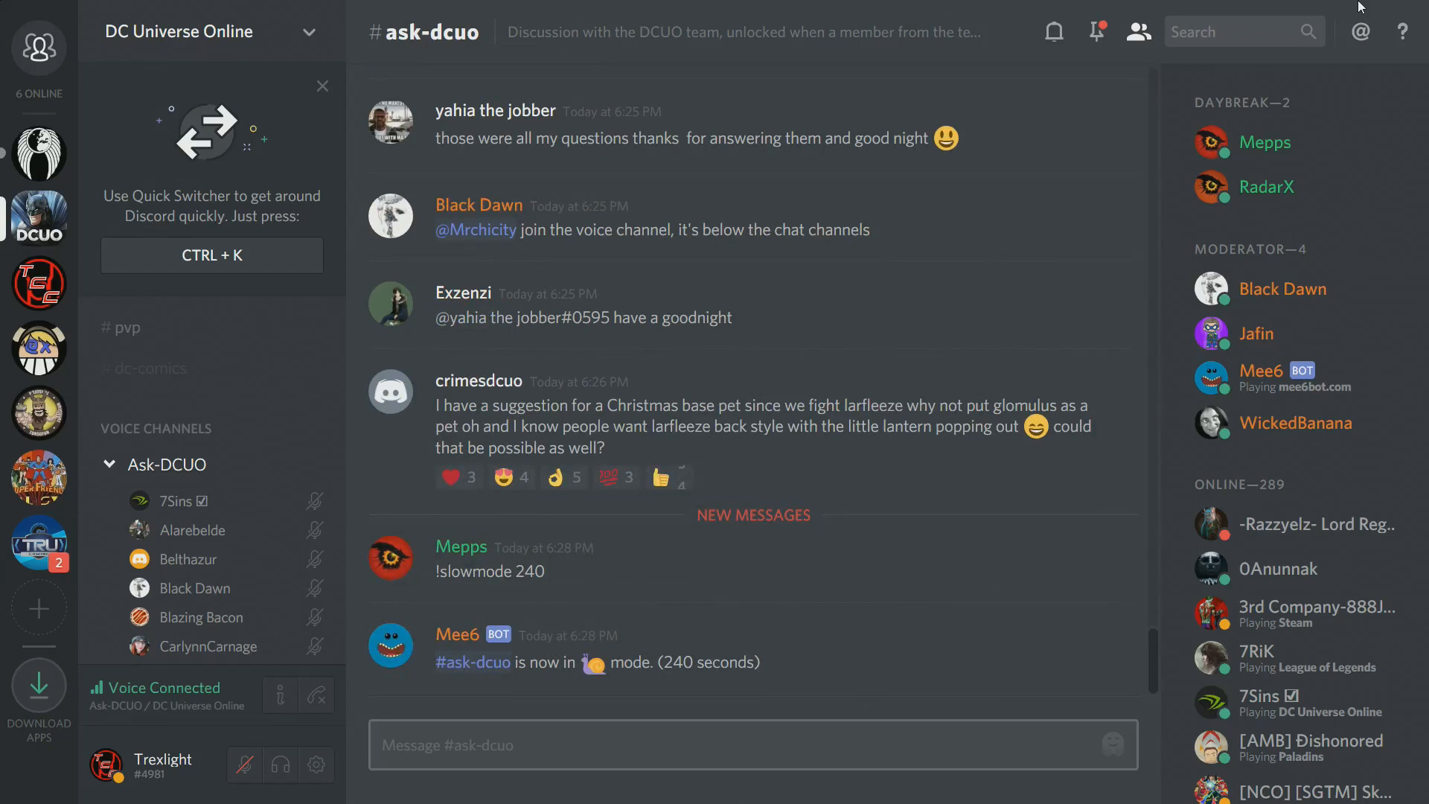
click(669, 477)
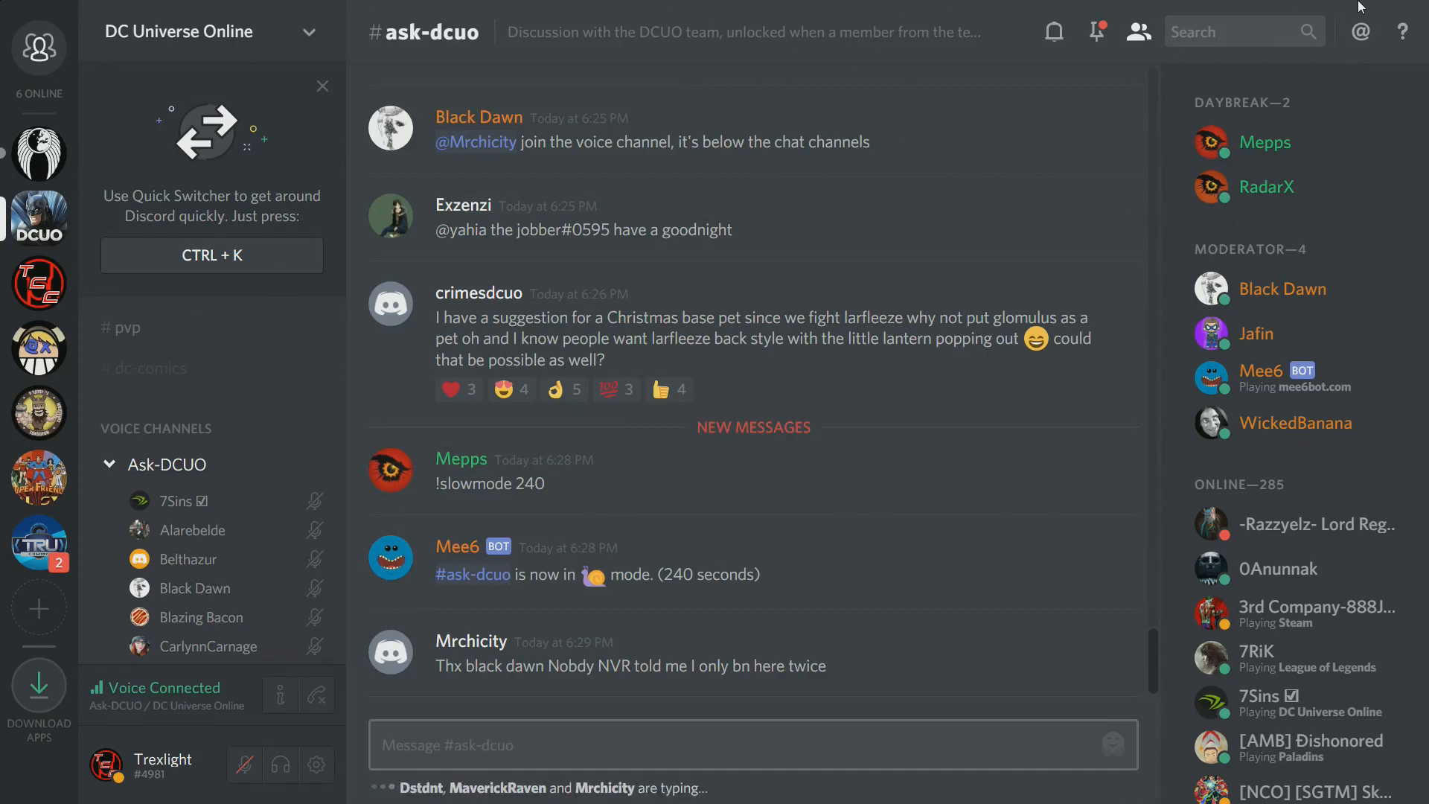
scroll(down, 3)
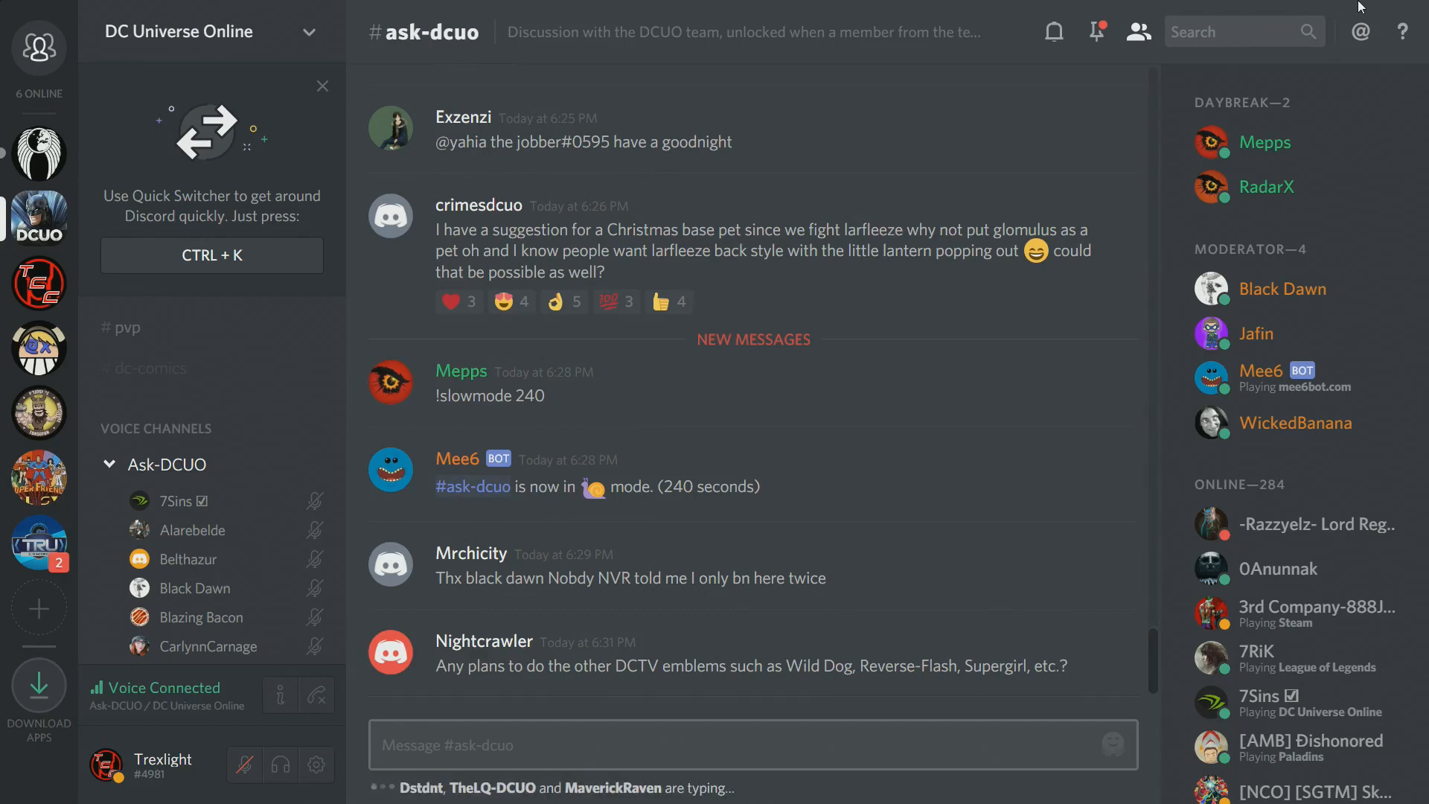
scroll(down, 3)
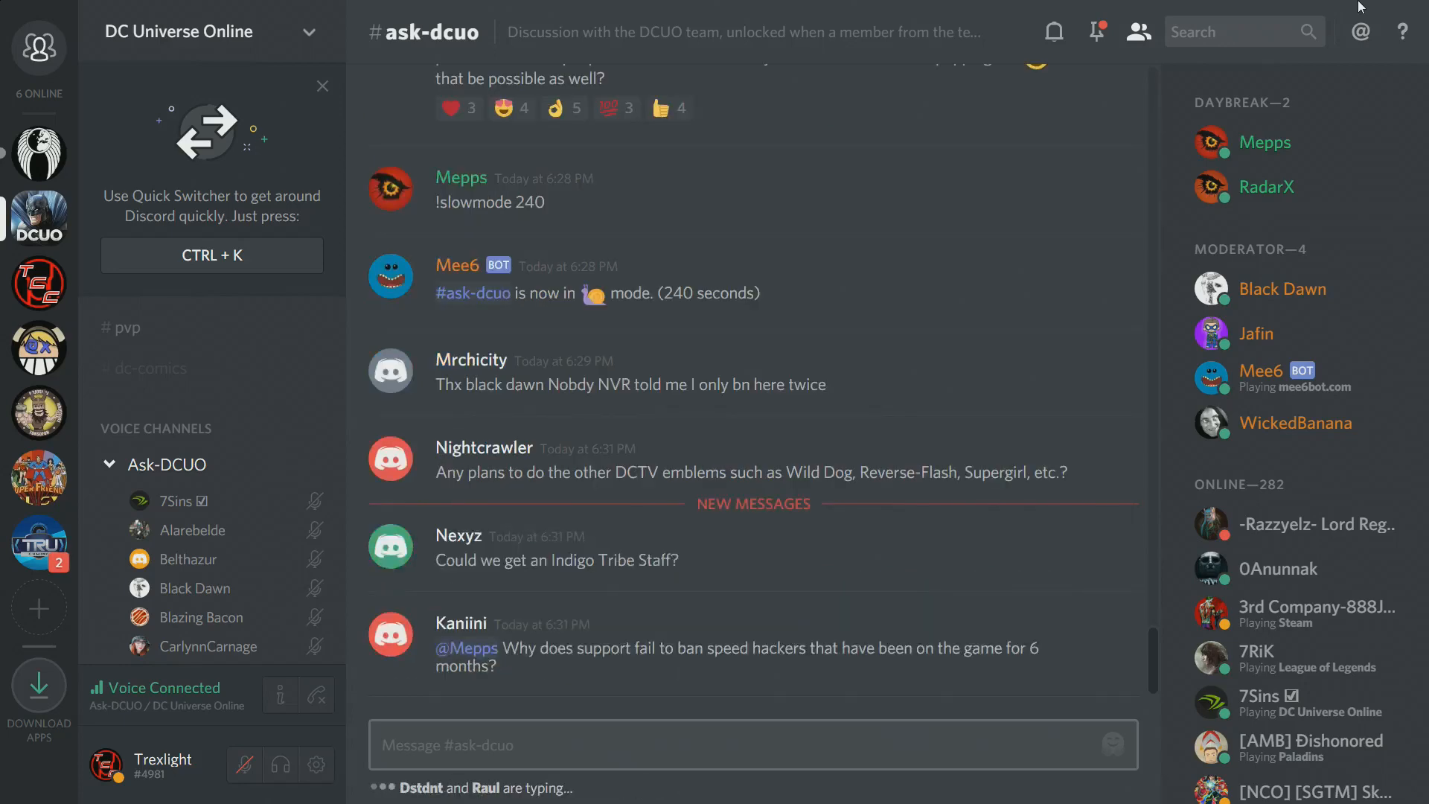
scroll(down, 3)
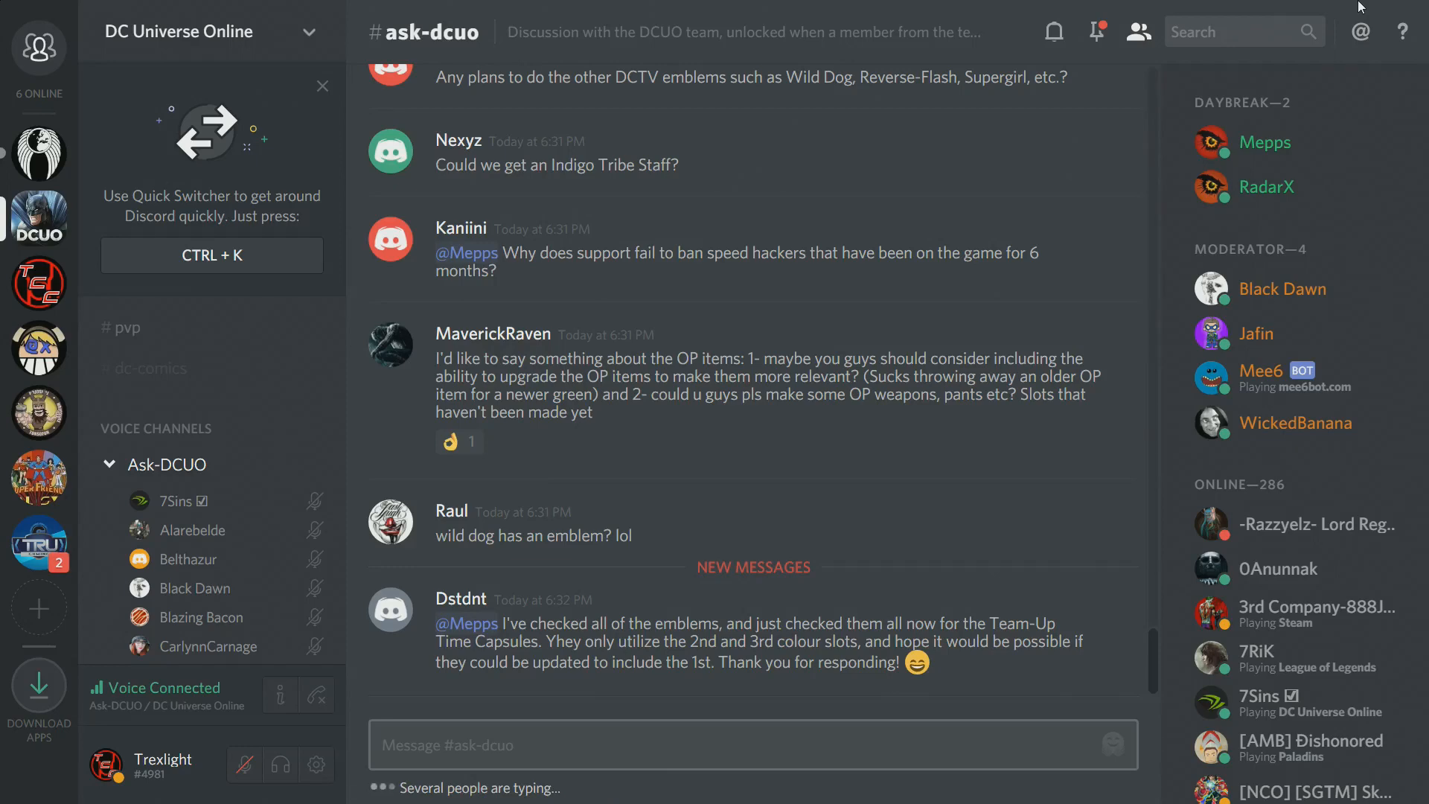
scroll(down, 3)
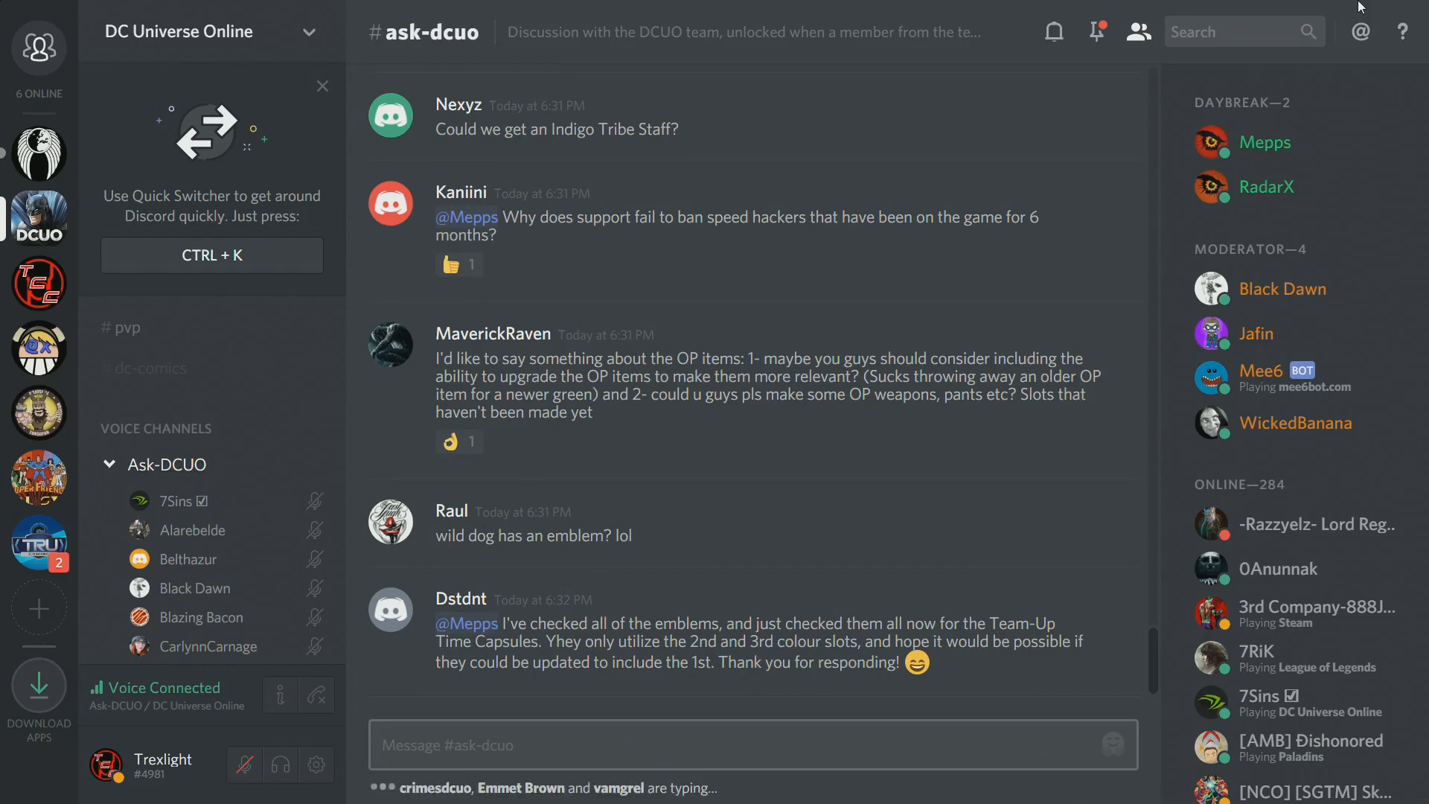
scroll(down, 3)
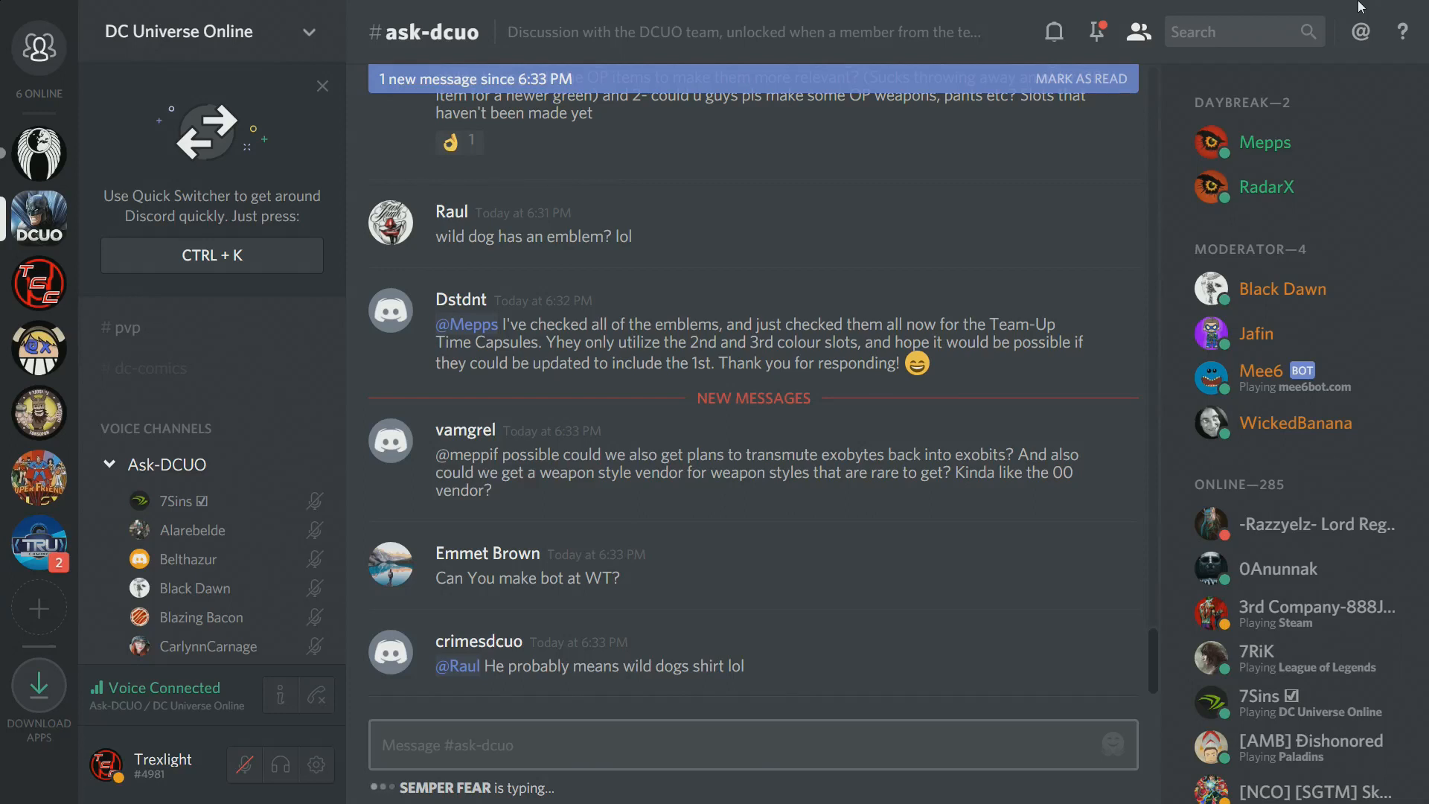
click(459, 142)
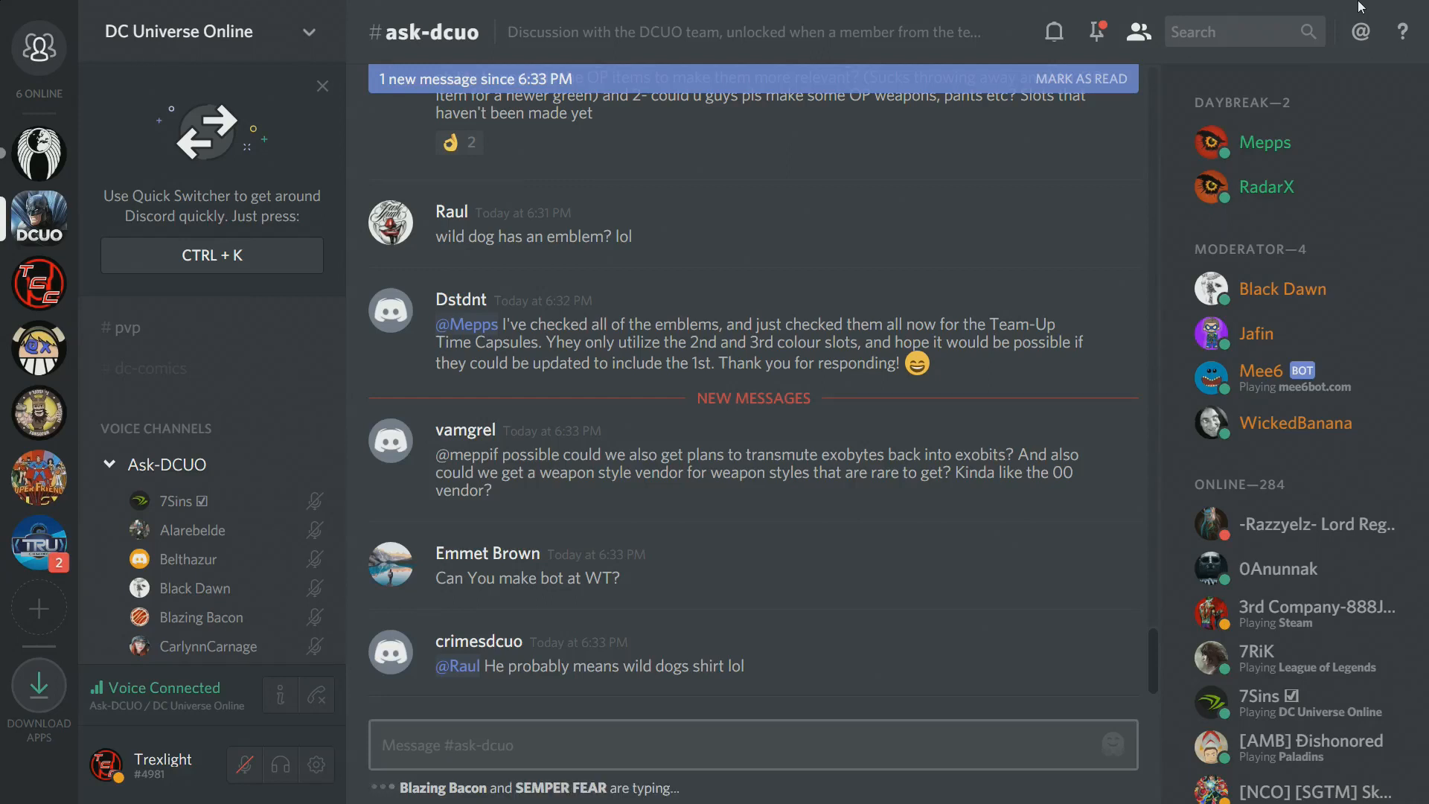
mouse_move(1099, 640)
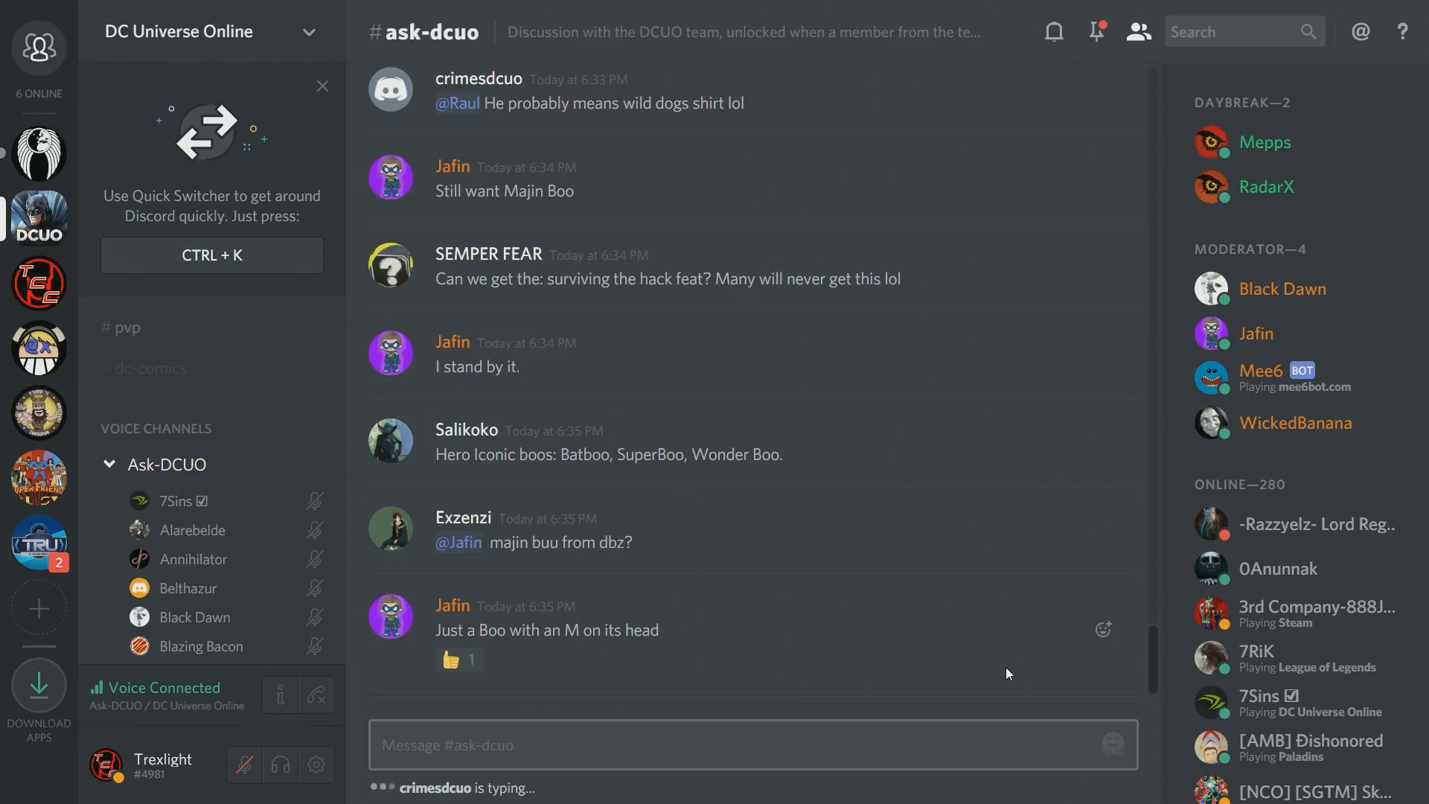
Step: Jump the feed to Jafin's Majin Boo idea and Mepps's office-hours reminder
click(458, 661)
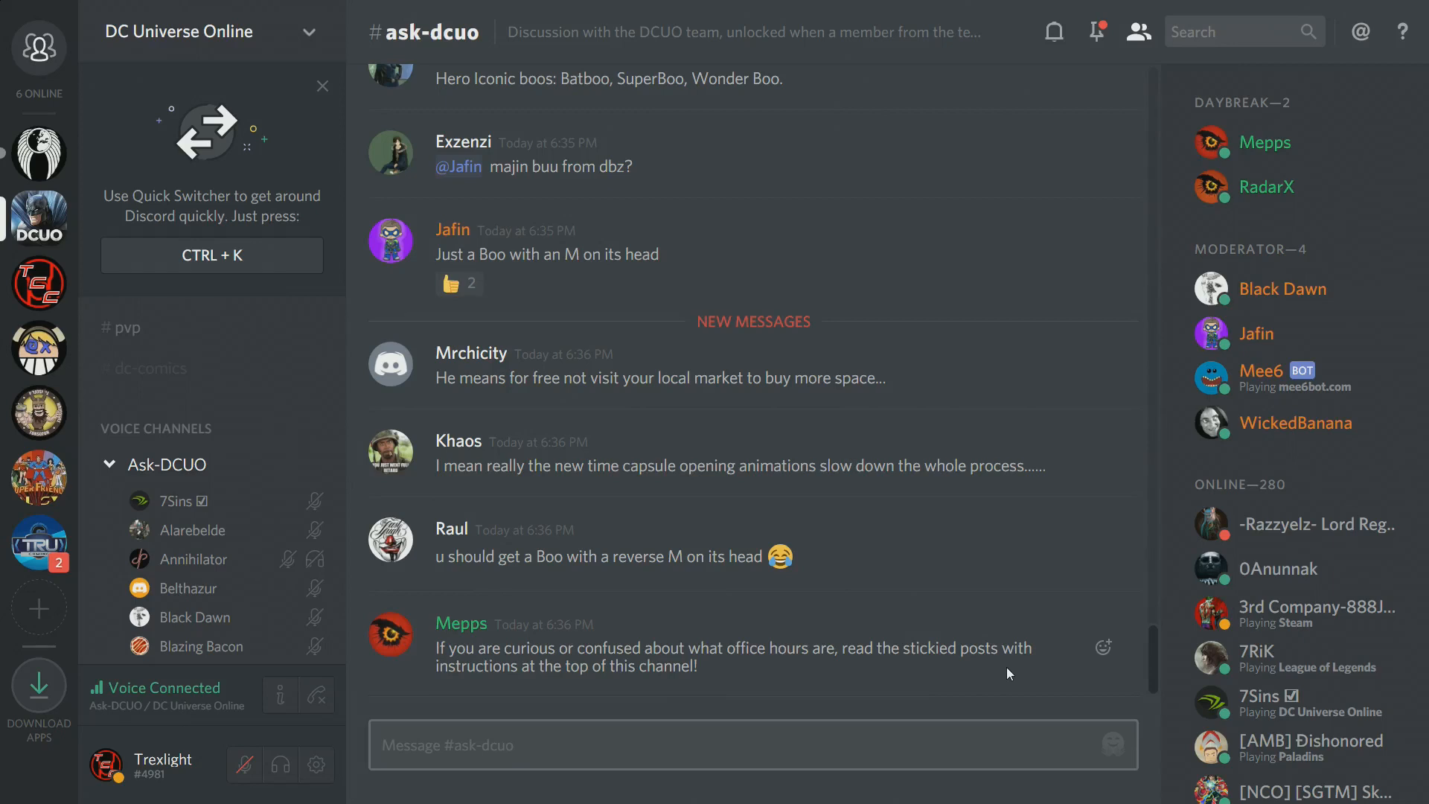
Step: Bring the time capsule animation posts and the office hours reminder into view
click(459, 283)
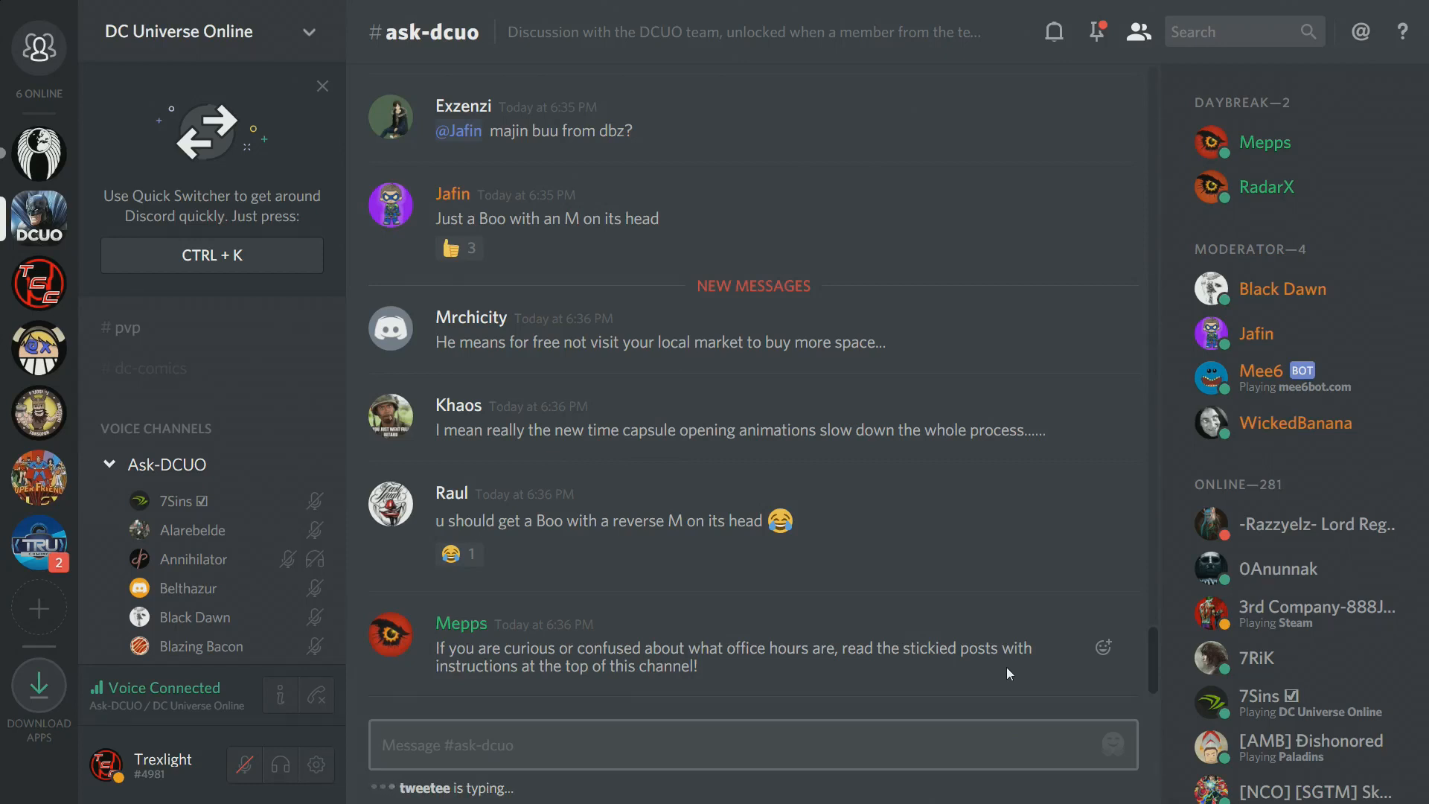
mouse_move(1025, 502)
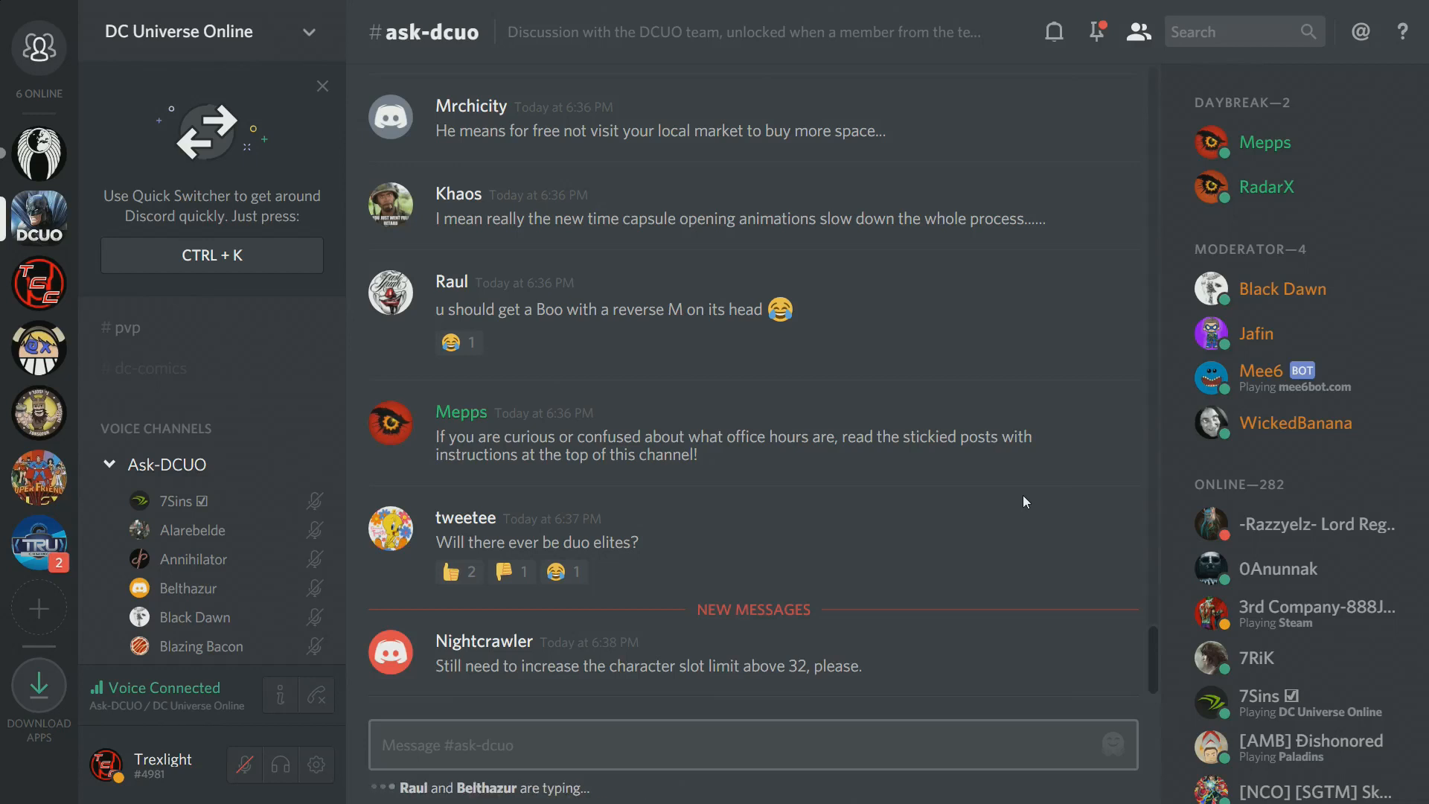
Step: Bring tweetee's duo-elites question and Nightcrawler's character-slot request into view
click(459, 571)
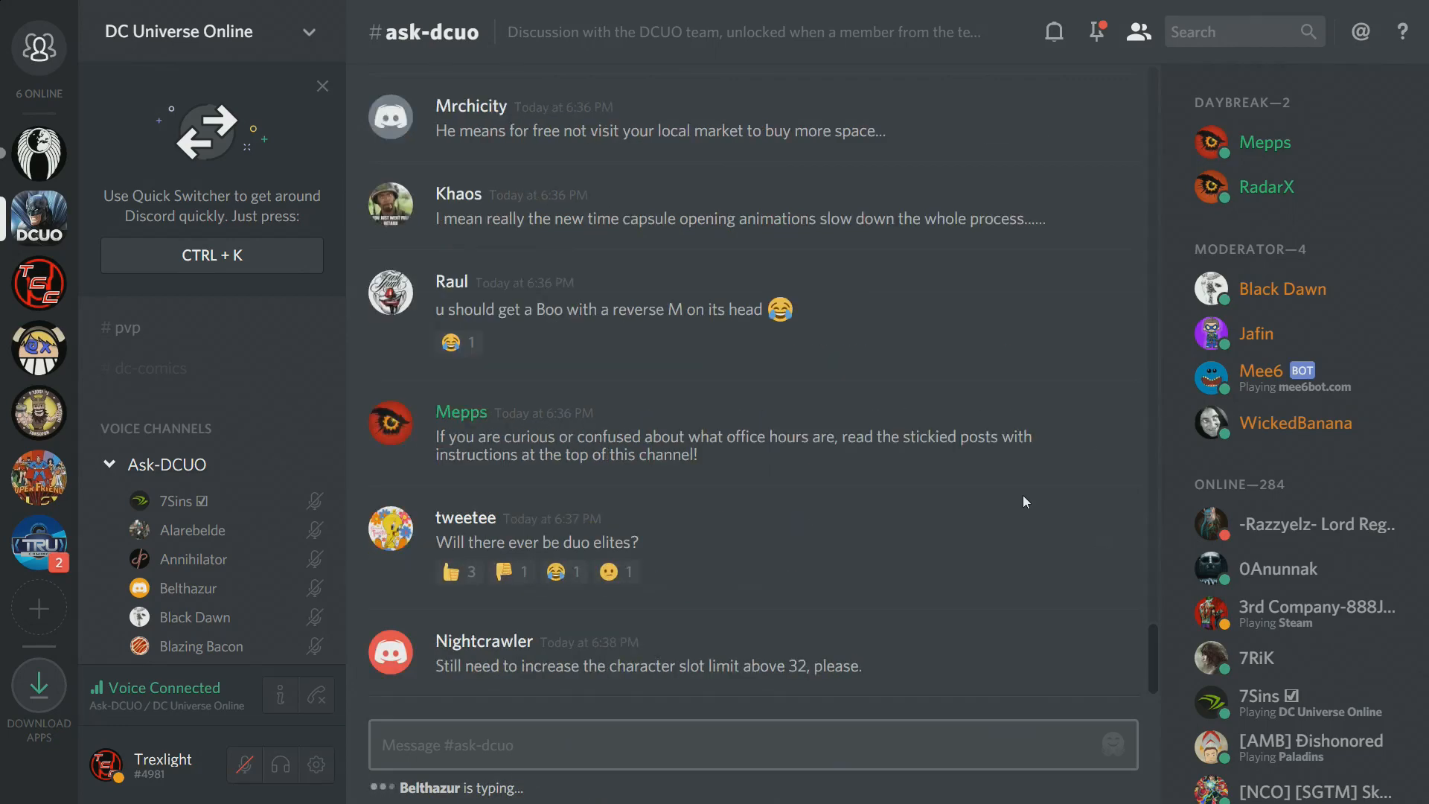
click(512, 572)
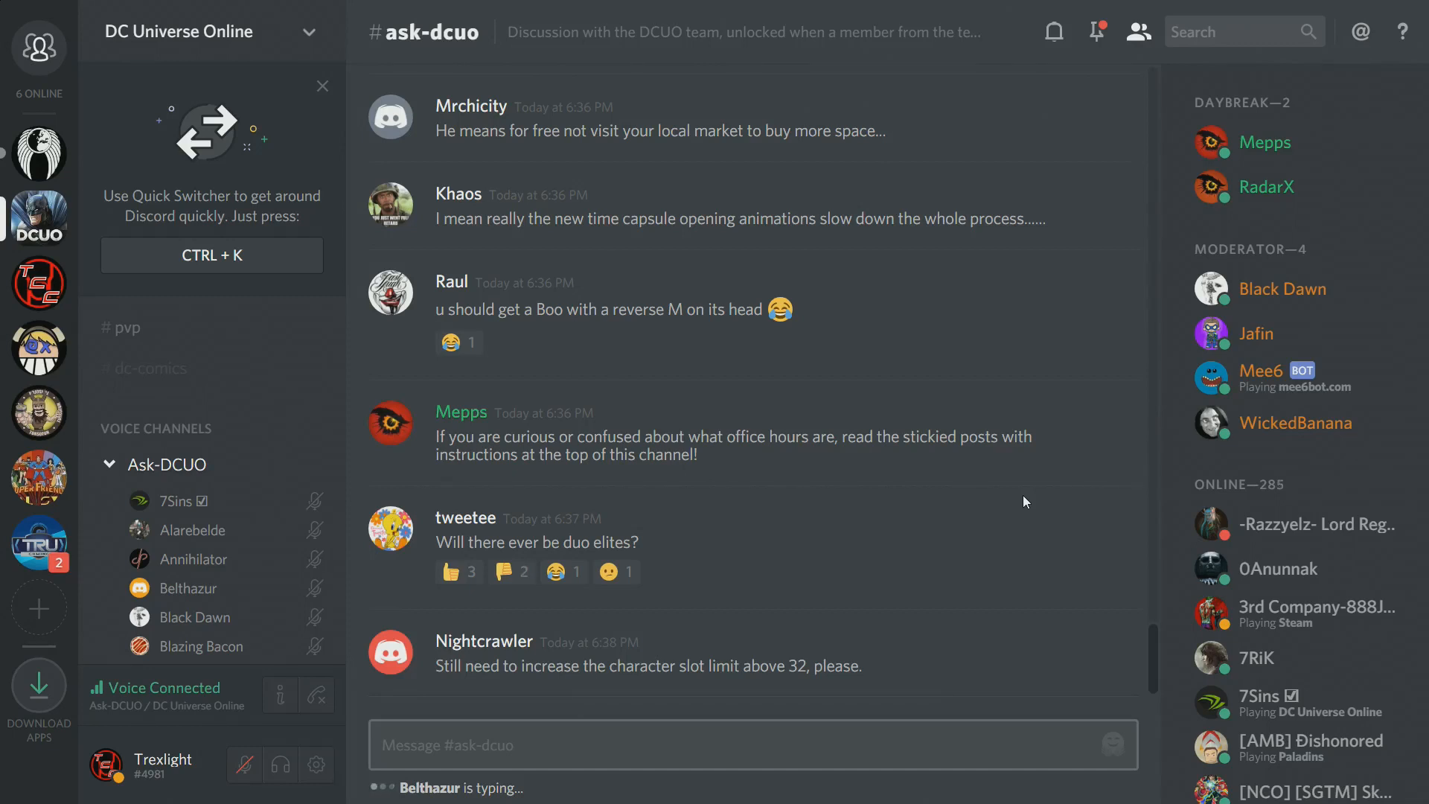
click(617, 572)
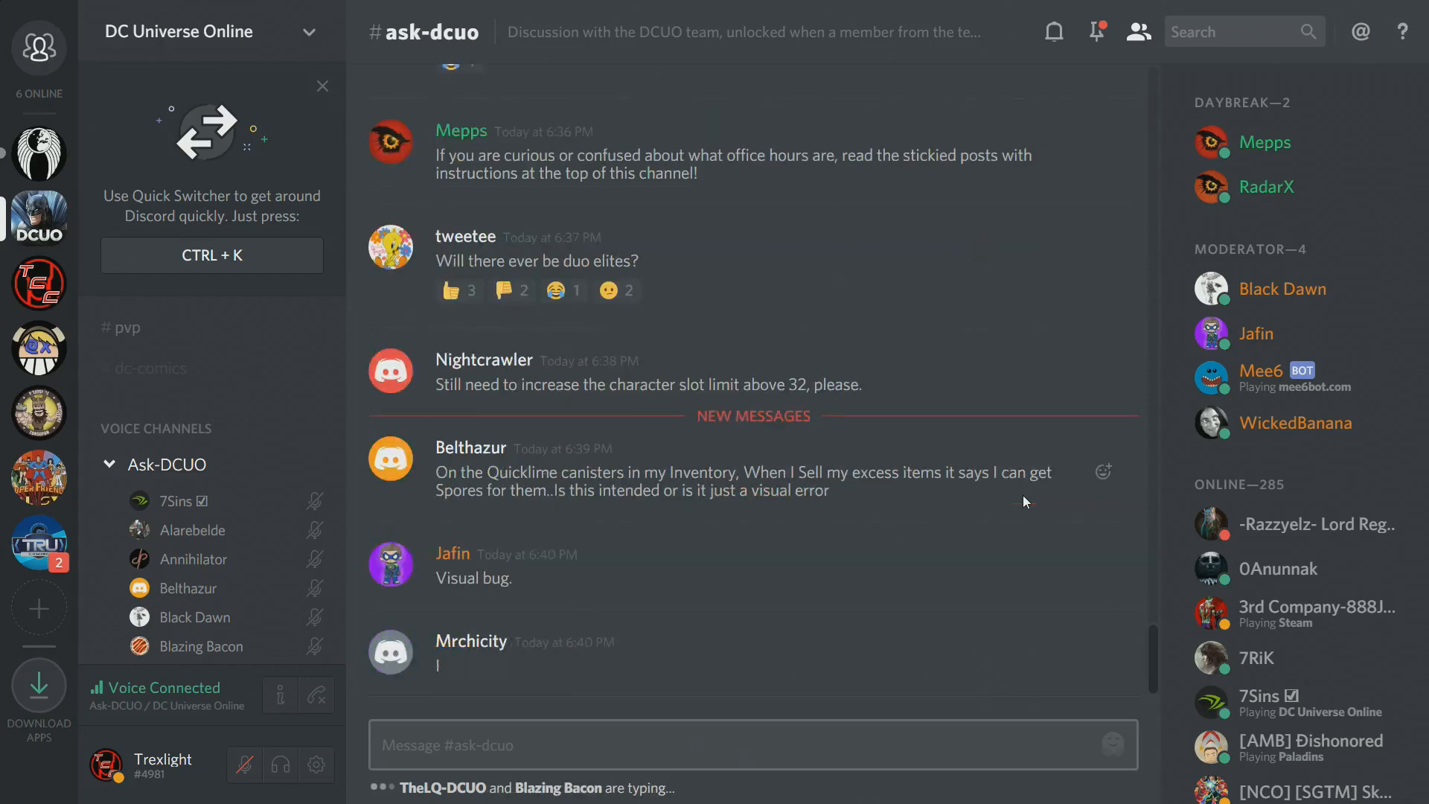
scroll(up, 3)
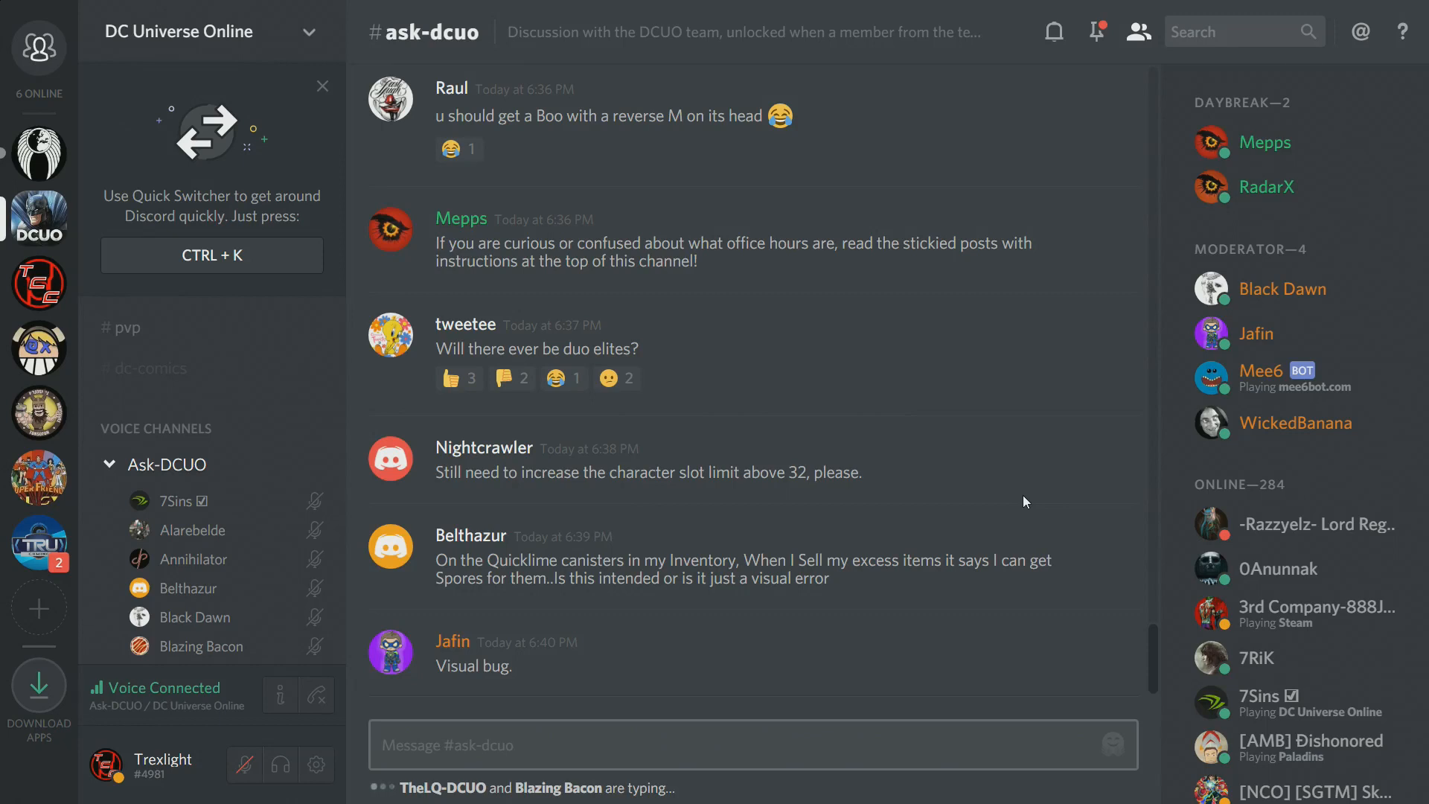
scroll(down, 3)
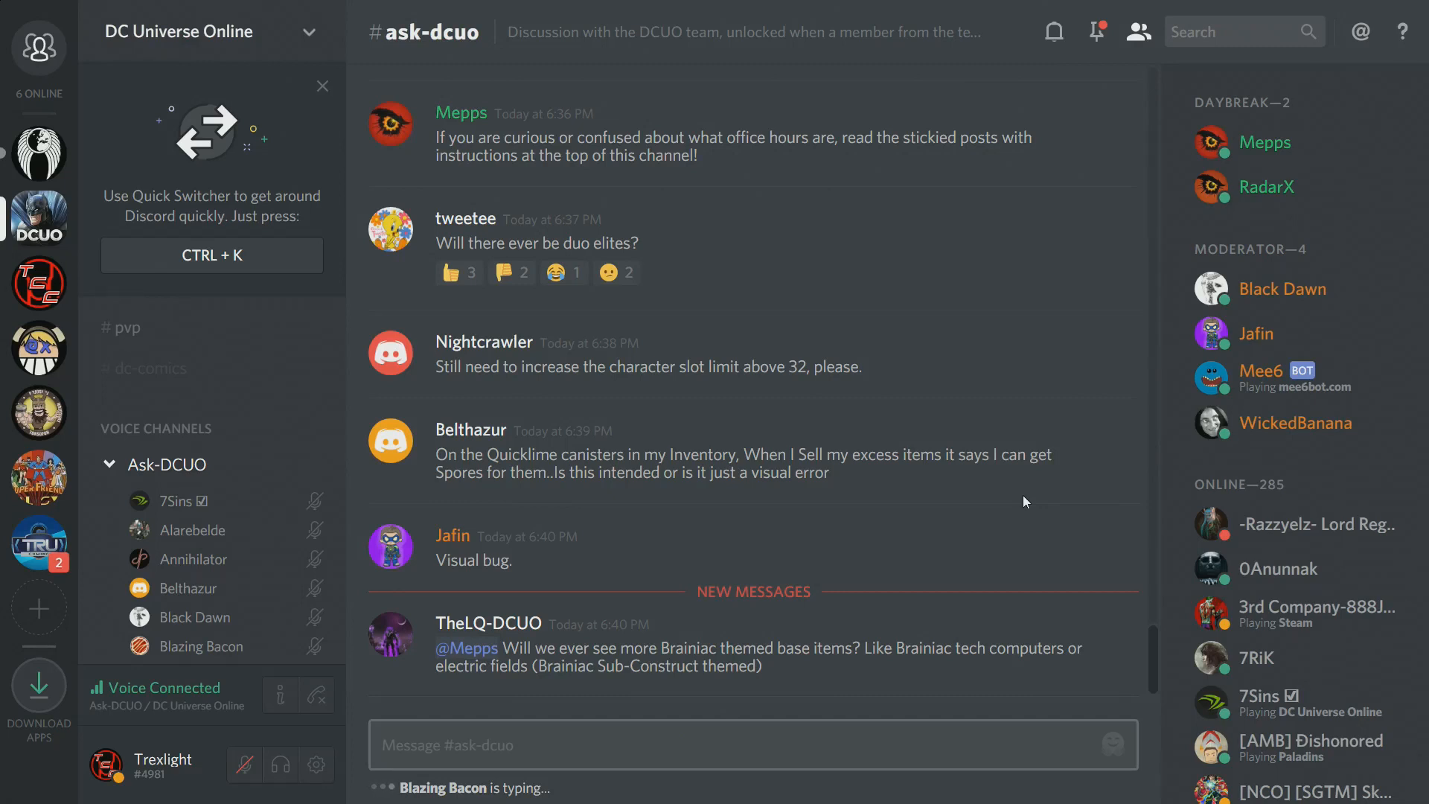
click(616, 272)
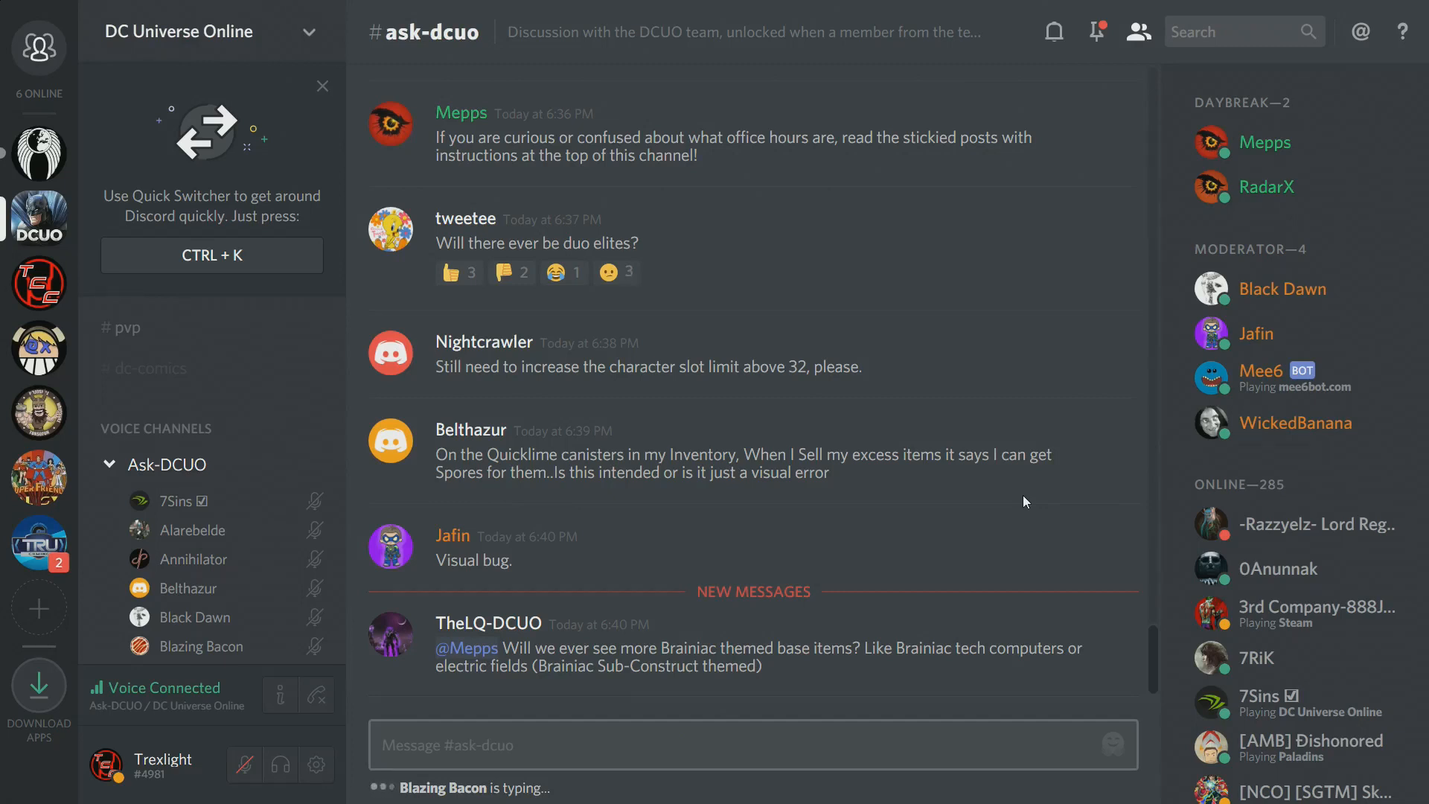
click(563, 273)
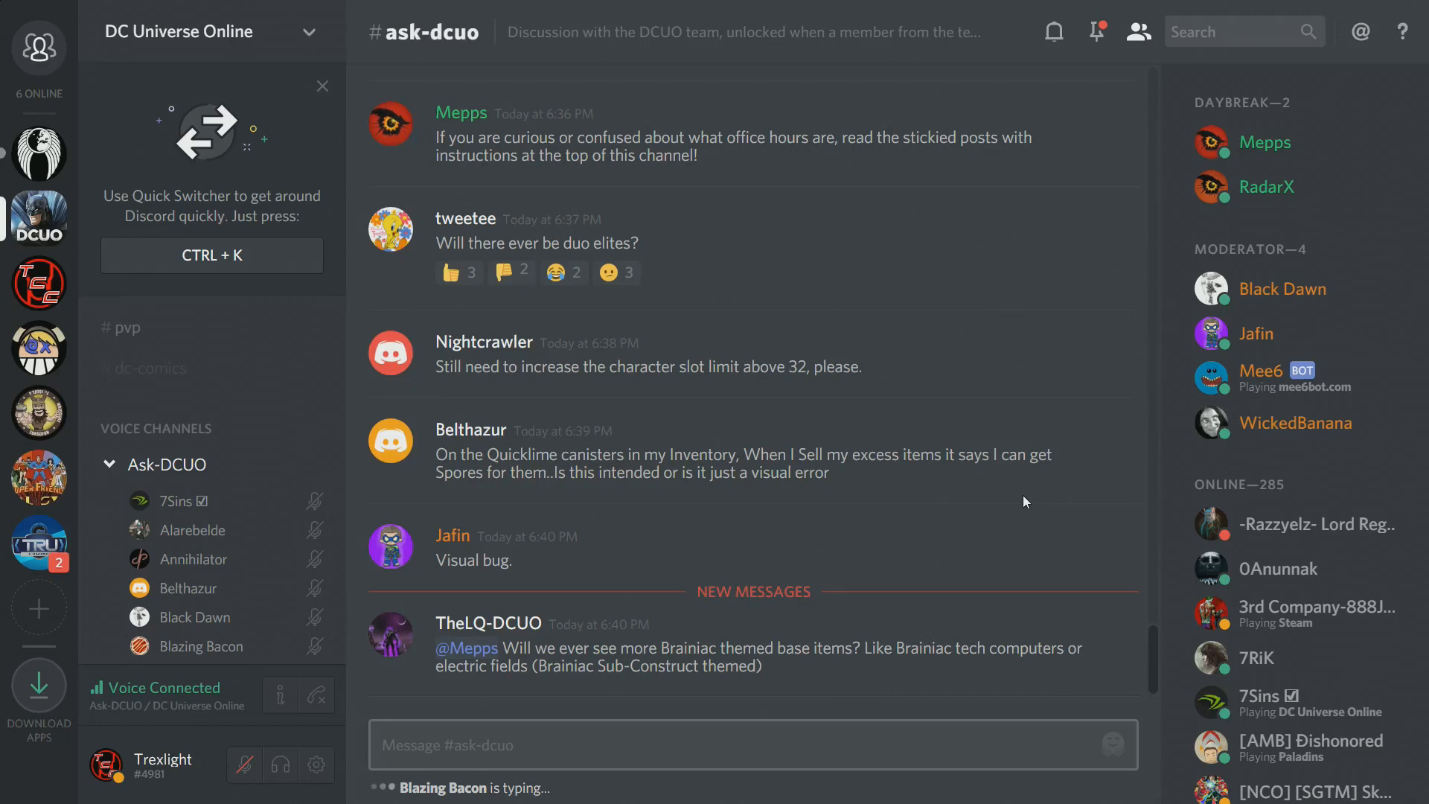
click(512, 273)
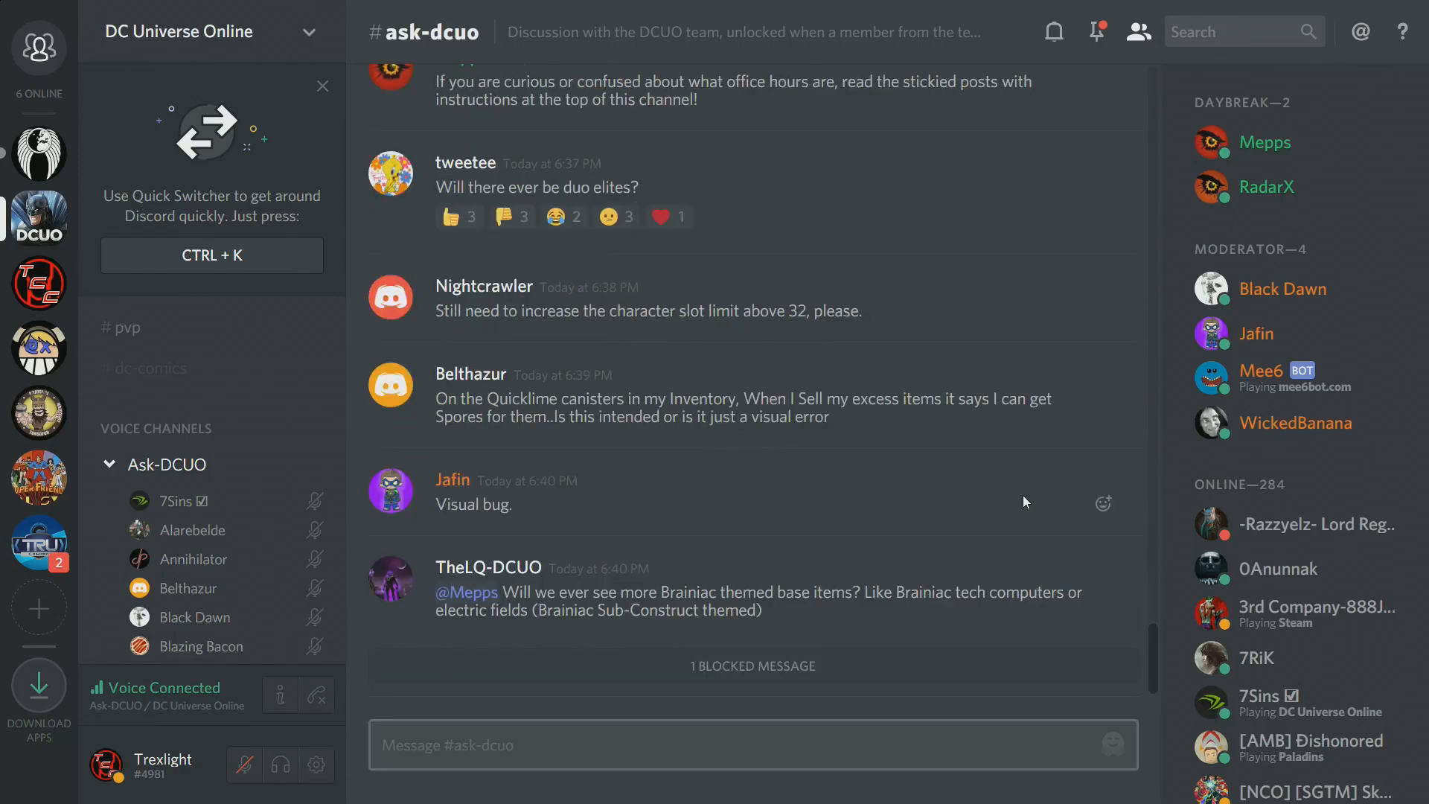
mouse_move(277, 17)
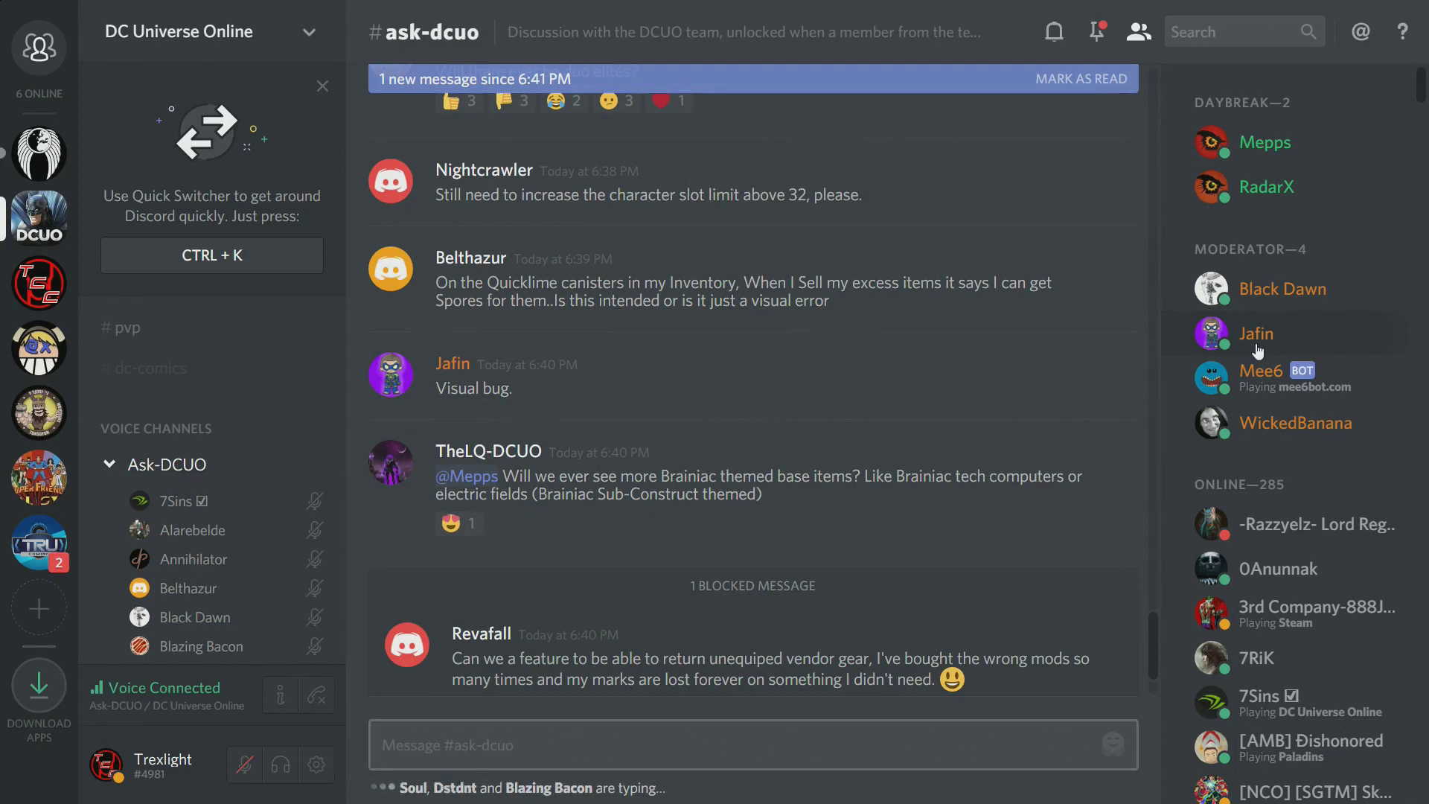
scroll(down, 3)
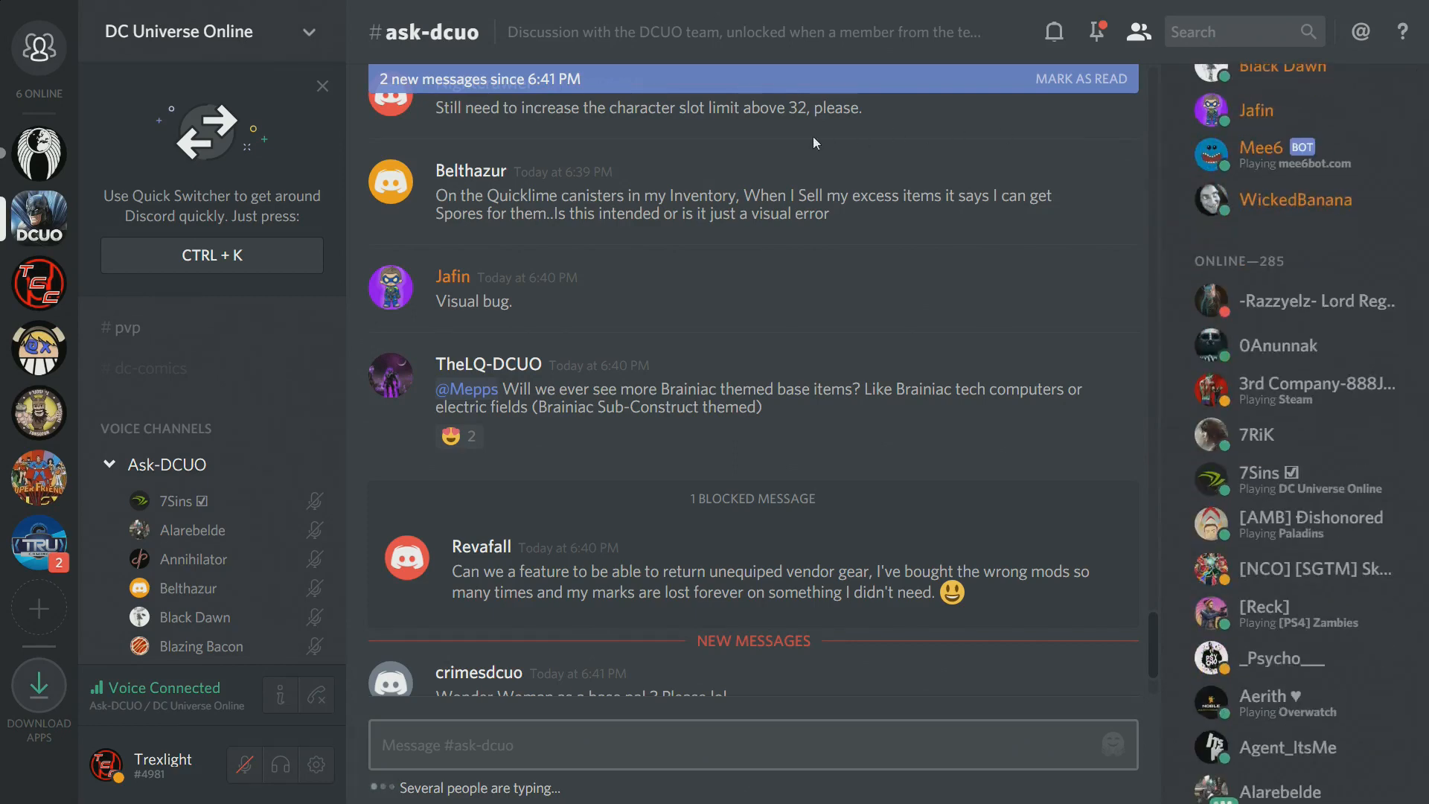
scroll(down, 3)
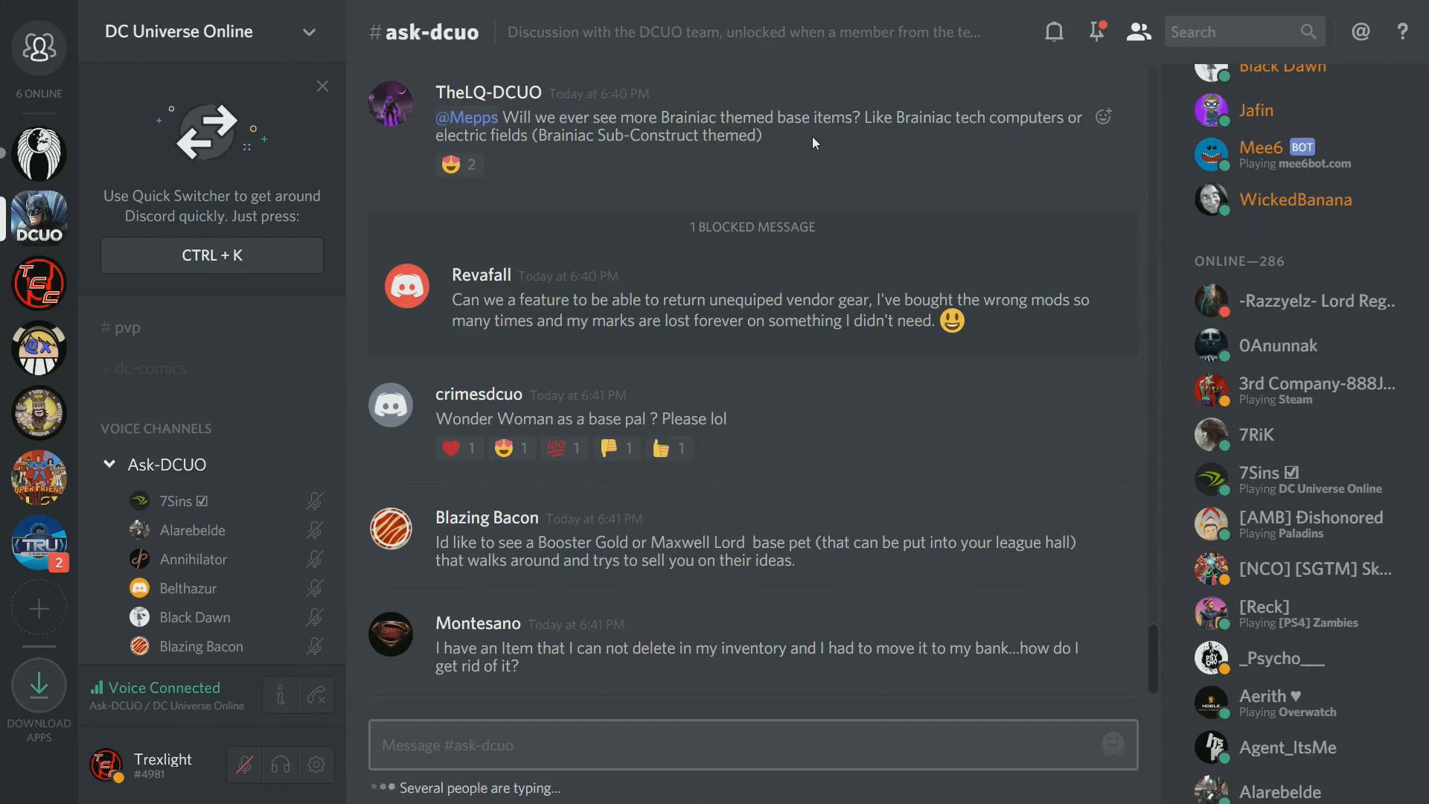
Step: Scroll down to Mepps's 60-second slow mode notice confirmed by Mee6
scroll(down, 3)
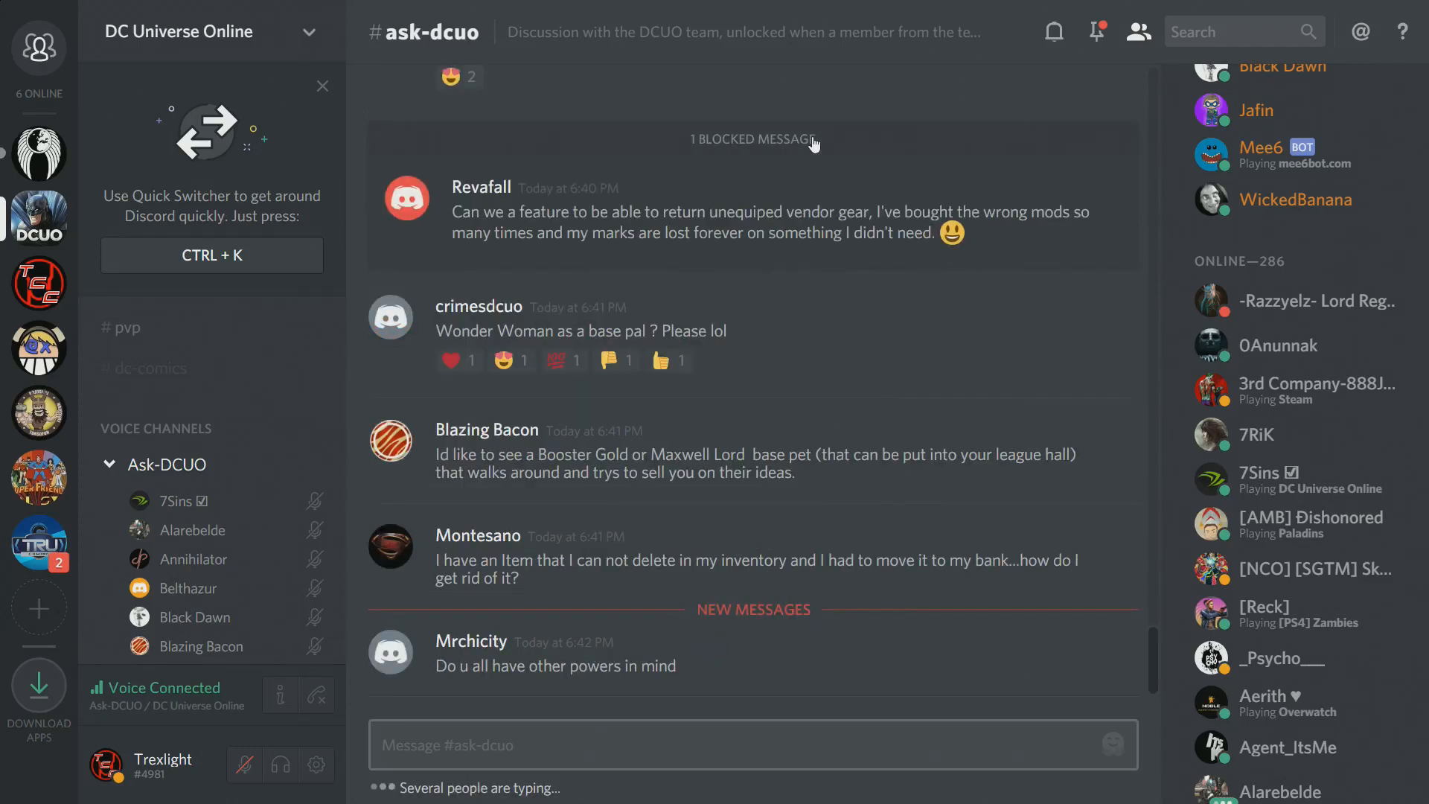
click(511, 360)
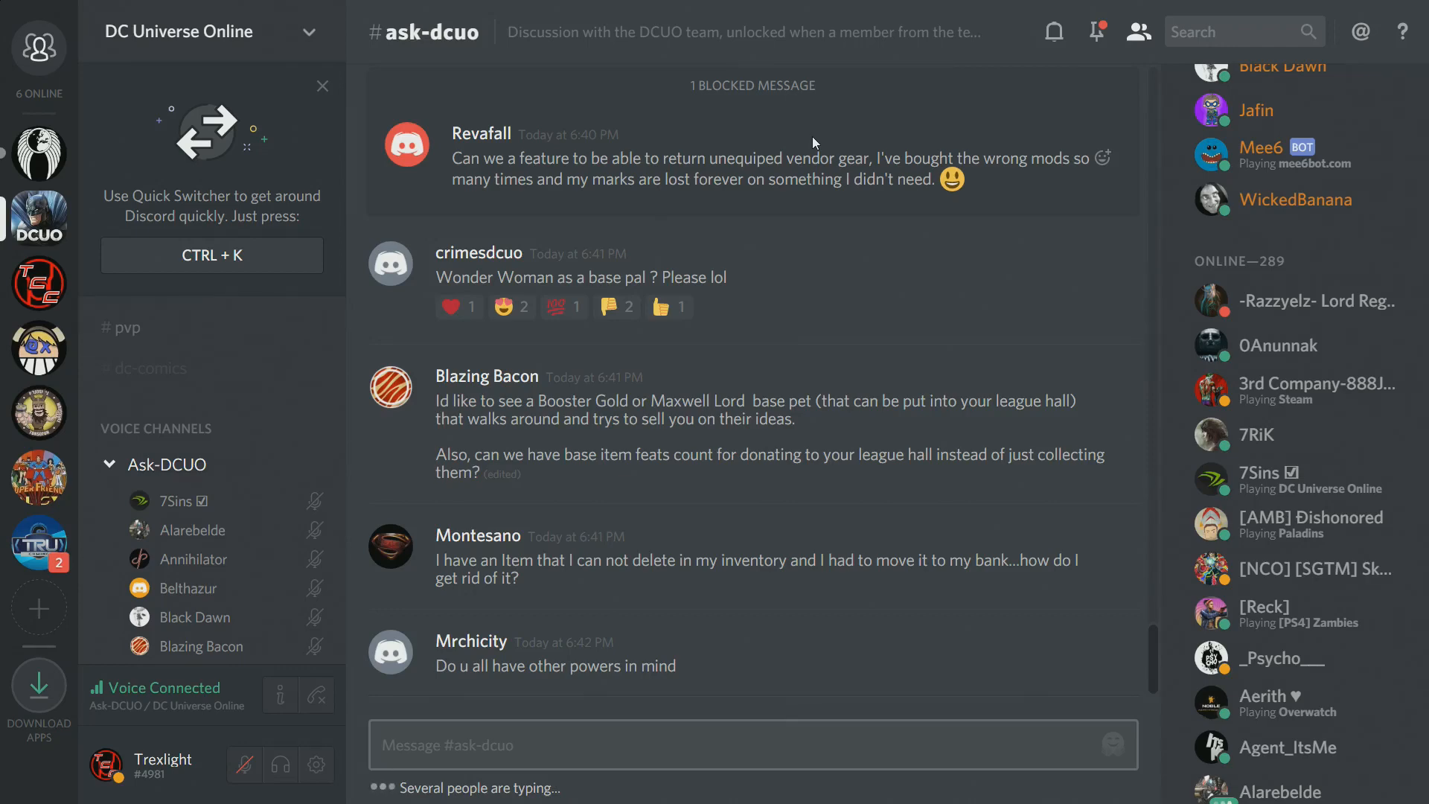
scroll(down, 3)
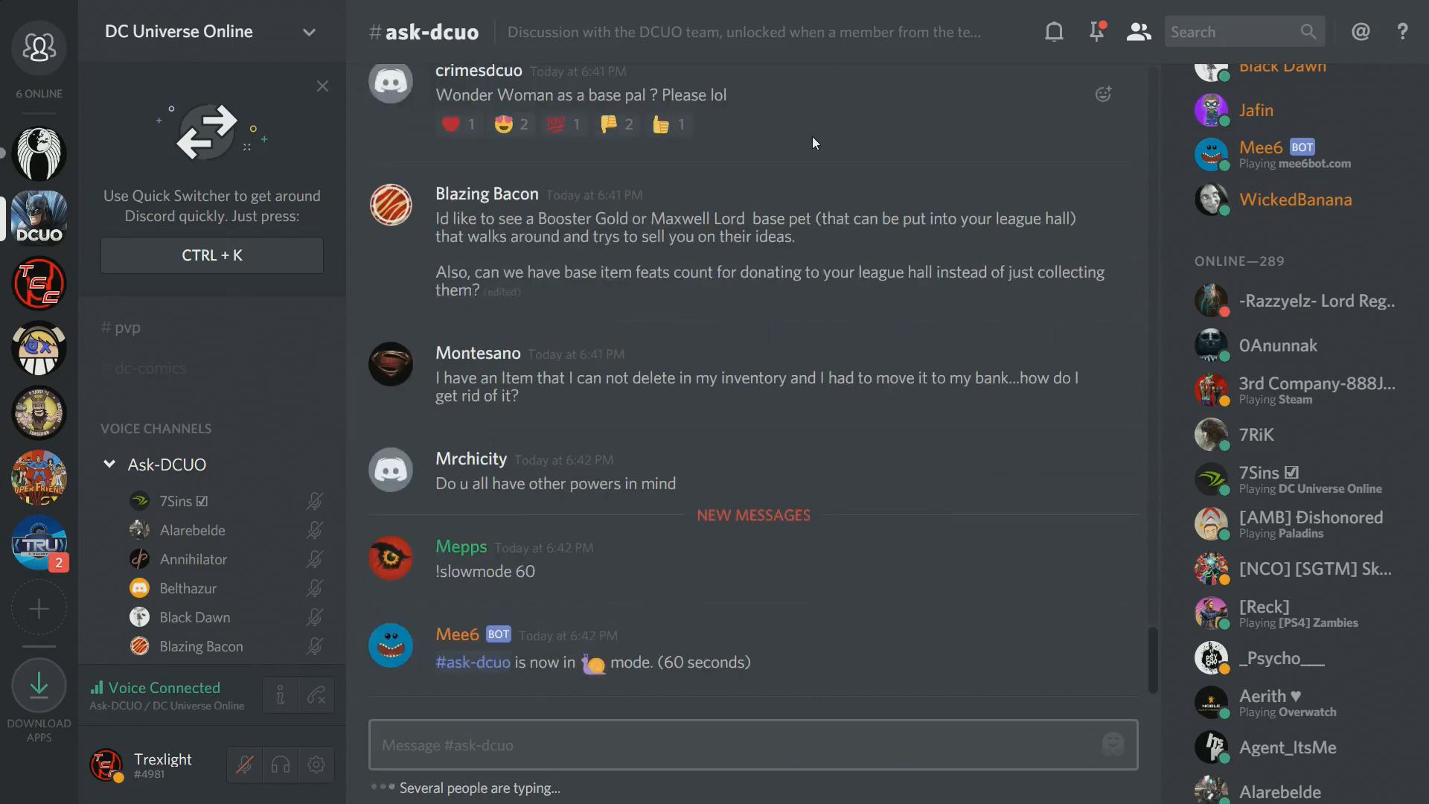
scroll(down, 3)
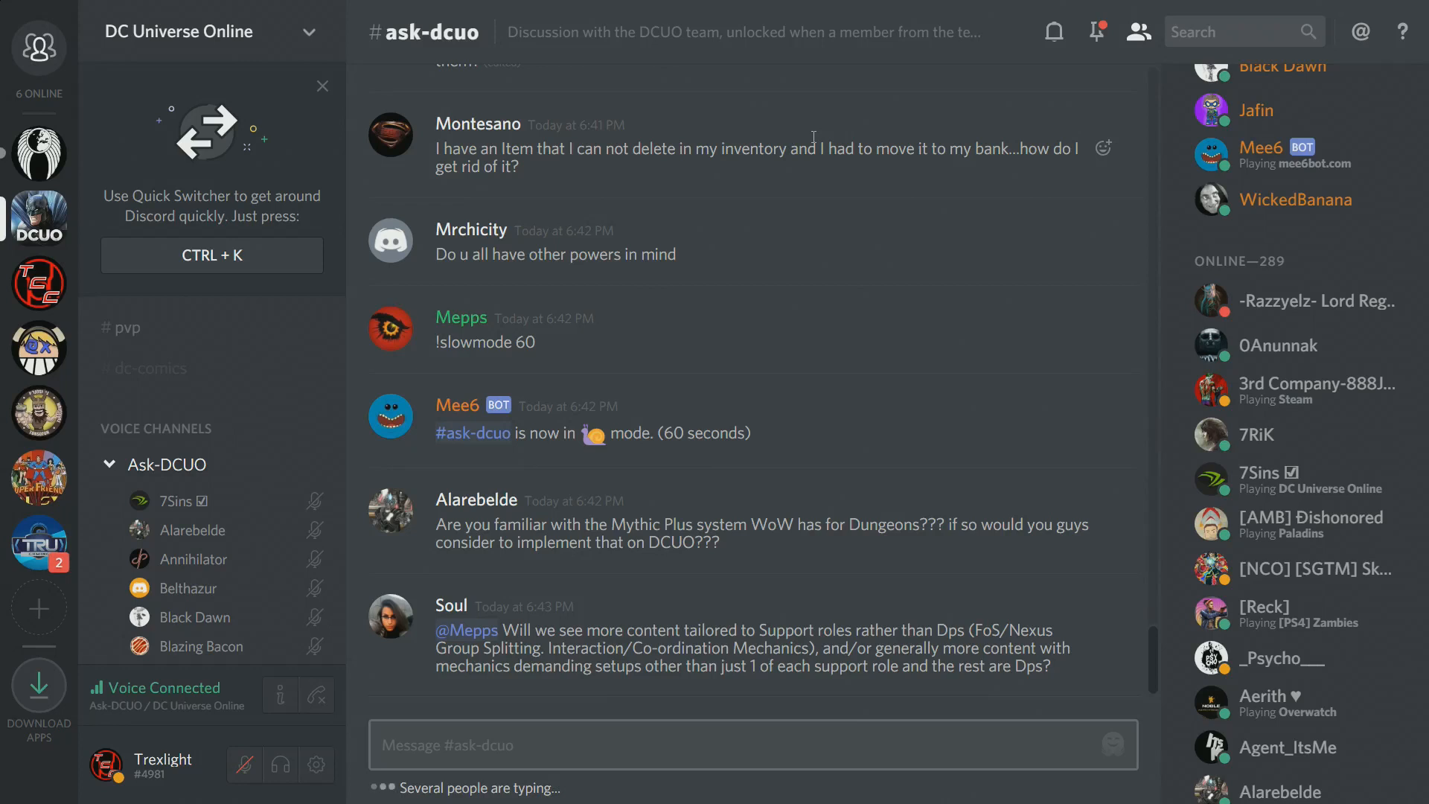
scroll(down, 3)
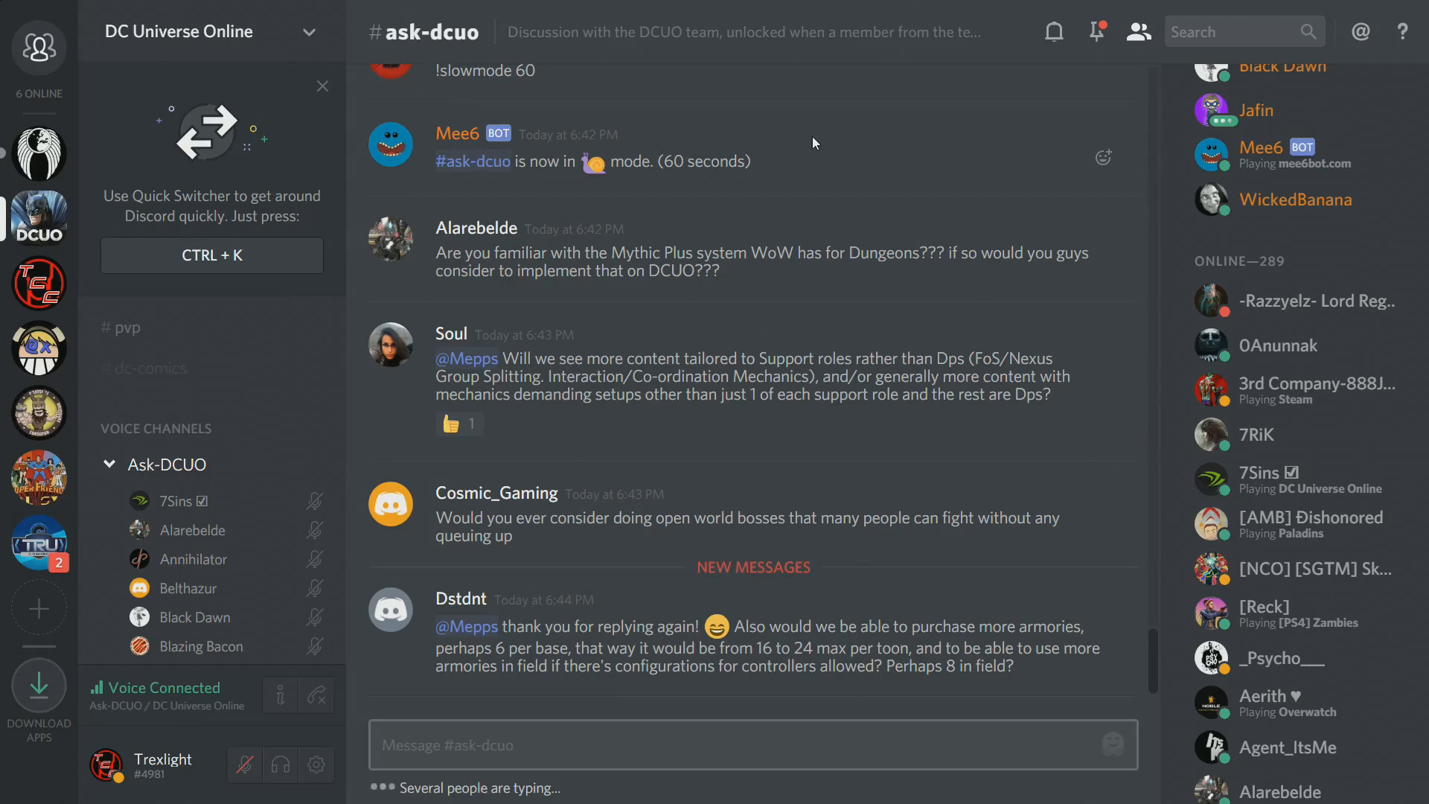
scroll(down, 3)
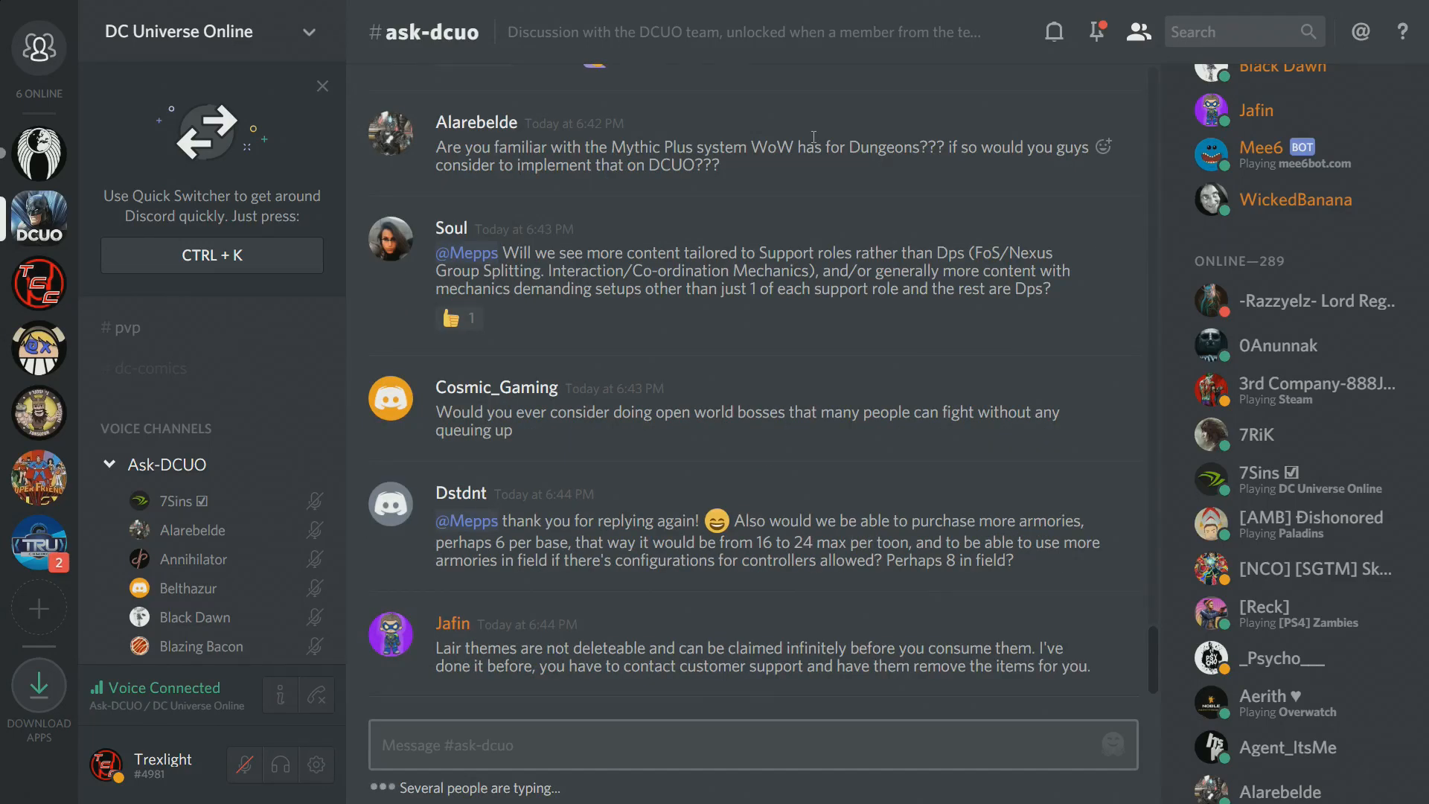
scroll(down, 3)
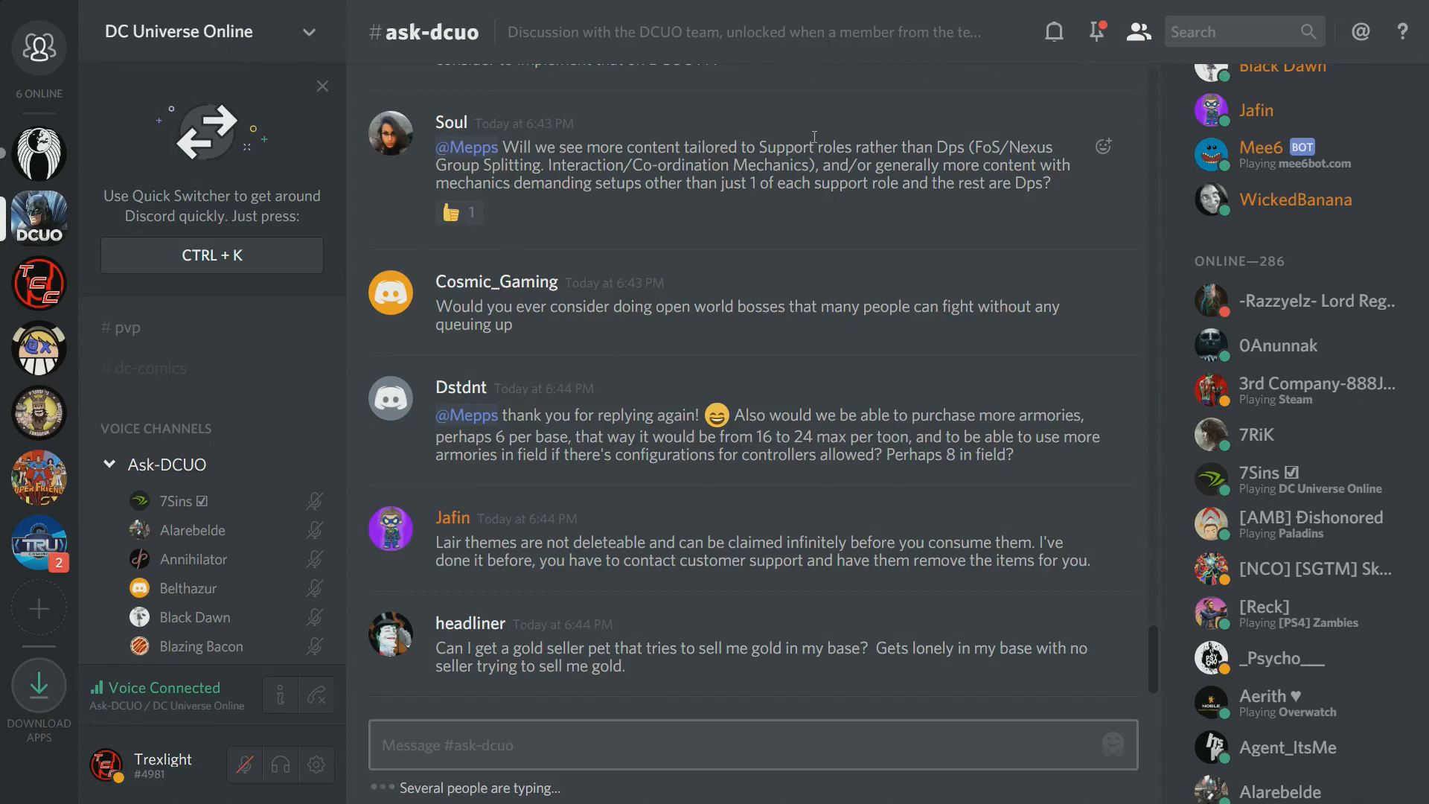
scroll(down, 3)
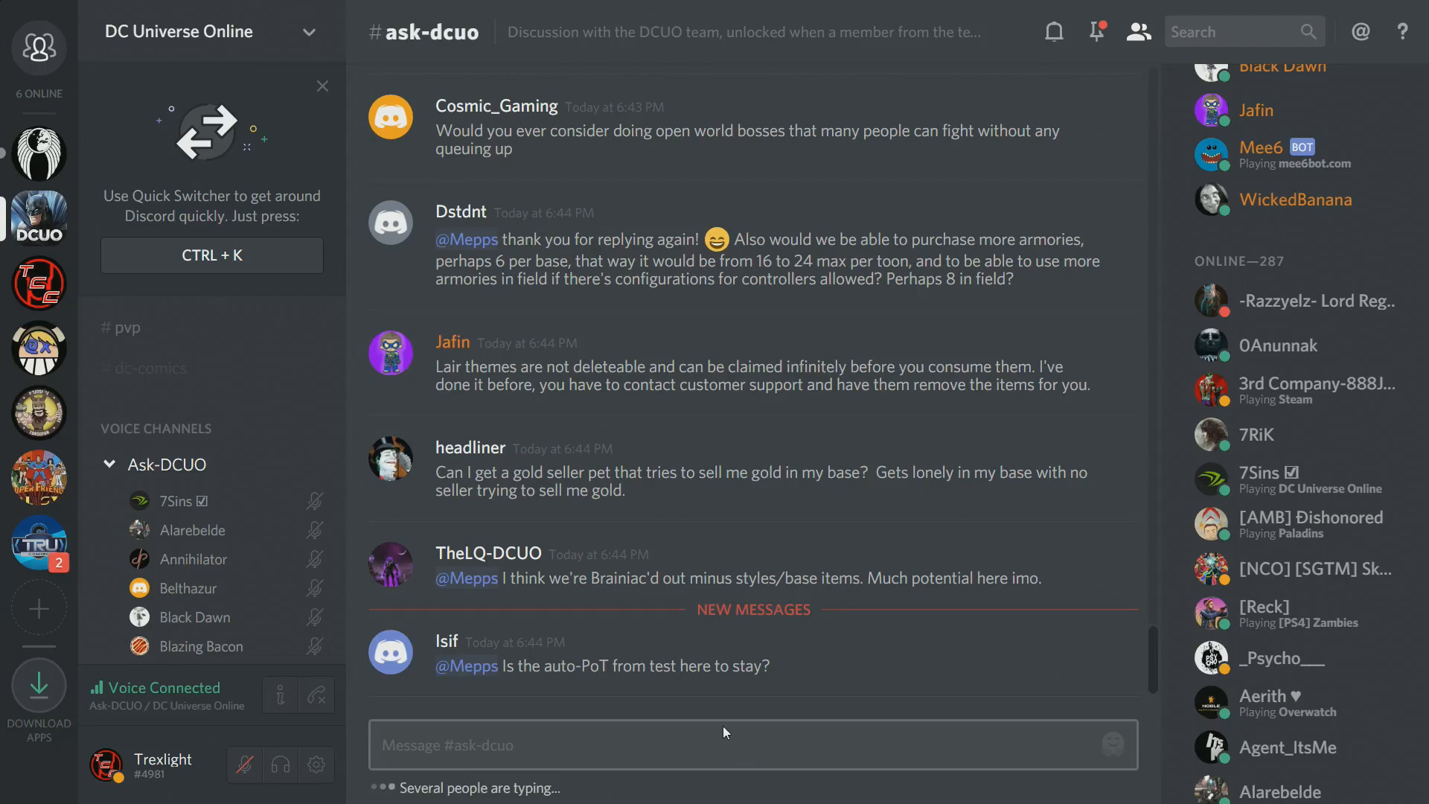
text(you heard him, Mepps is a Rolepl)
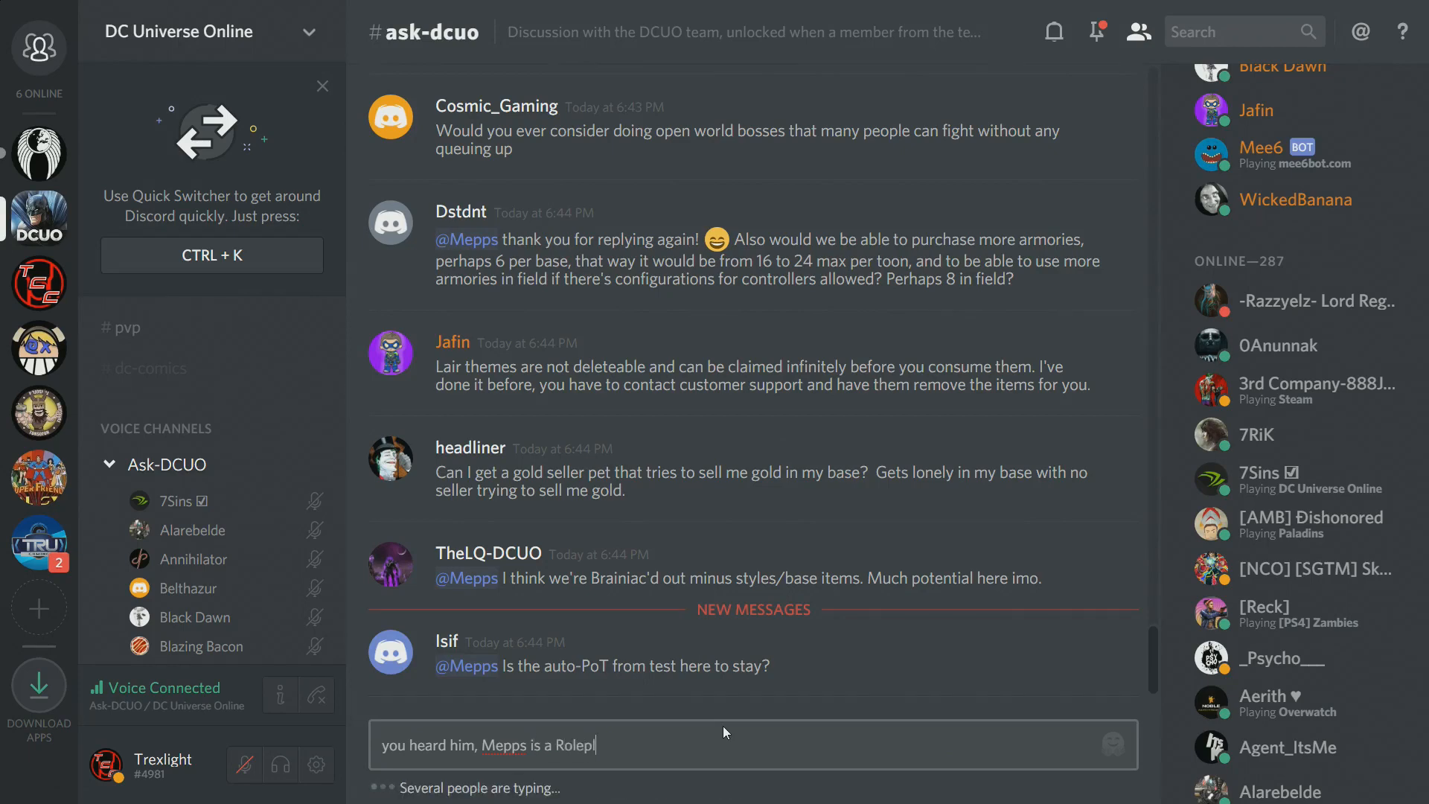
key(Enter)
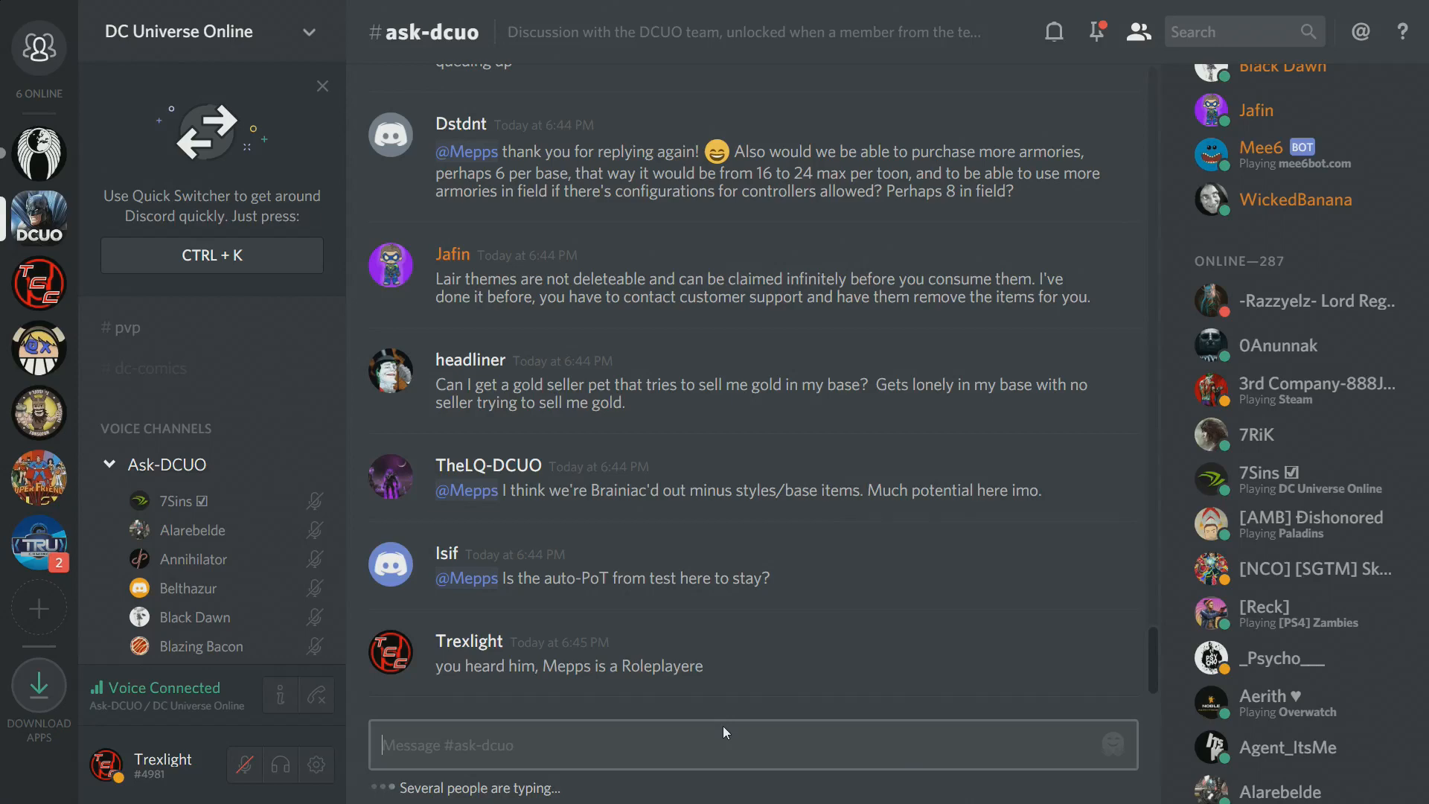
scroll(down, 3)
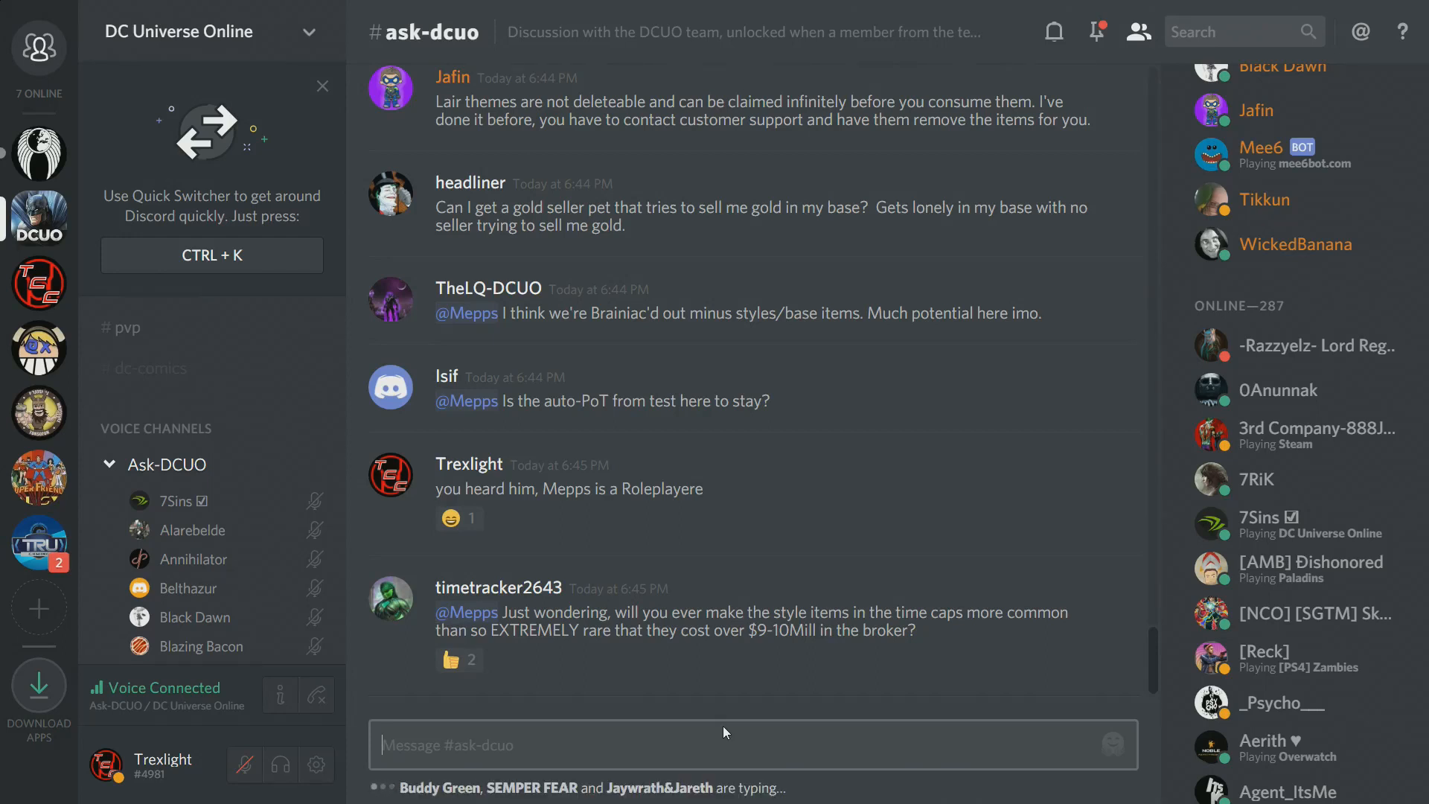
scroll(down, 3)
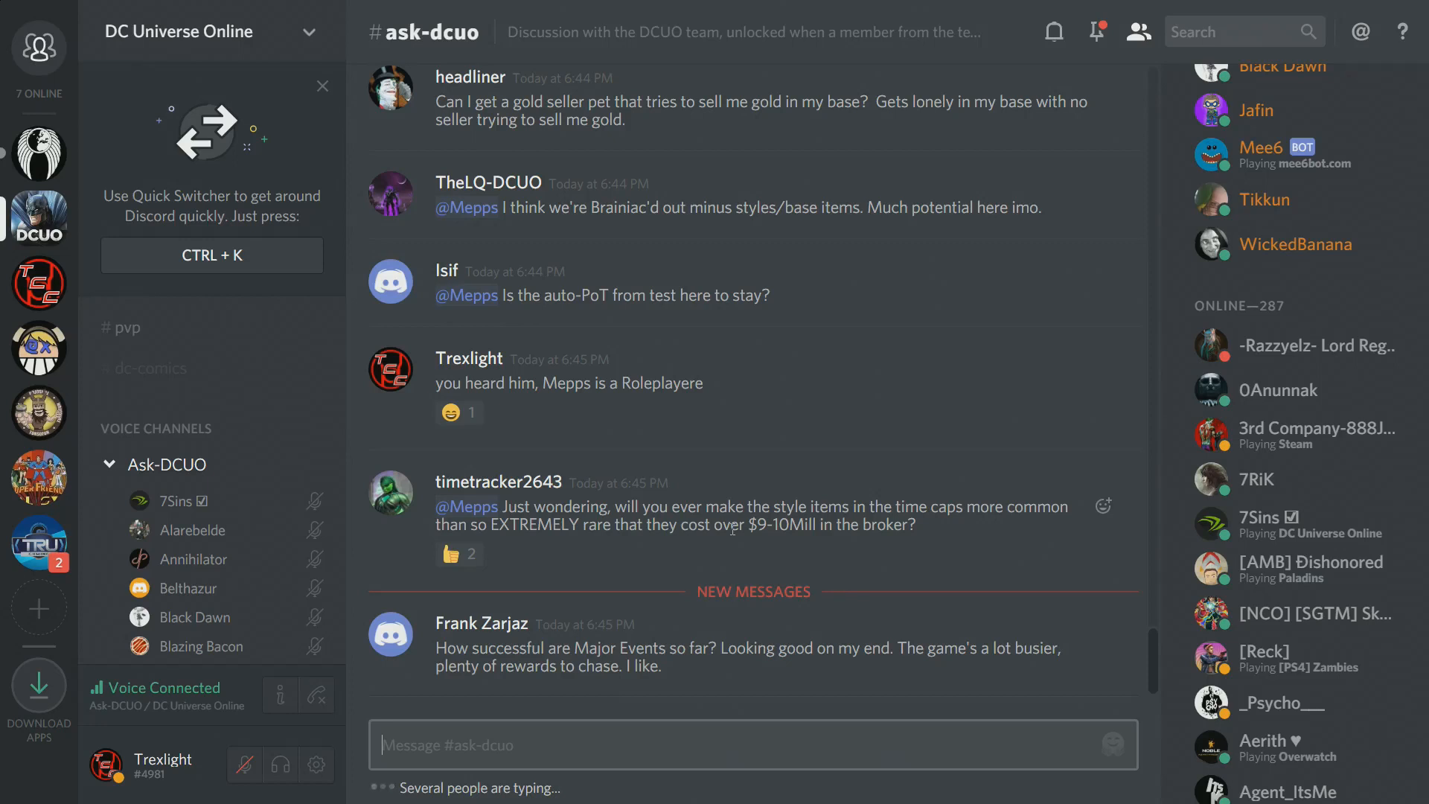
click(458, 554)
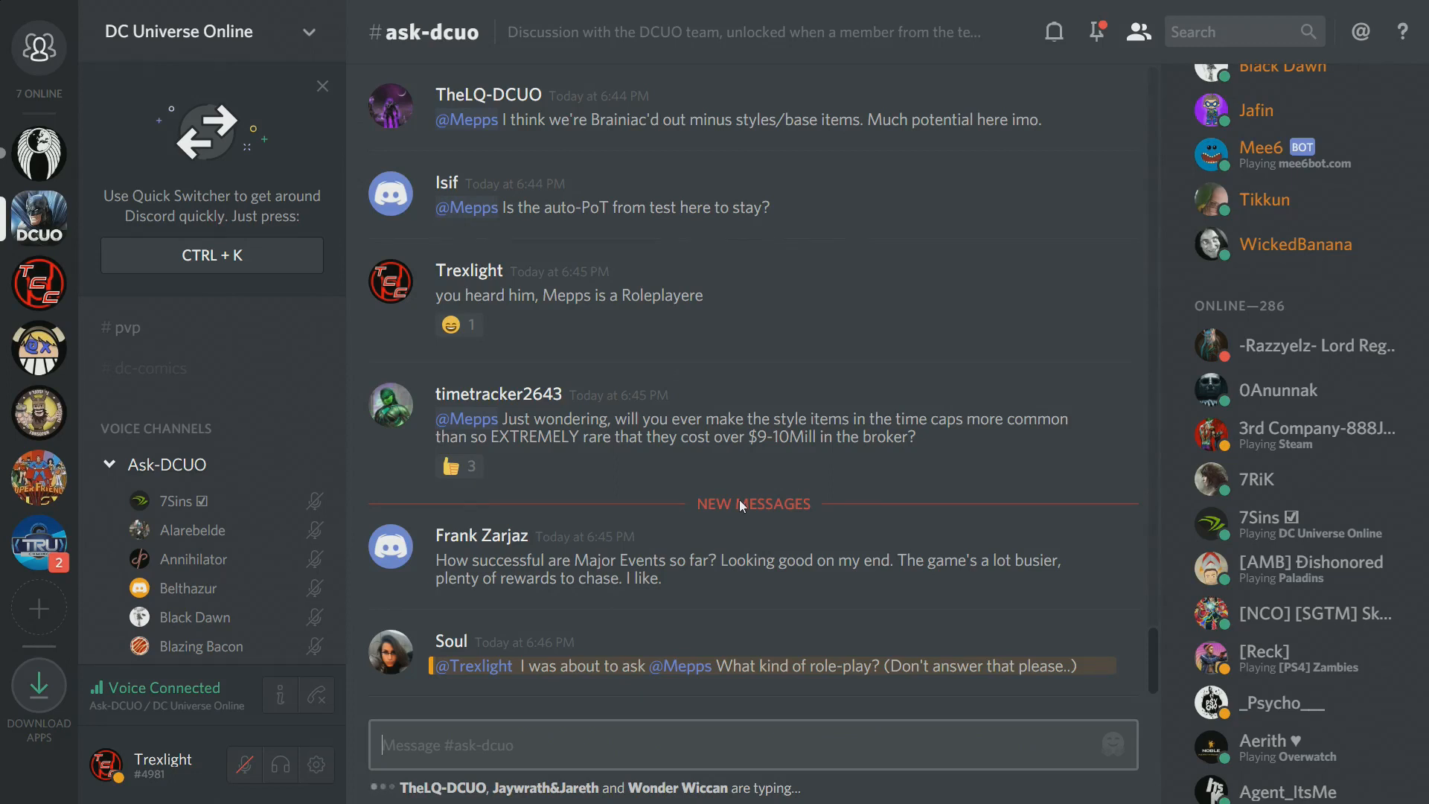
Step: Scroll to Jaywrath&Jareth's next-major-event question after Soul's role-play reply
scroll(down, 3)
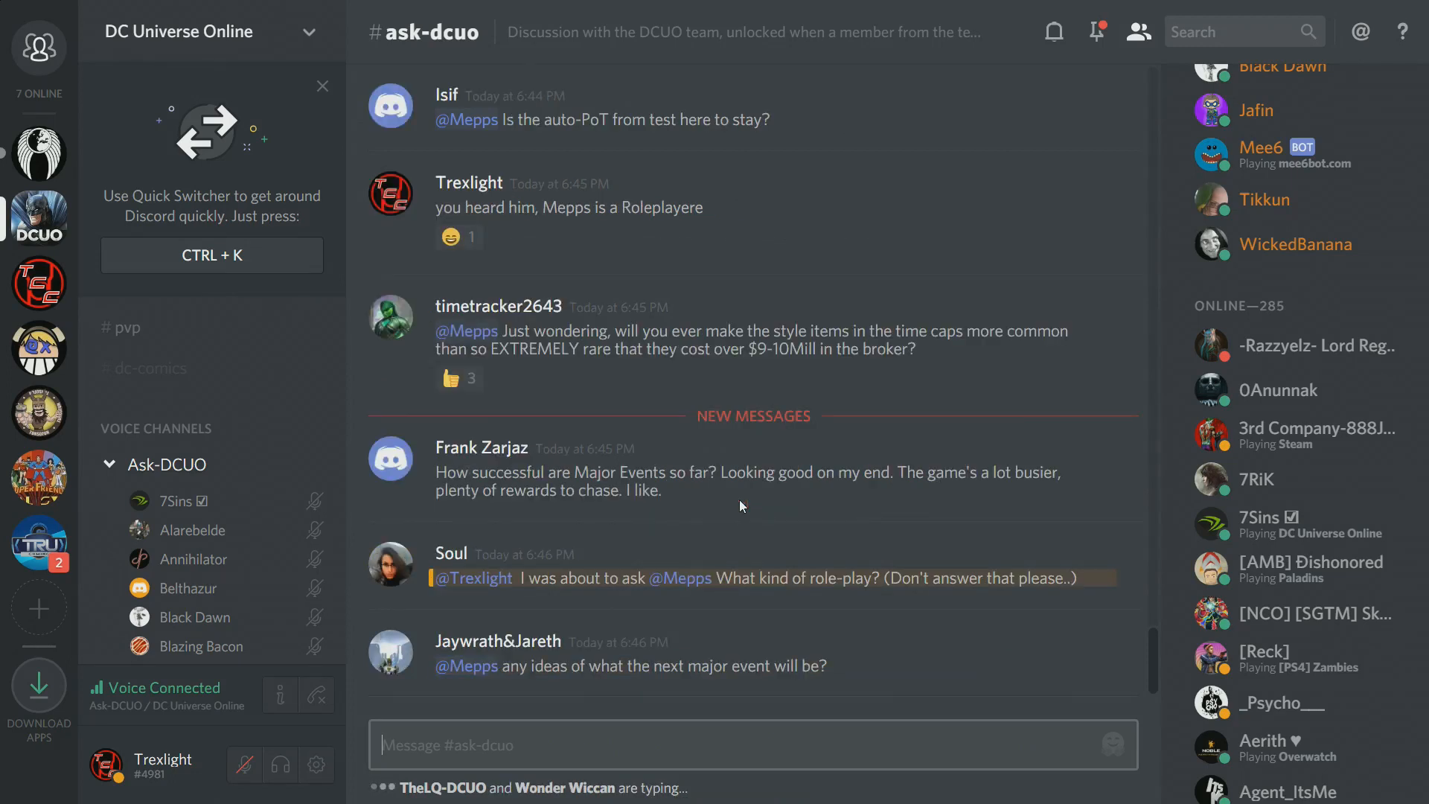
mouse_move(777, 736)
text(lolol)
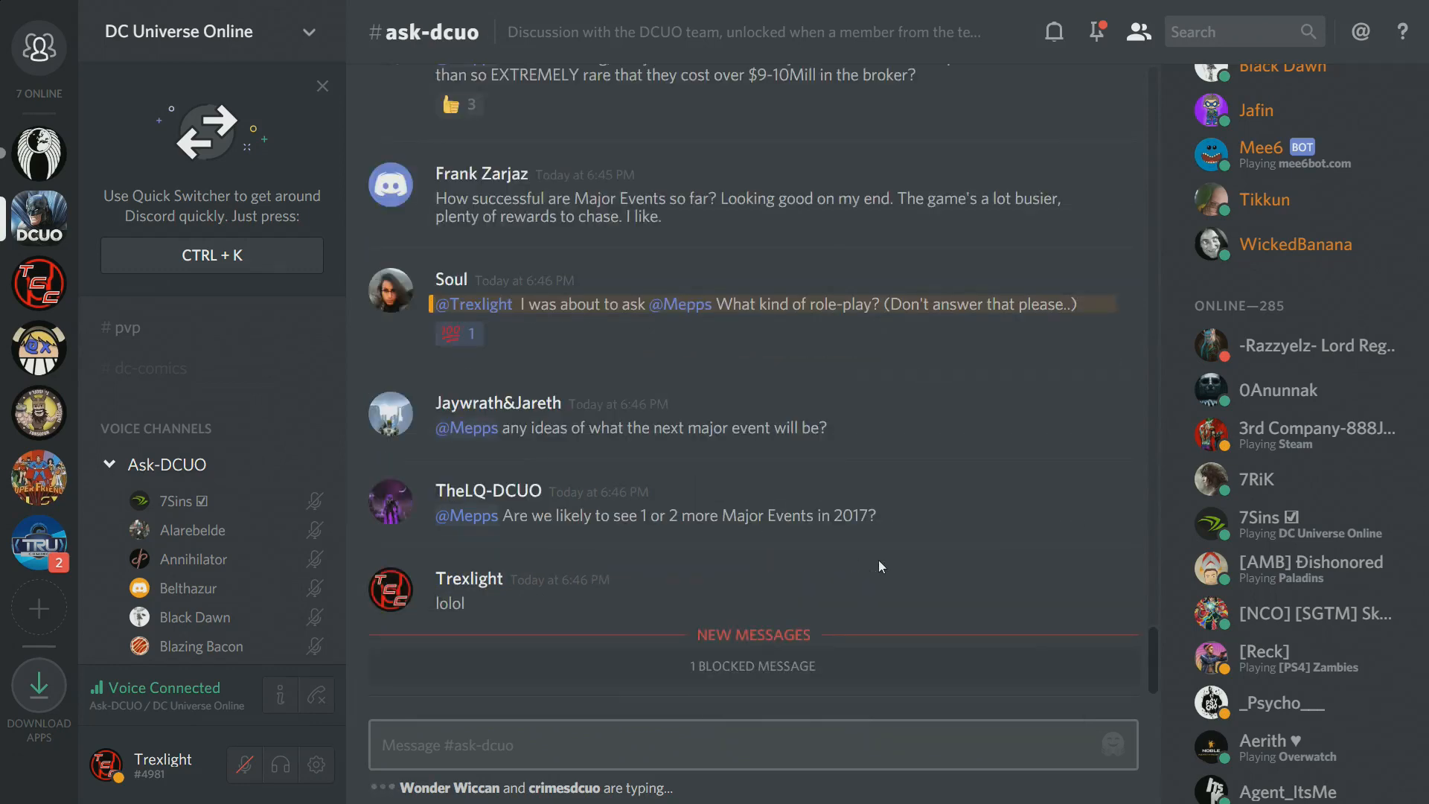
mouse_move(950, 636)
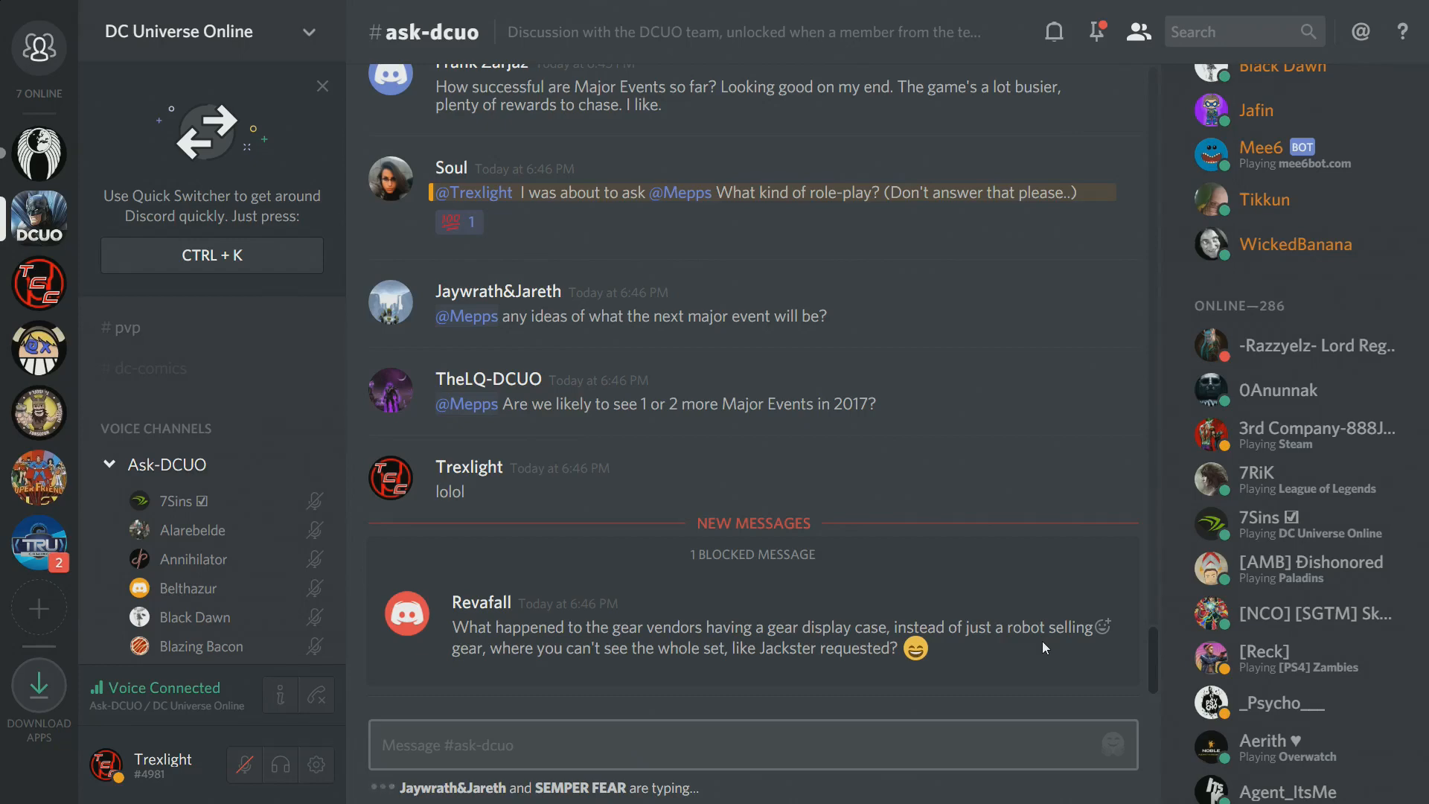
scroll(down, 3)
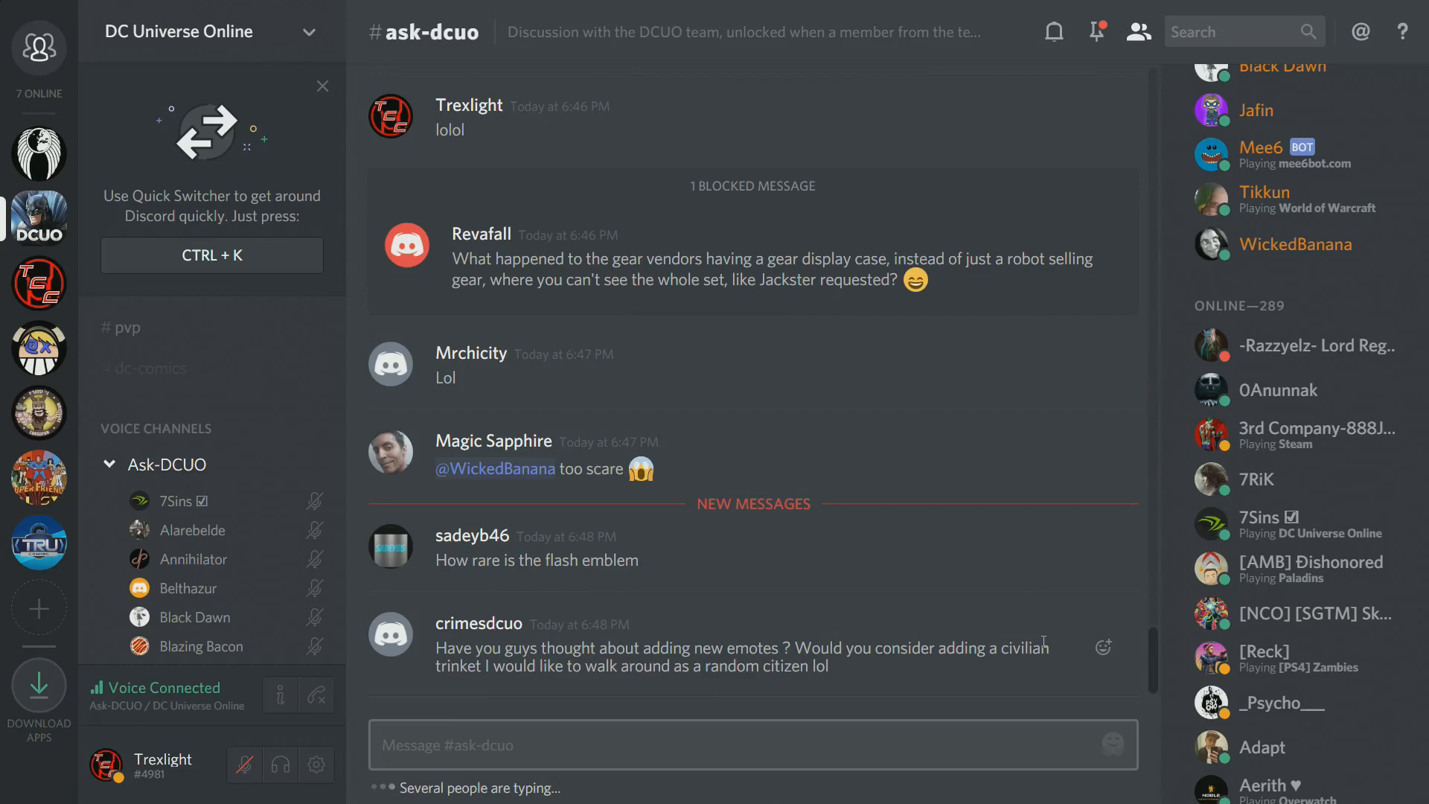
Step: Scroll to Wonder Wiccan's cross-faction styles question and the Jafin, Jaywrath&Jareth, WickedBanana replies
scroll(down, 3)
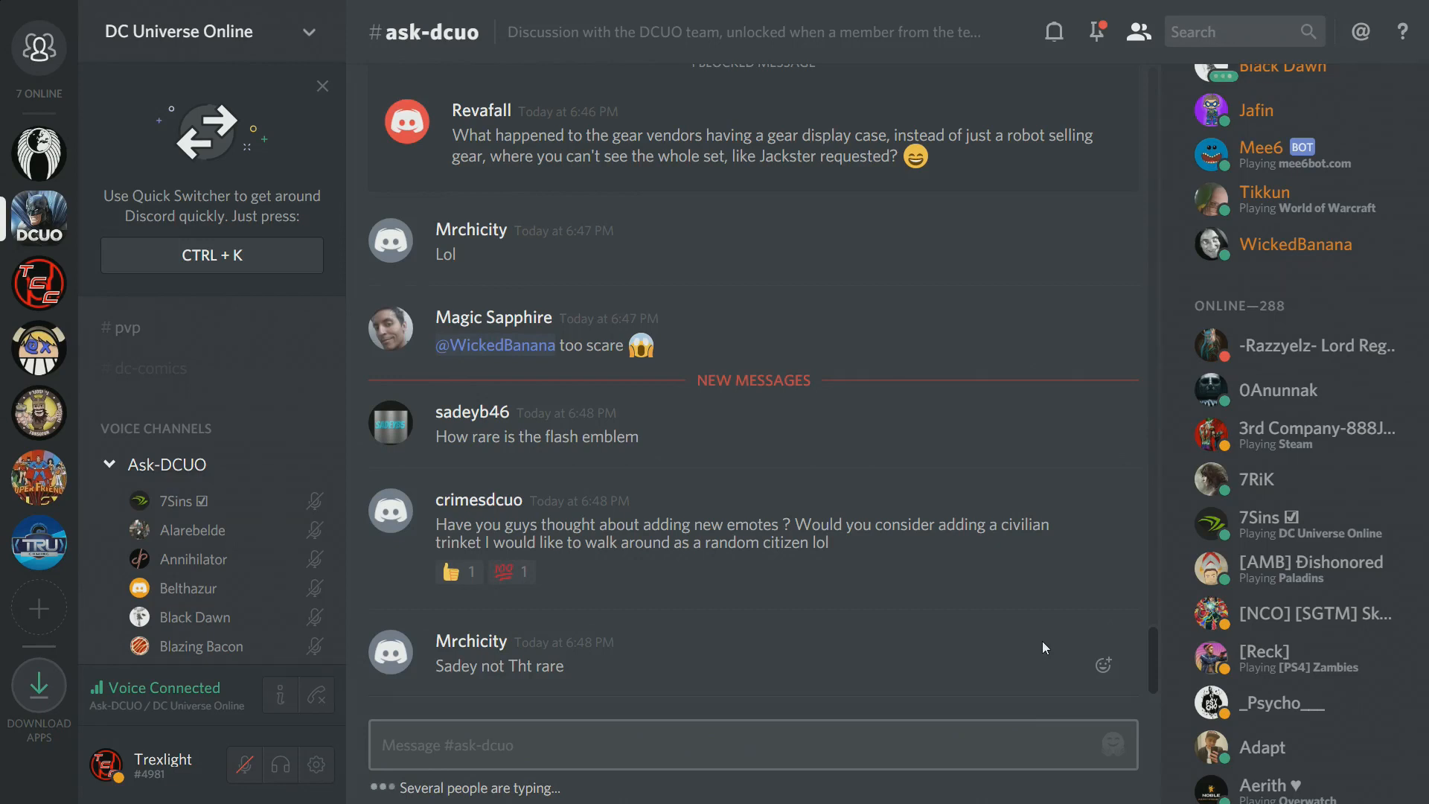
scroll(down, 3)
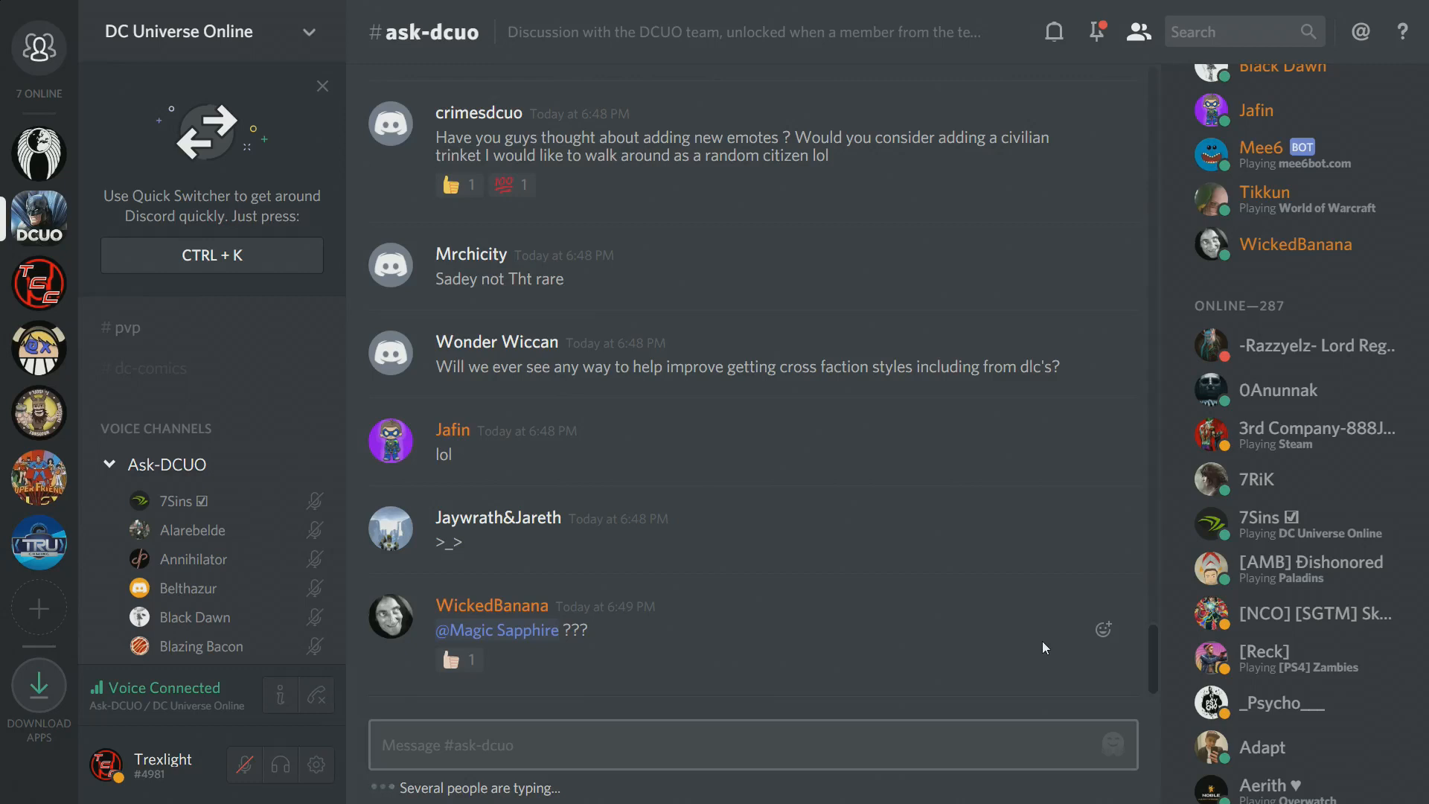
click(459, 660)
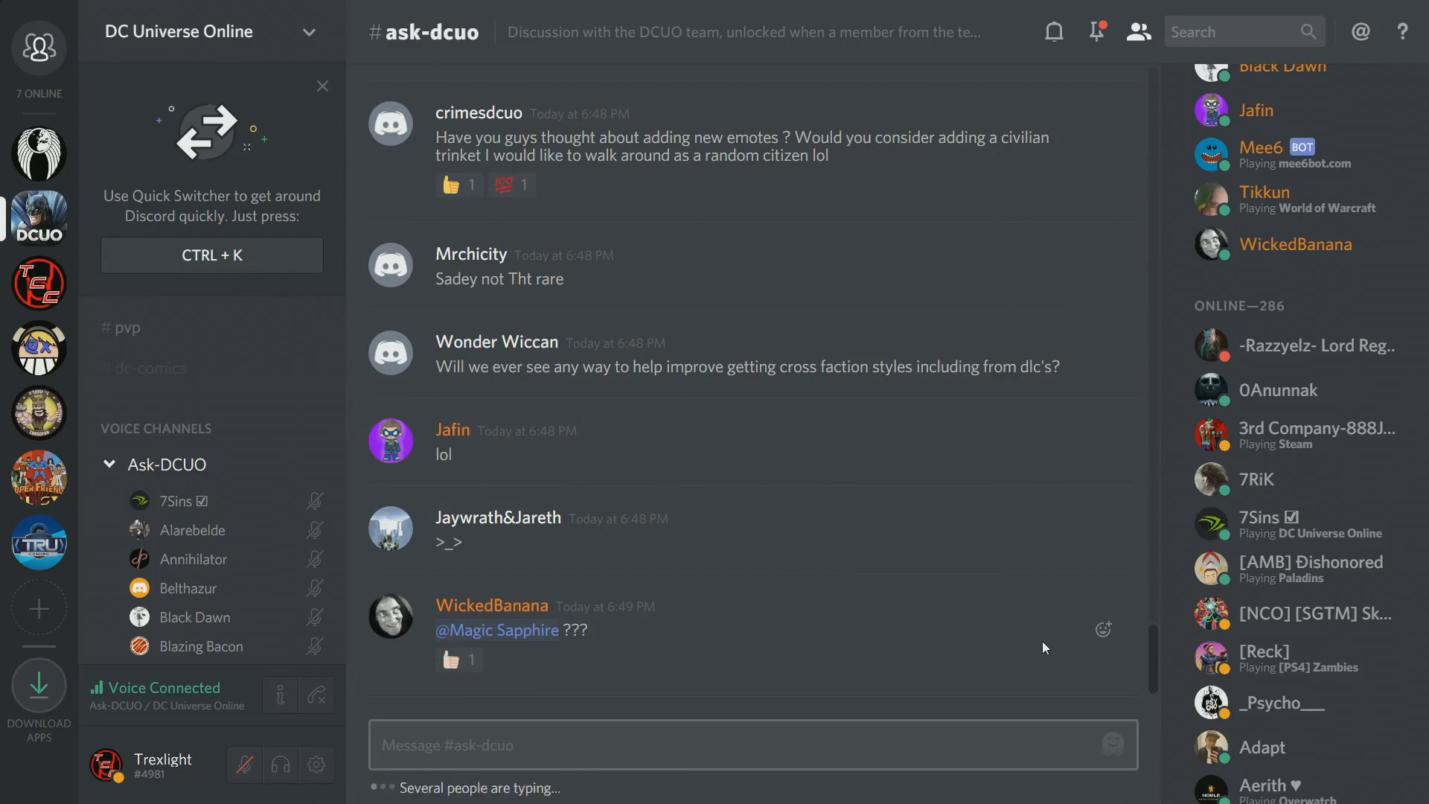
scroll(down, 3)
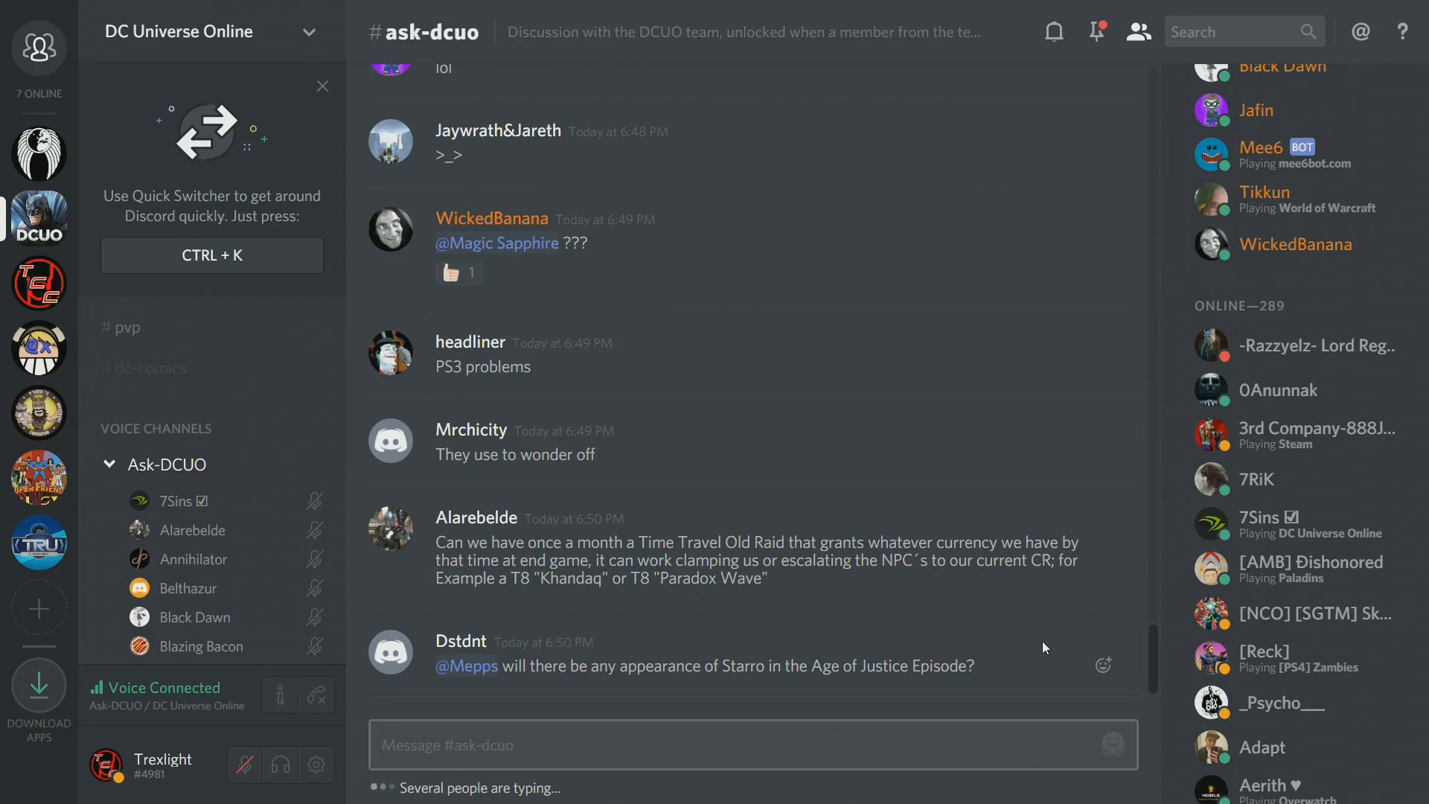
Step: Scroll past capeDCrusader, Cosmic_Gaming, SEMPER FEAR and cds2005 to TheLQ-DCUO's Paradox Wave base-items question
scroll(down, 3)
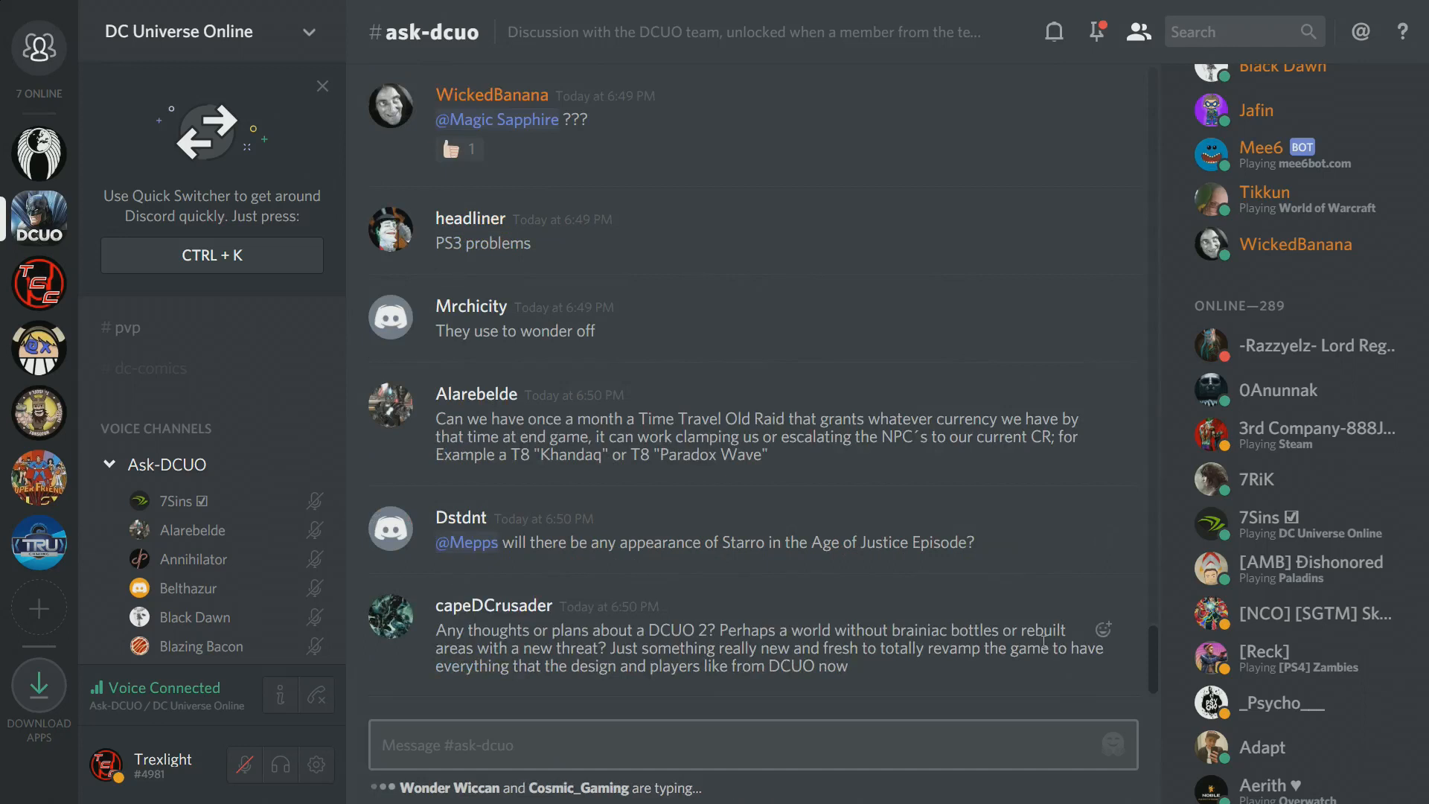
scroll(down, 3)
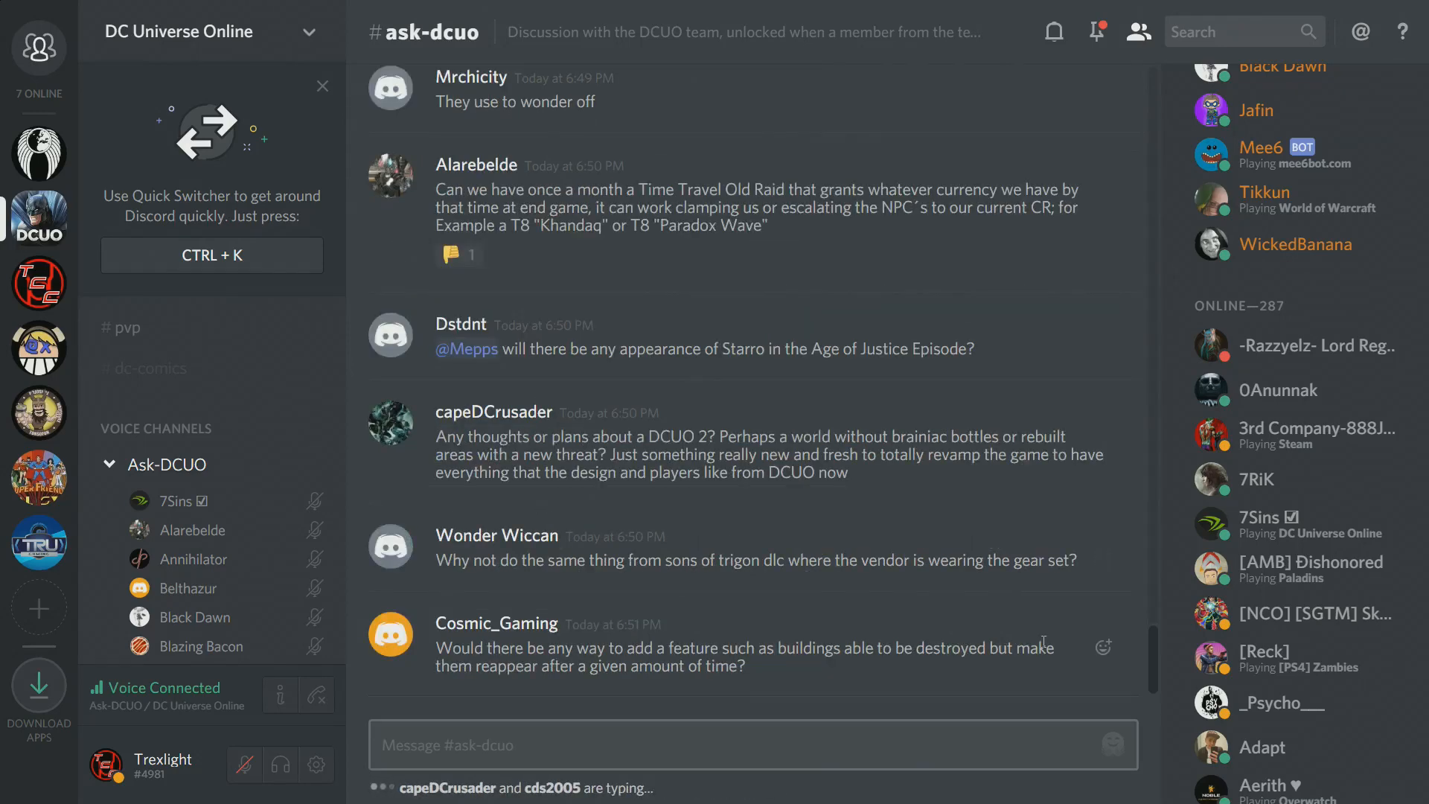
scroll(down, 3)
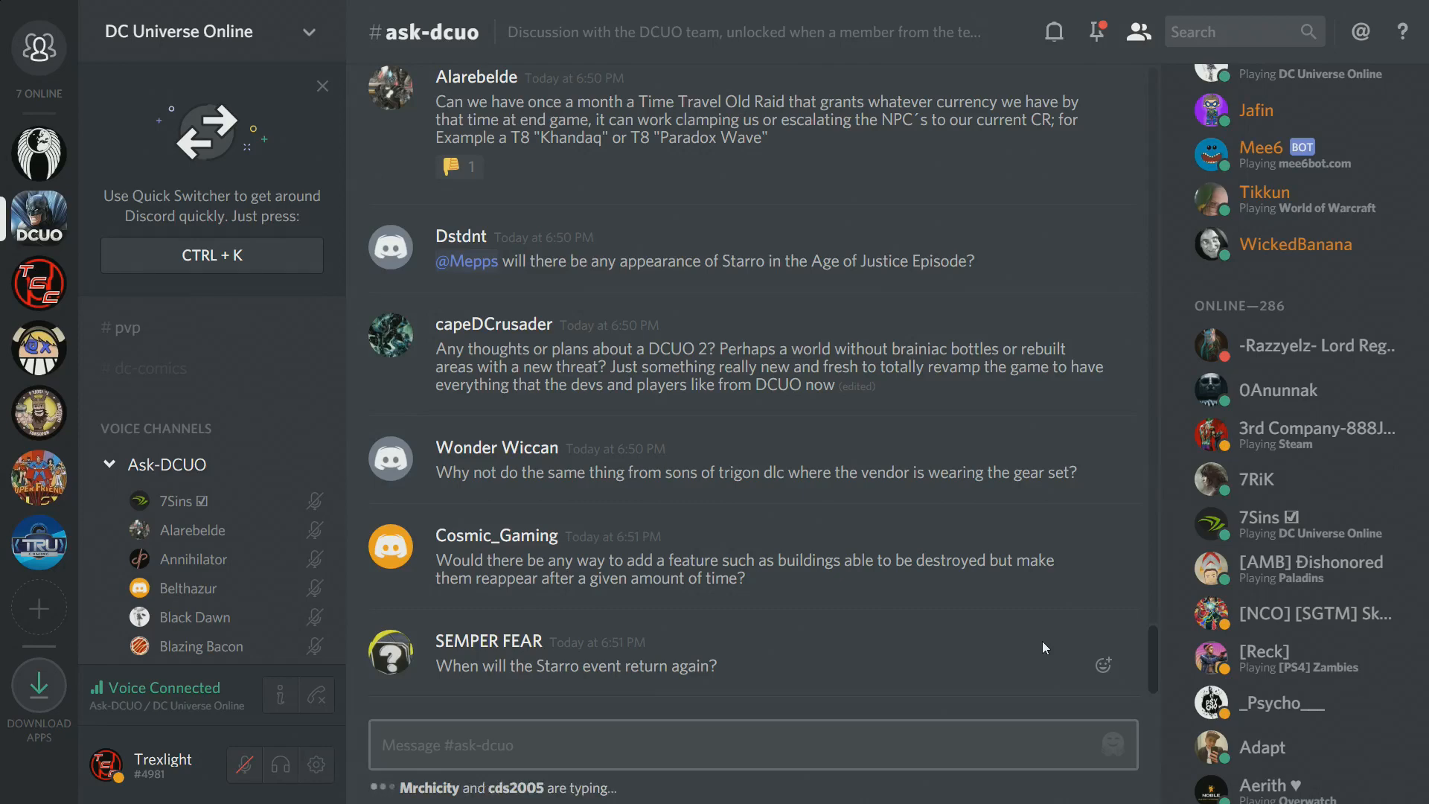
scroll(down, 3)
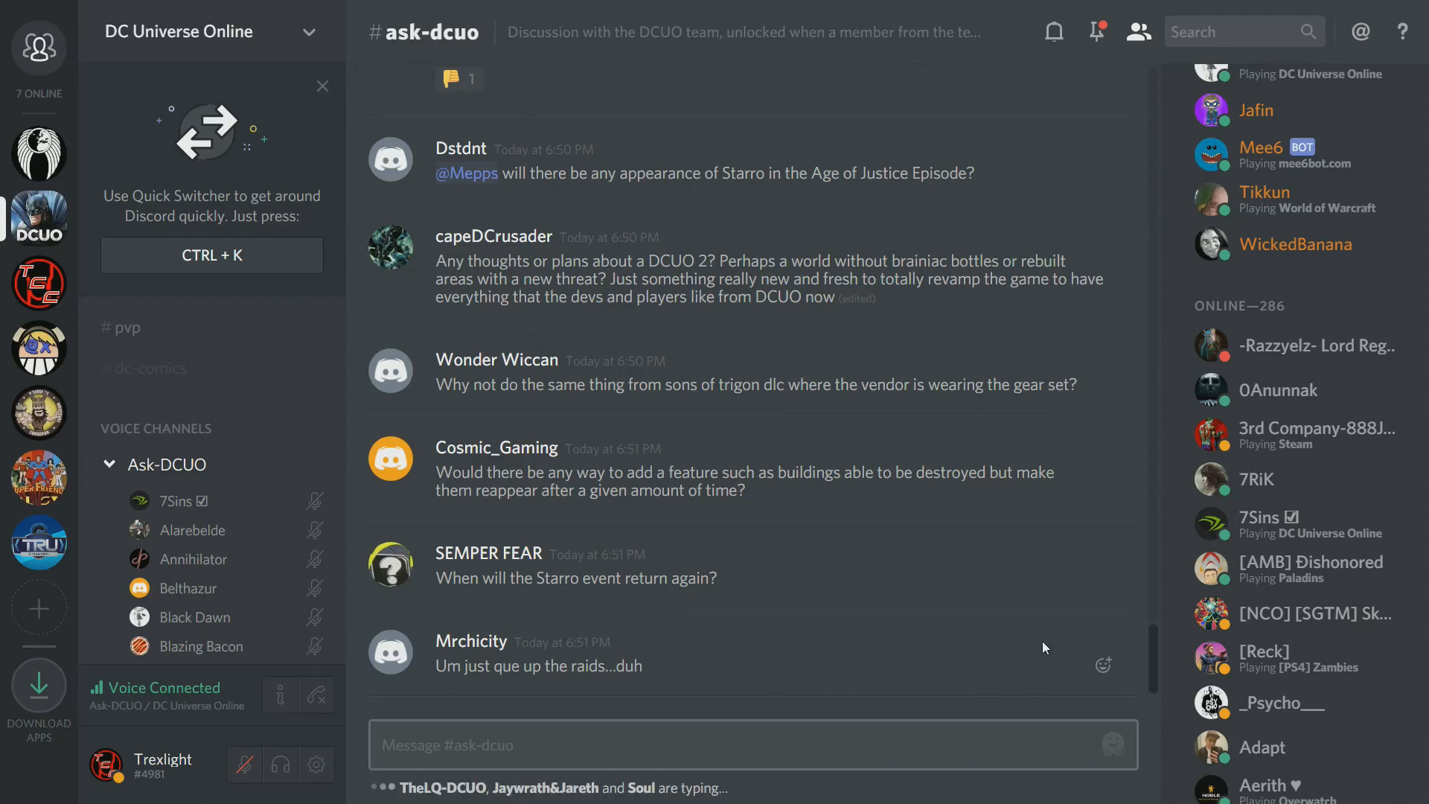
scroll(down, 3)
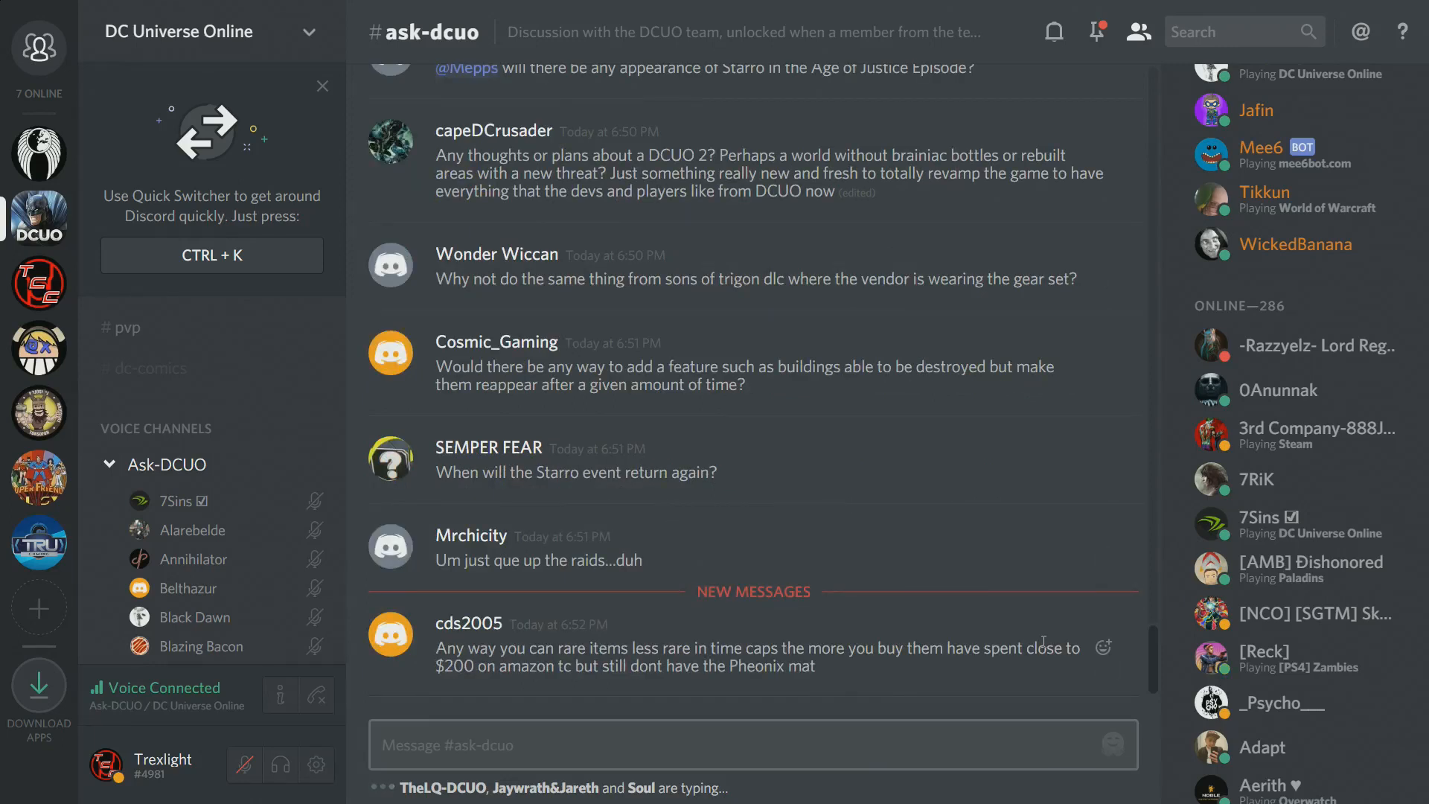
scroll(down, 3)
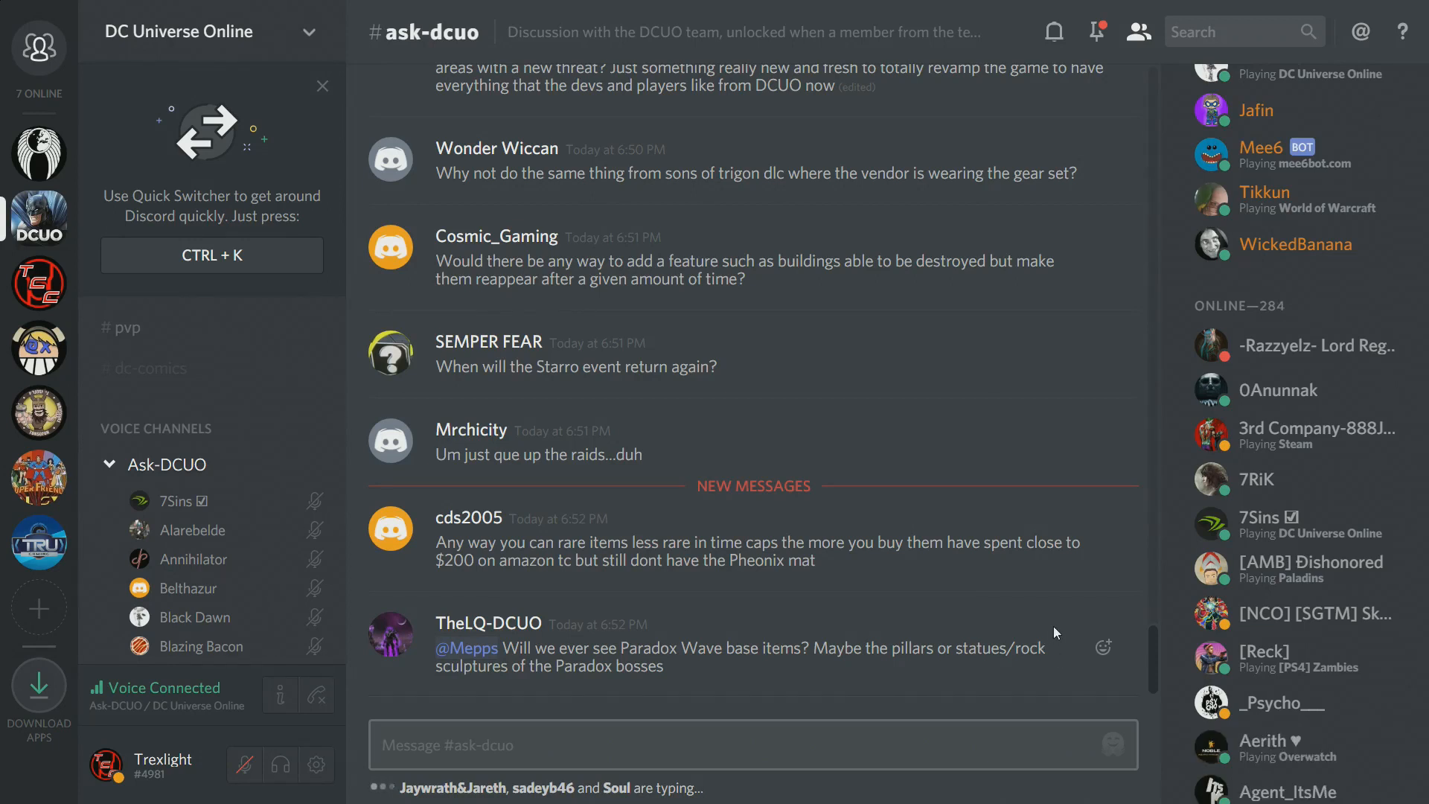
scroll(down, 3)
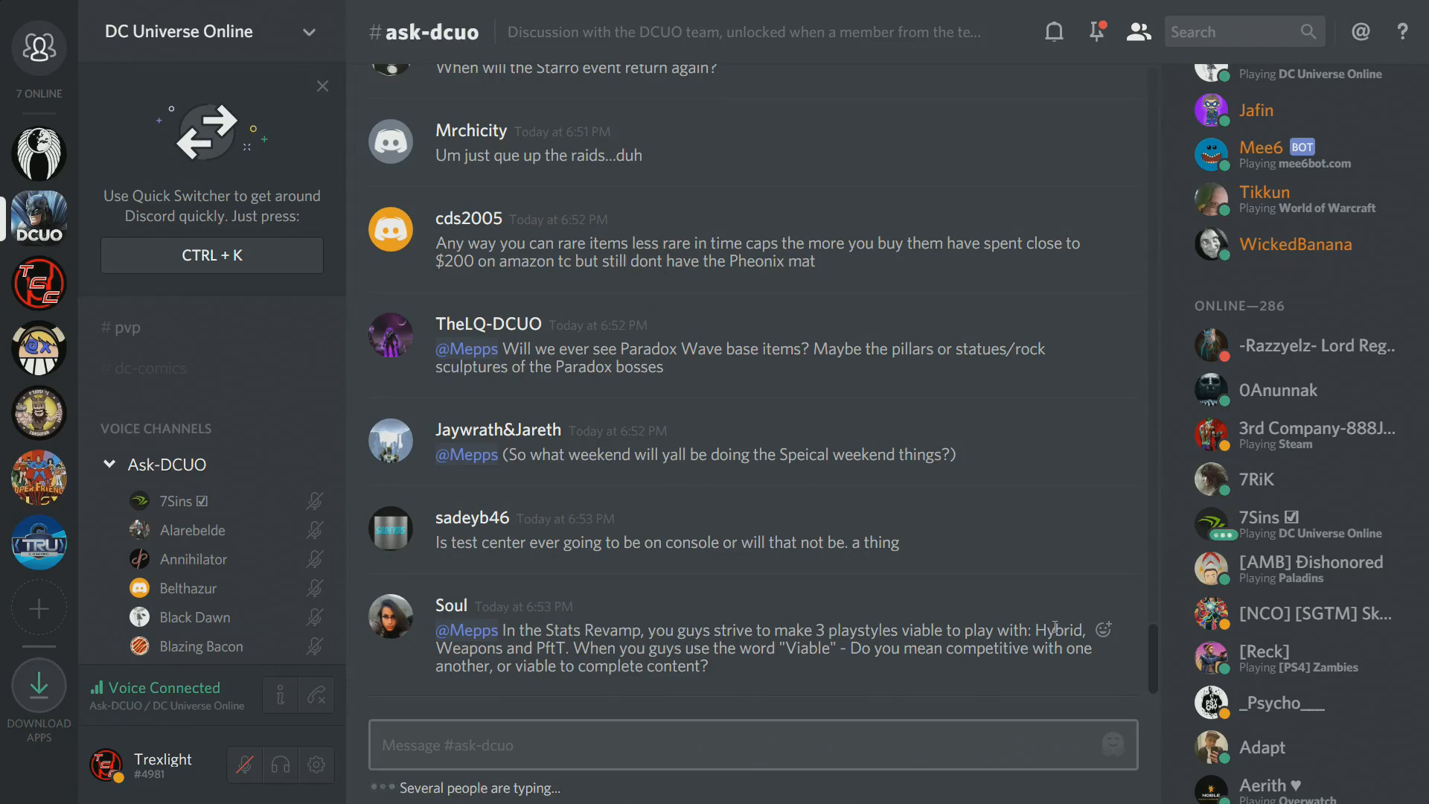
Step: Scroll past 7Sins's reminder and Jaywrath&Jareth's pet idea to TheLQ-DCUO's NPC base-pets question
scroll(down, 3)
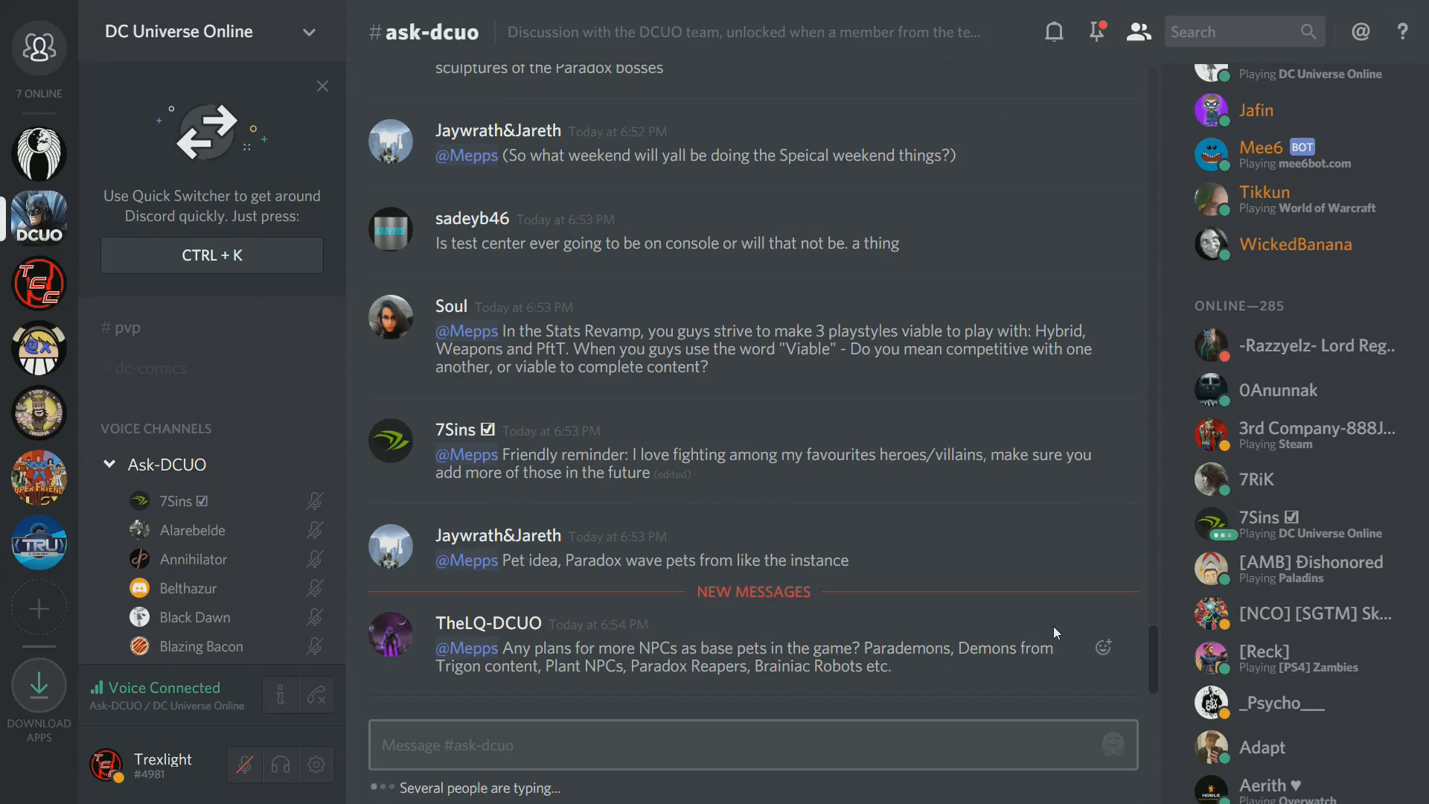
scroll(down, 3)
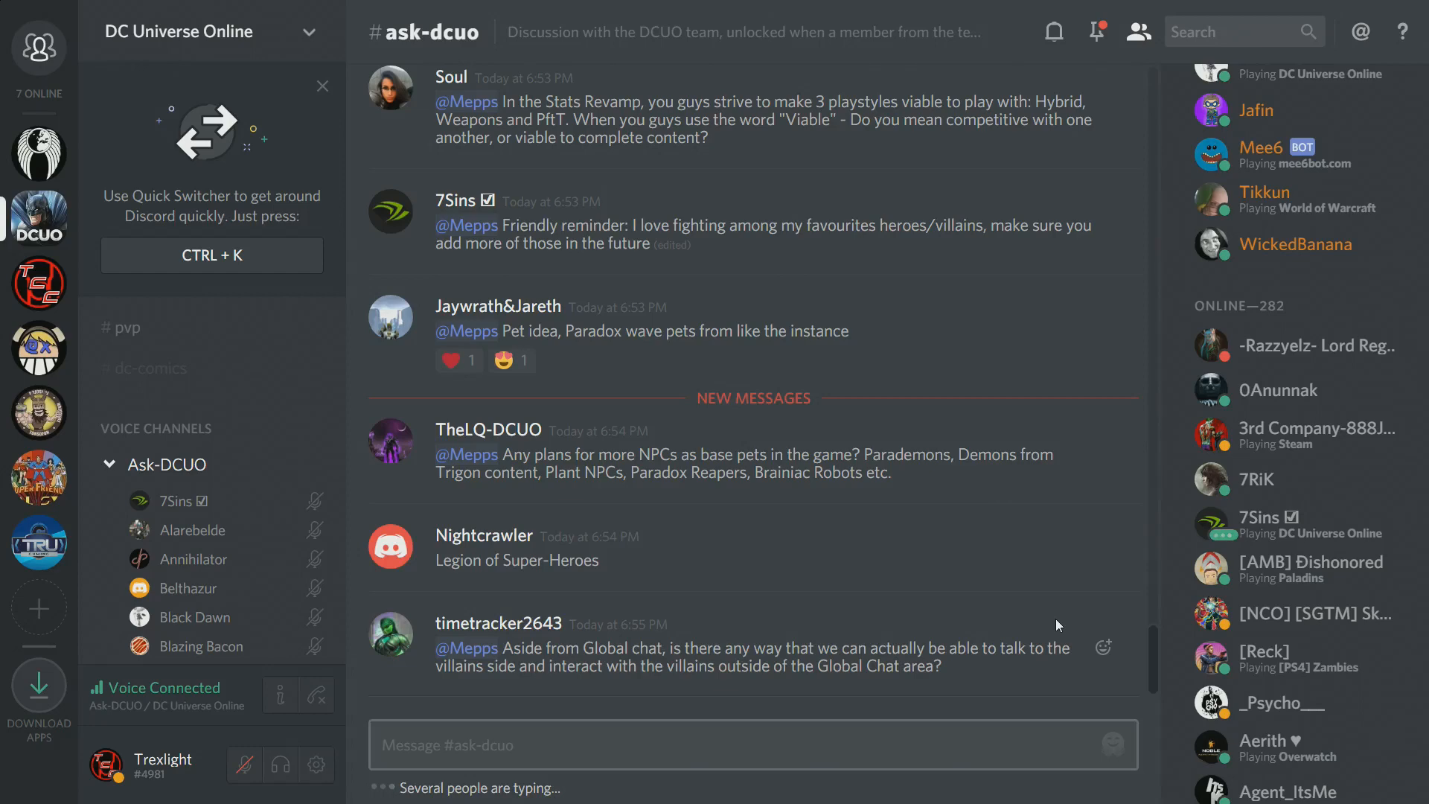
scroll(down, 3)
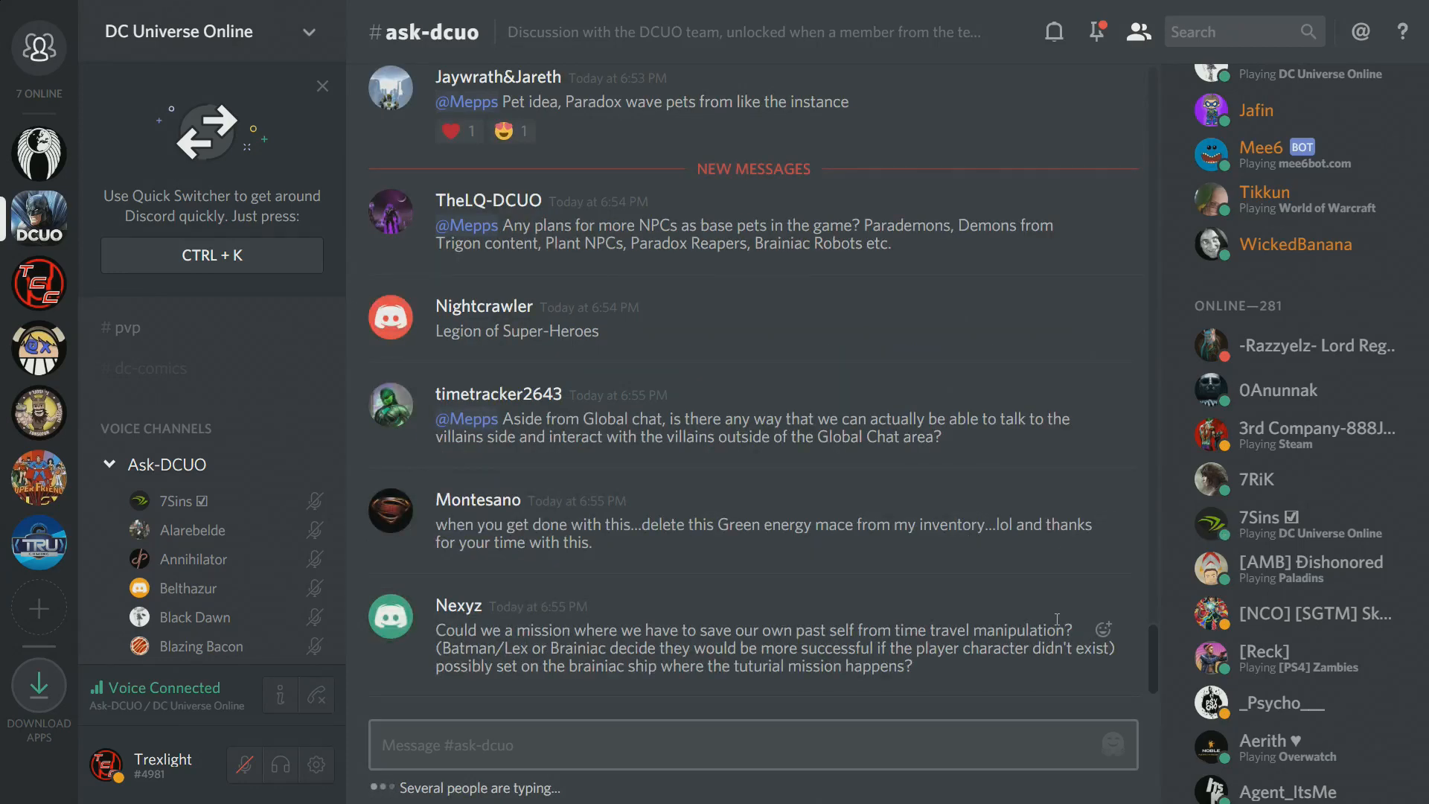
scroll(down, 3)
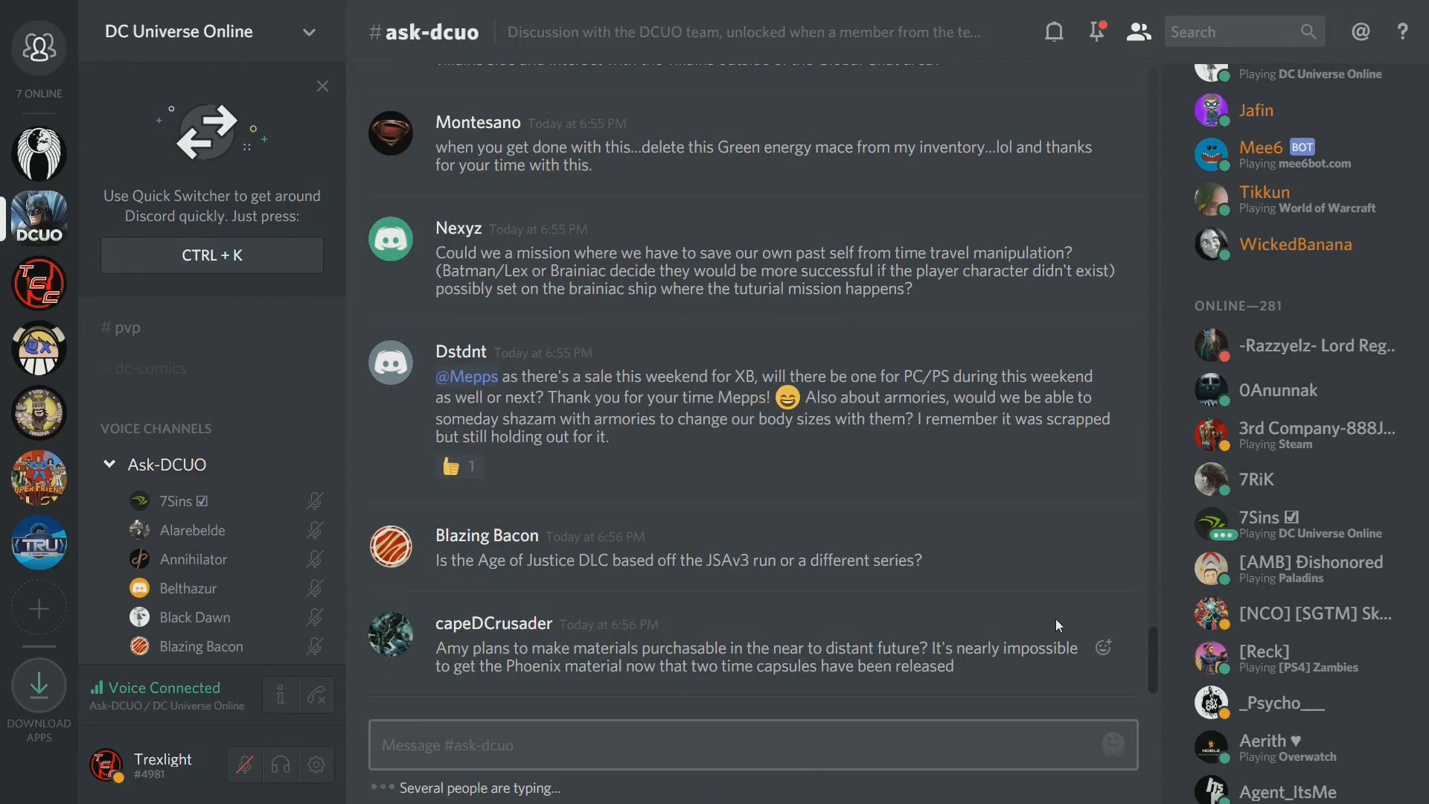
Step: Scroll to 7Sins's villain-hero fights follow-up at the bottom of the now-locked channel
scroll(down, 3)
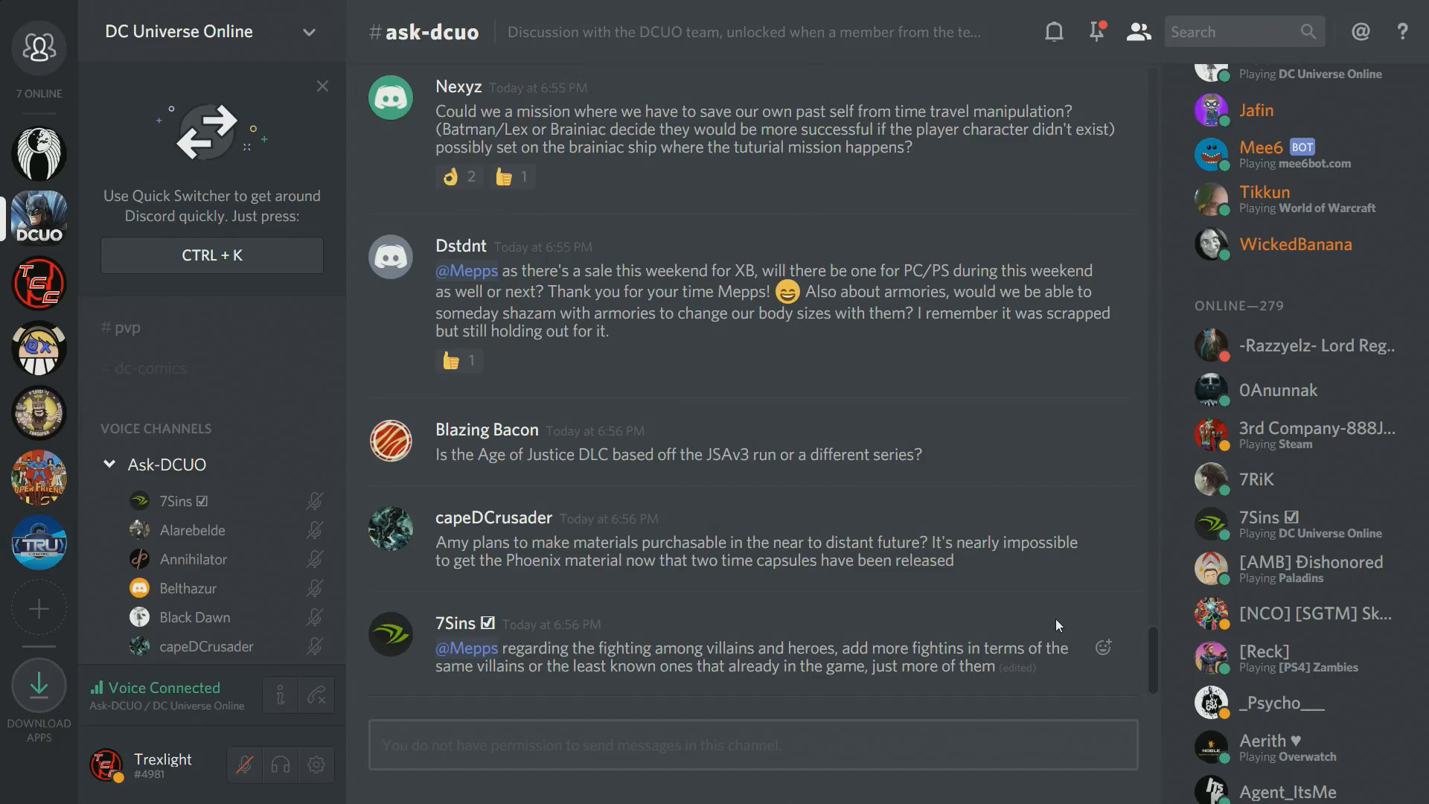
click(459, 360)
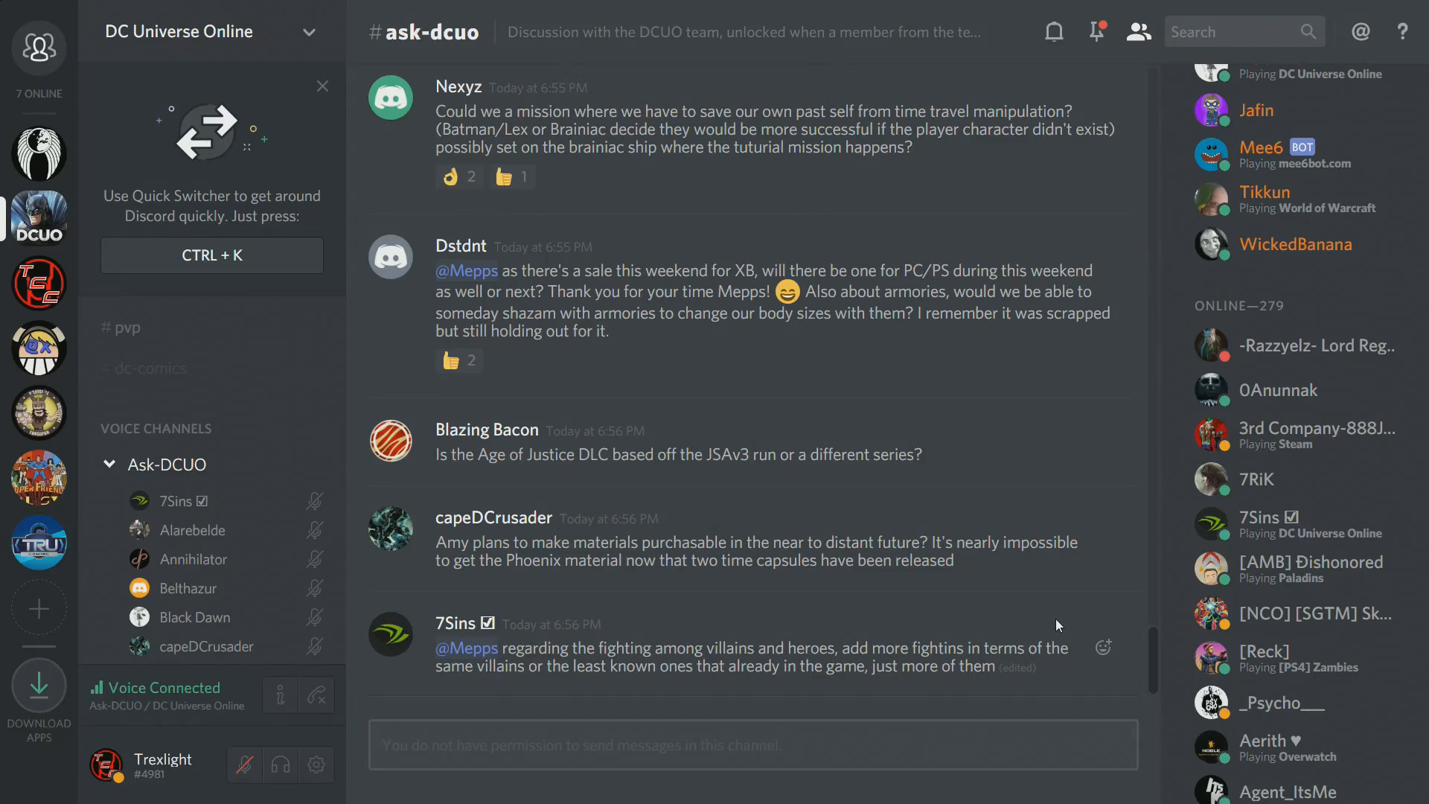
click(459, 175)
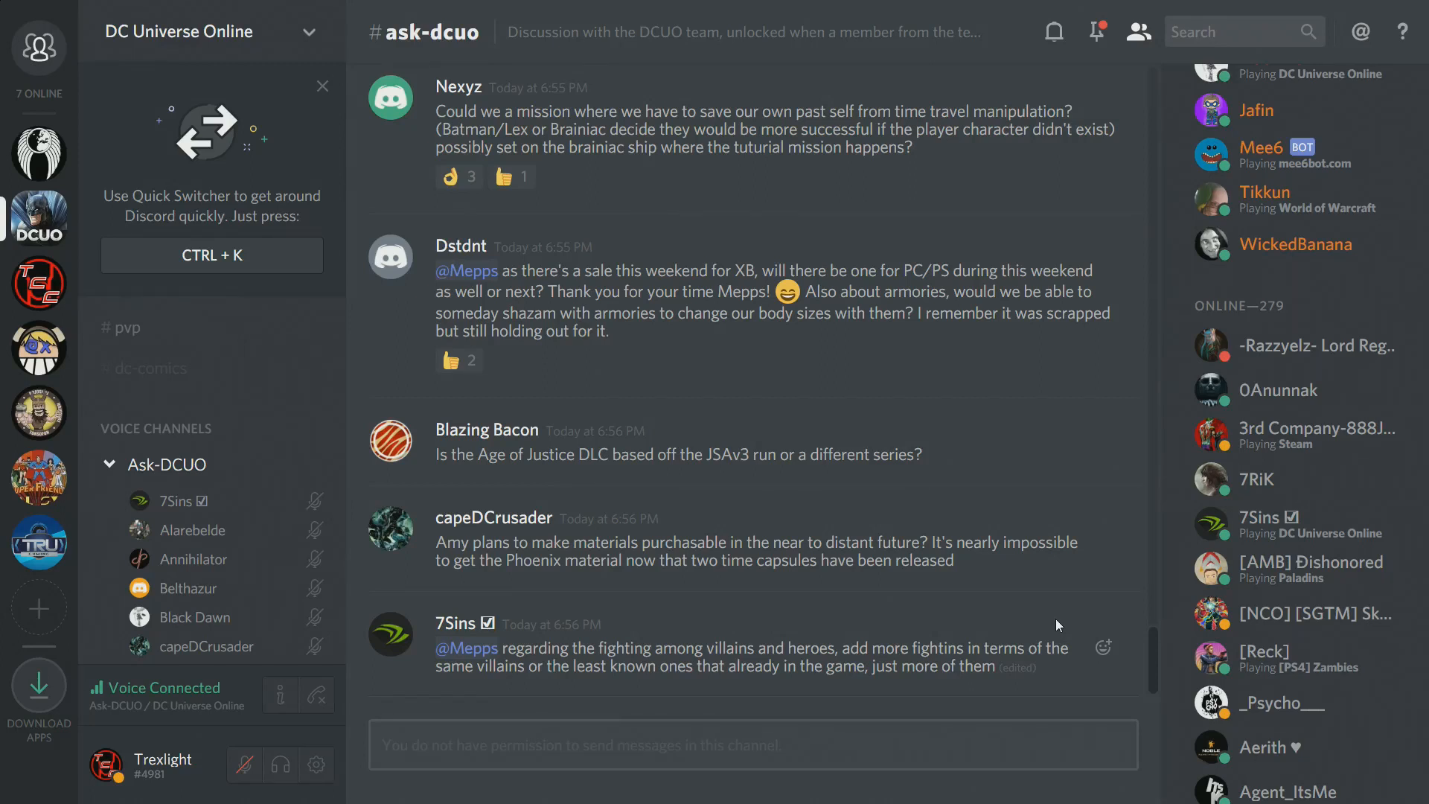
scroll(down, 3)
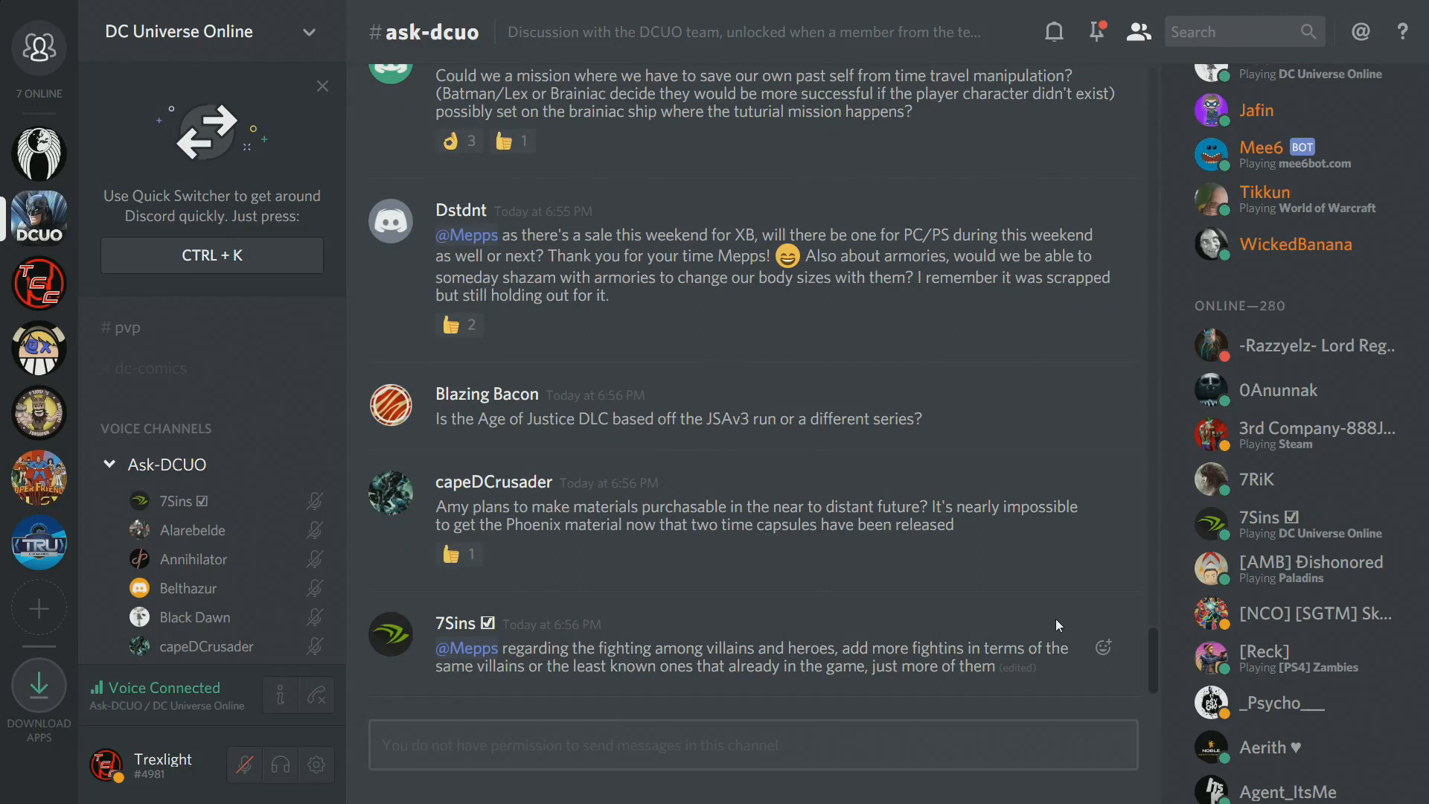